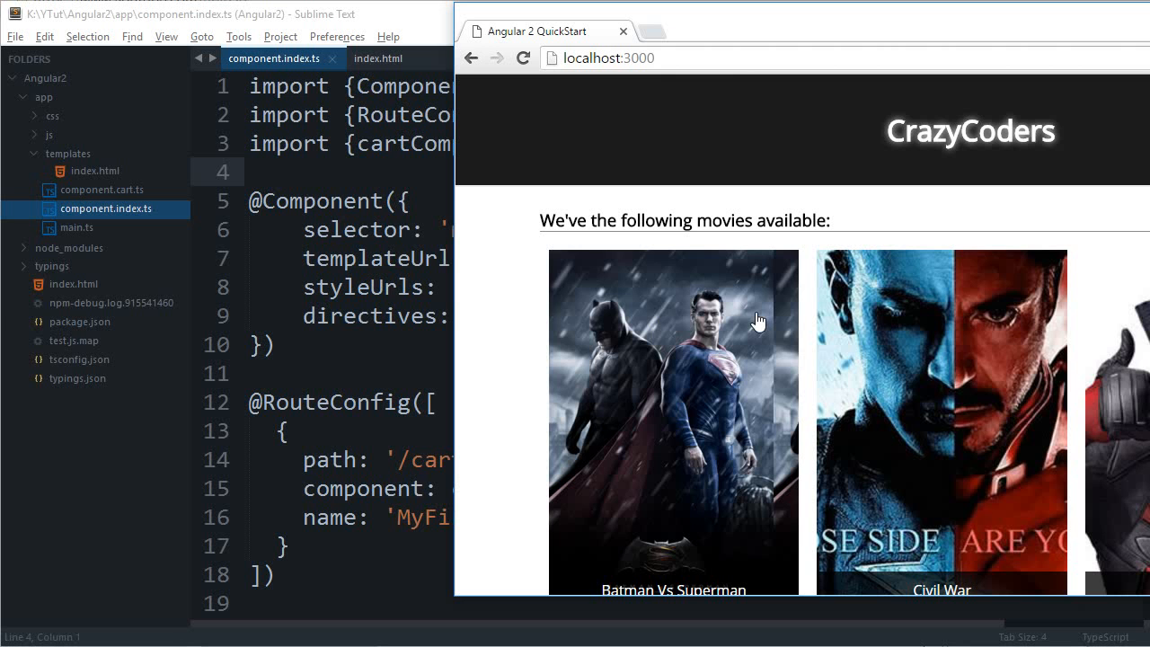
mouse_move(764, 276)
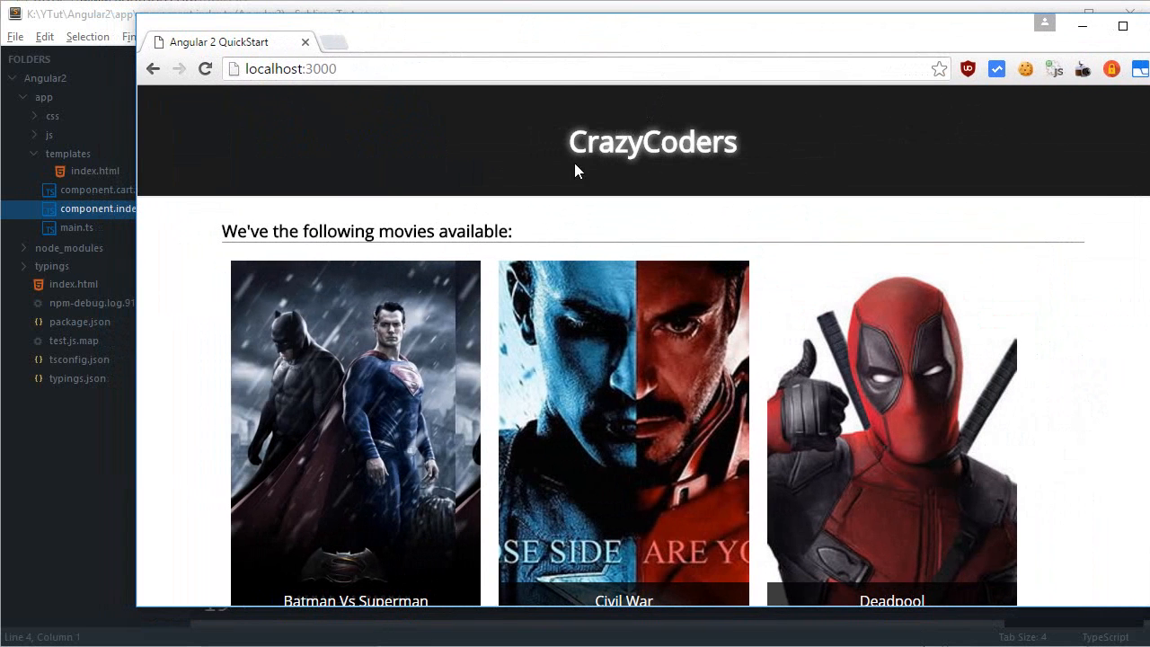
mouse_move(112, 501)
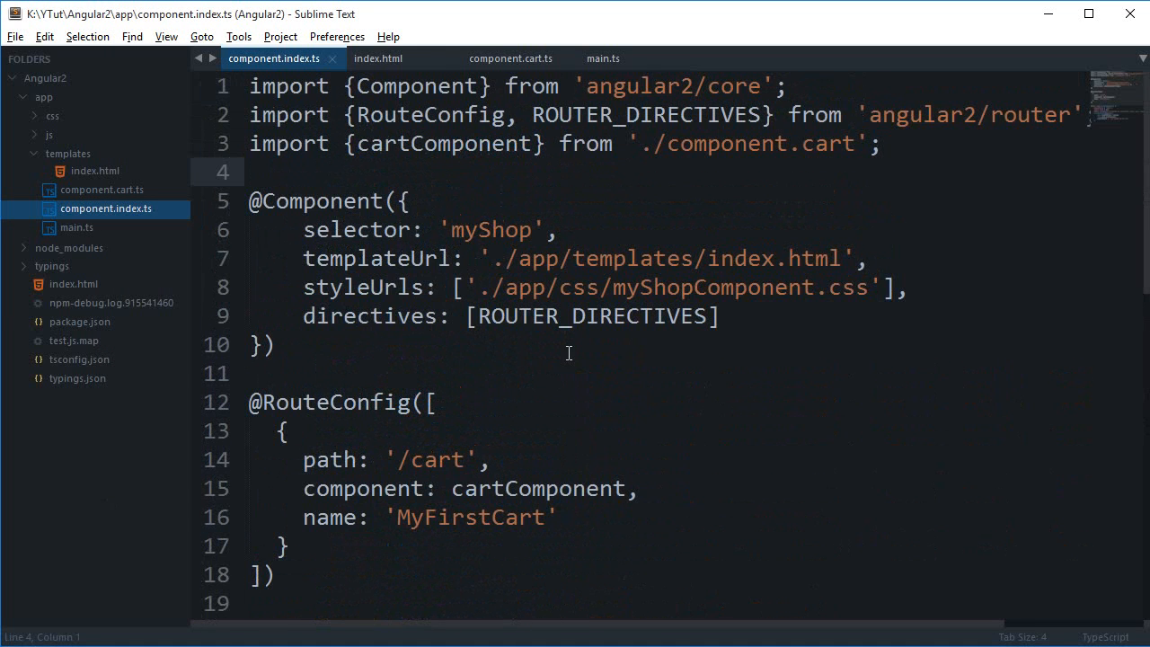
mouse_move(555, 361)
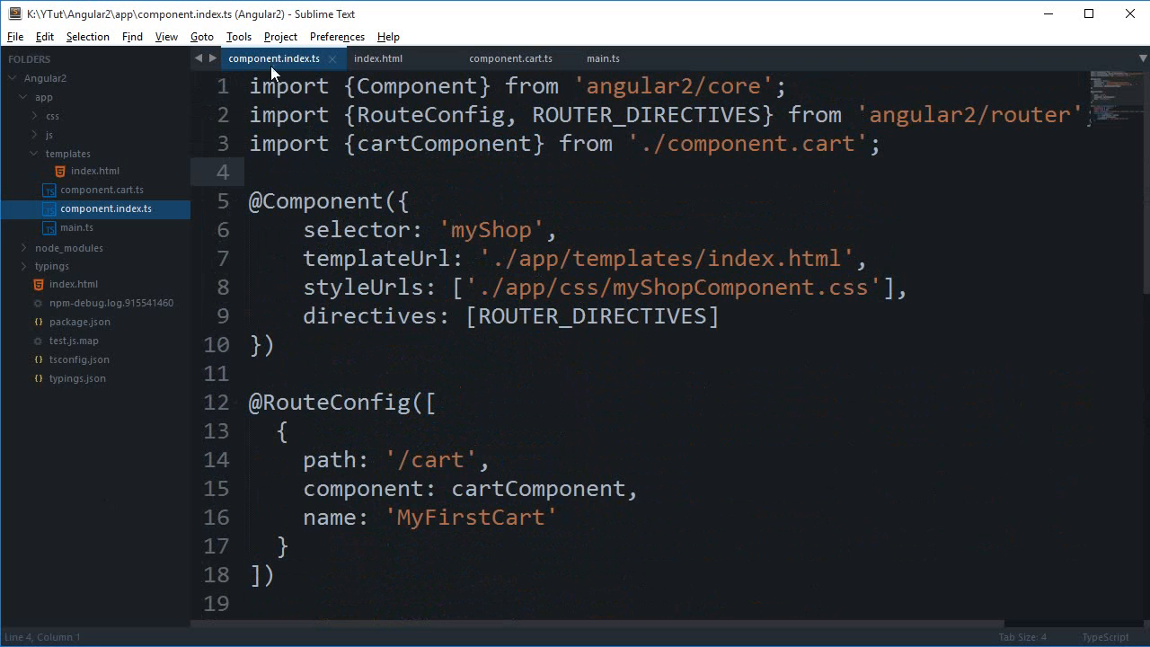
mouse_move(90, 212)
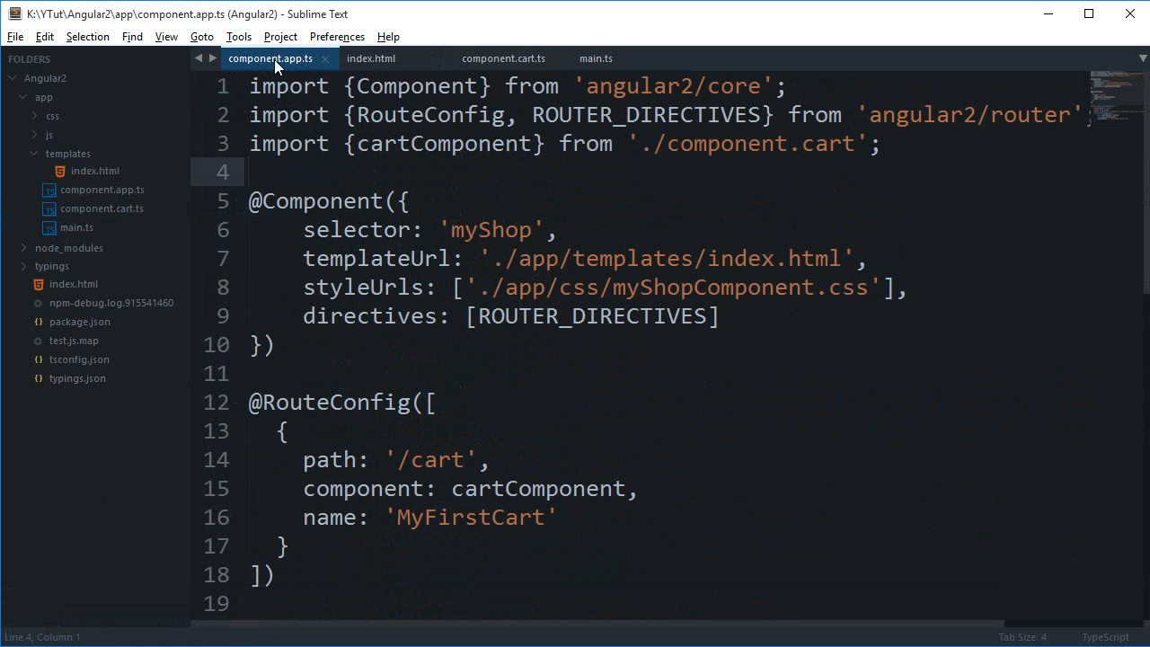
mouse_move(56, 86)
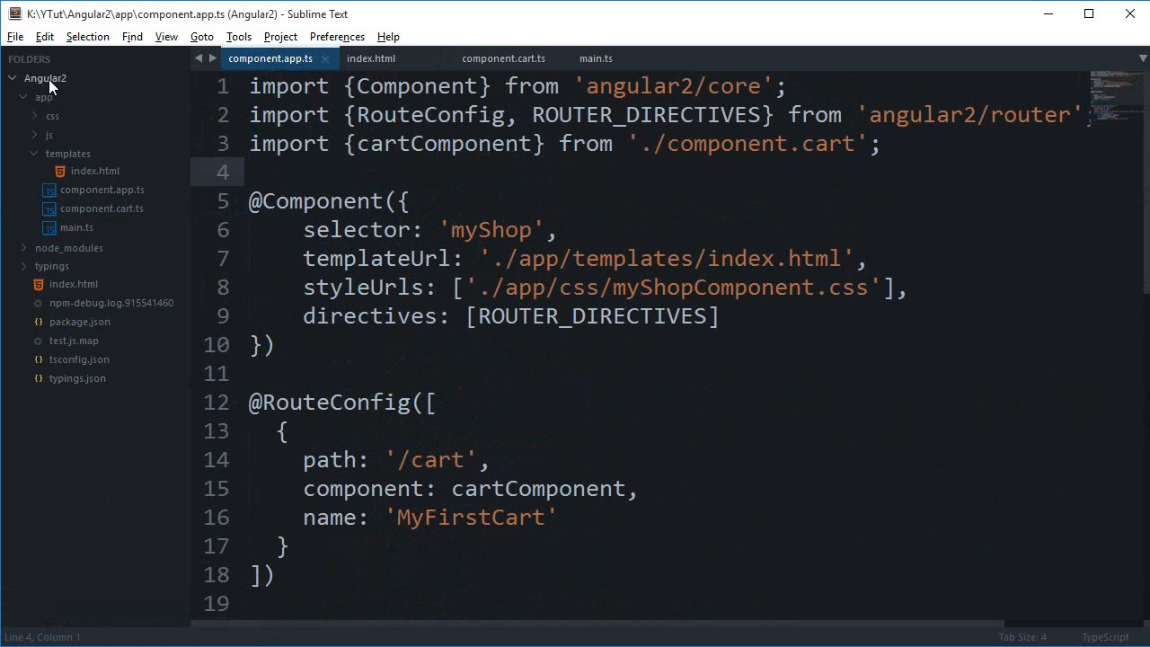
Step: Create a new empty file and save it as component.index.ts in the app folder
key(ctrl+n)
text(component)
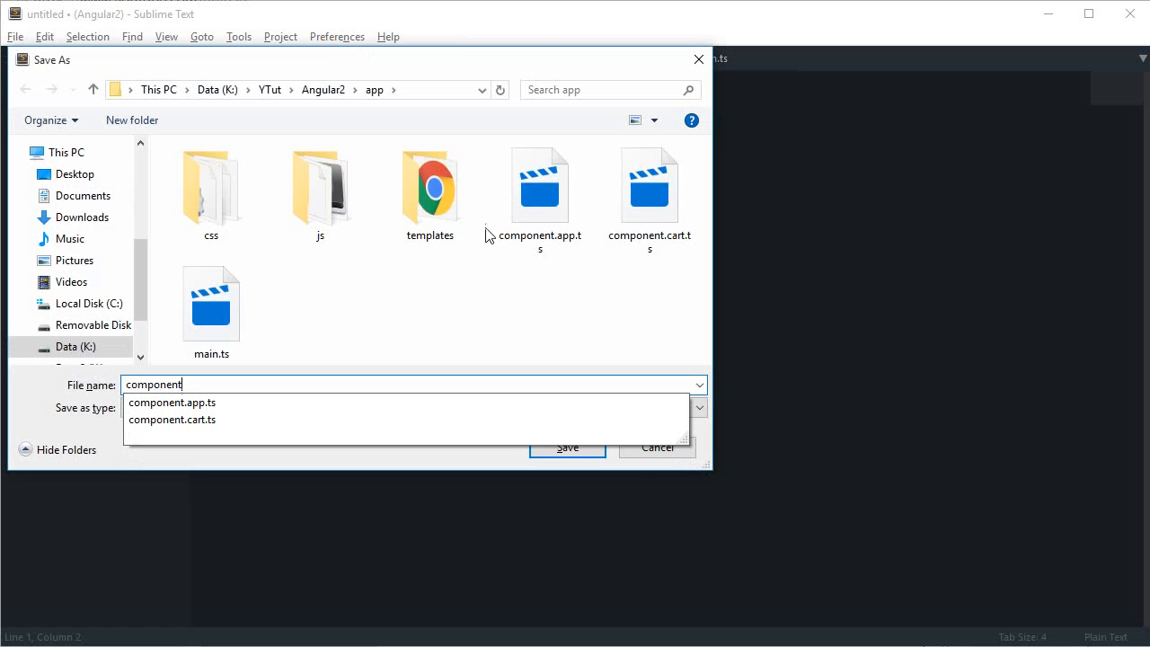
click(567, 448)
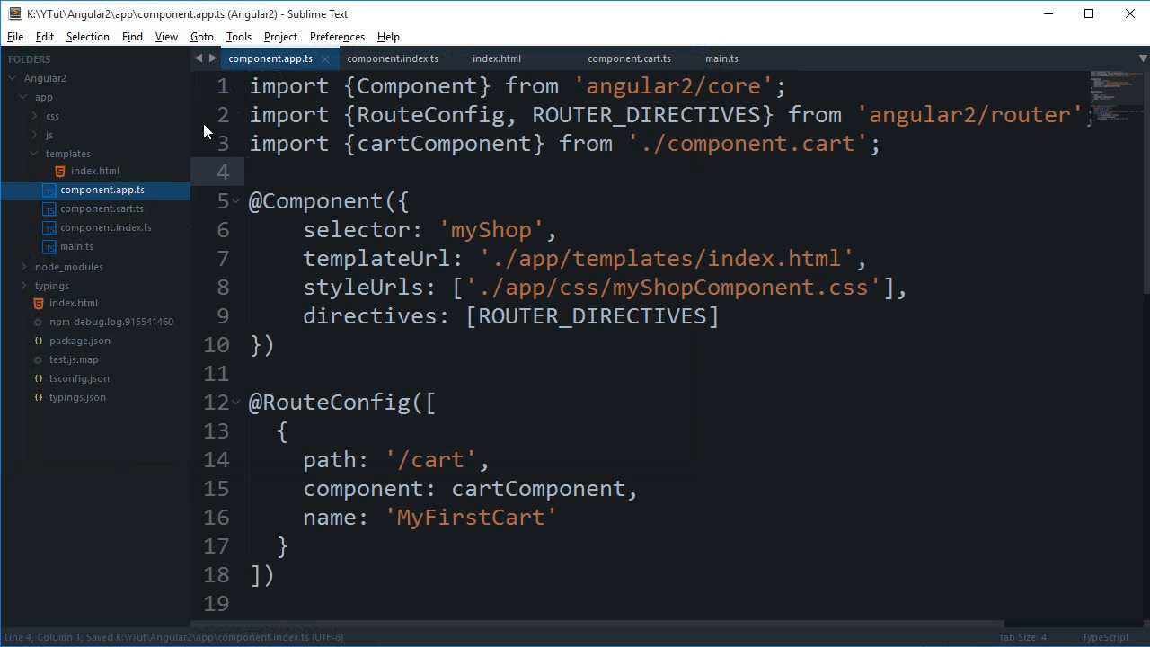
Step: Delete the router and cart imports and the selector line from component.index.ts
click(392, 57)
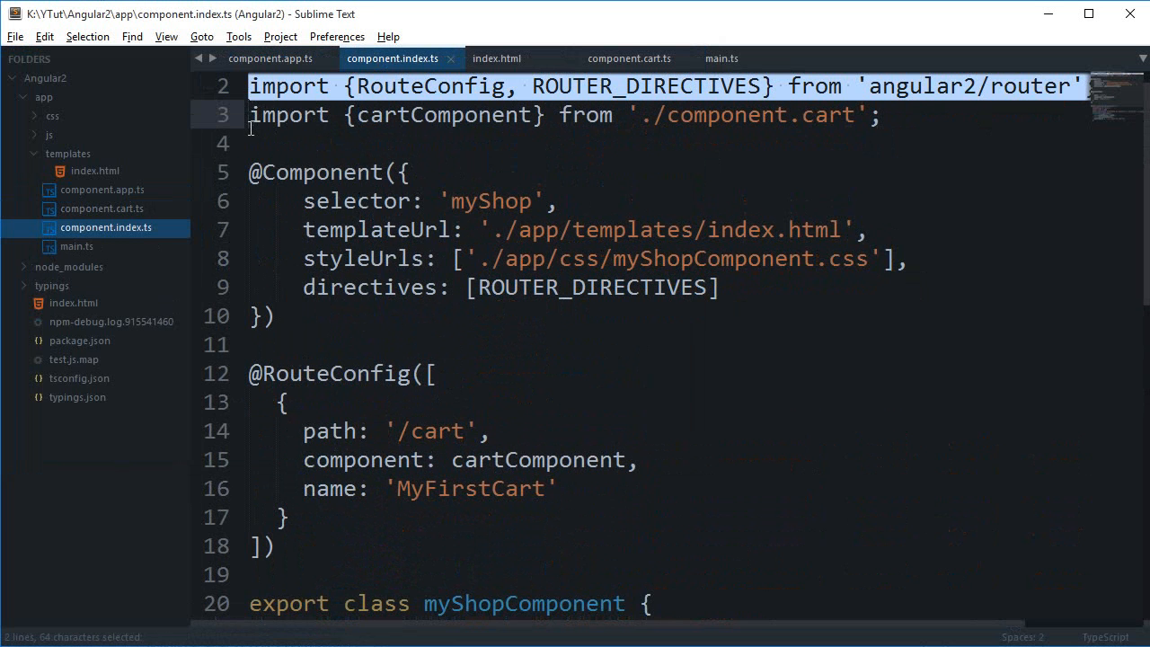
key(Delete)
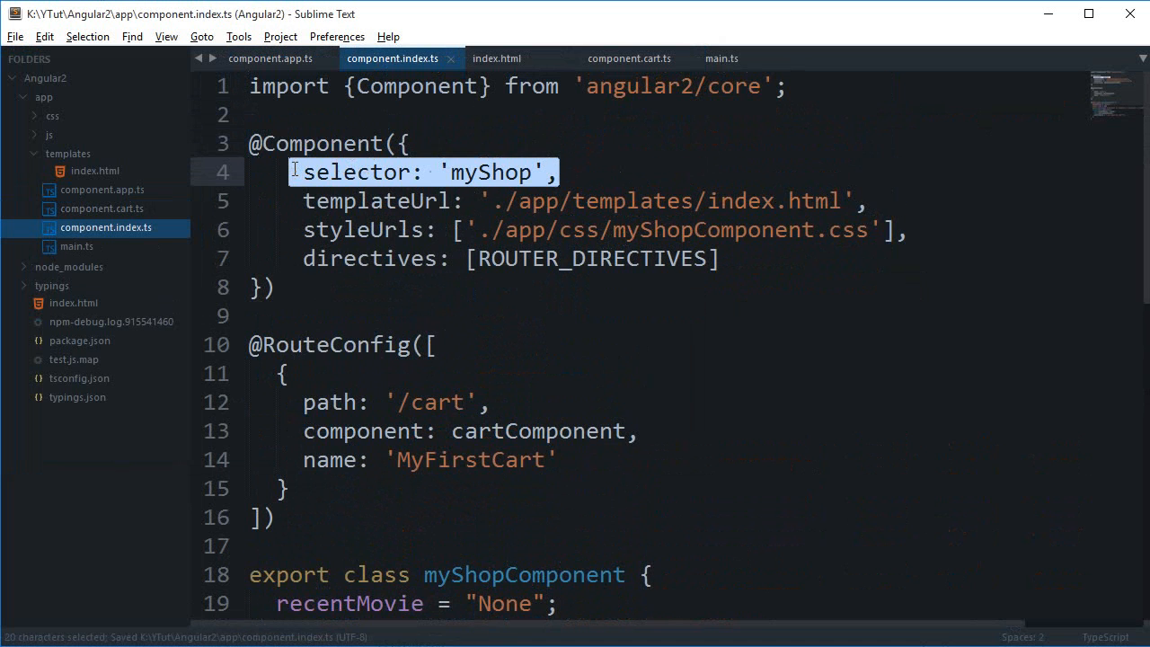
key(Delete)
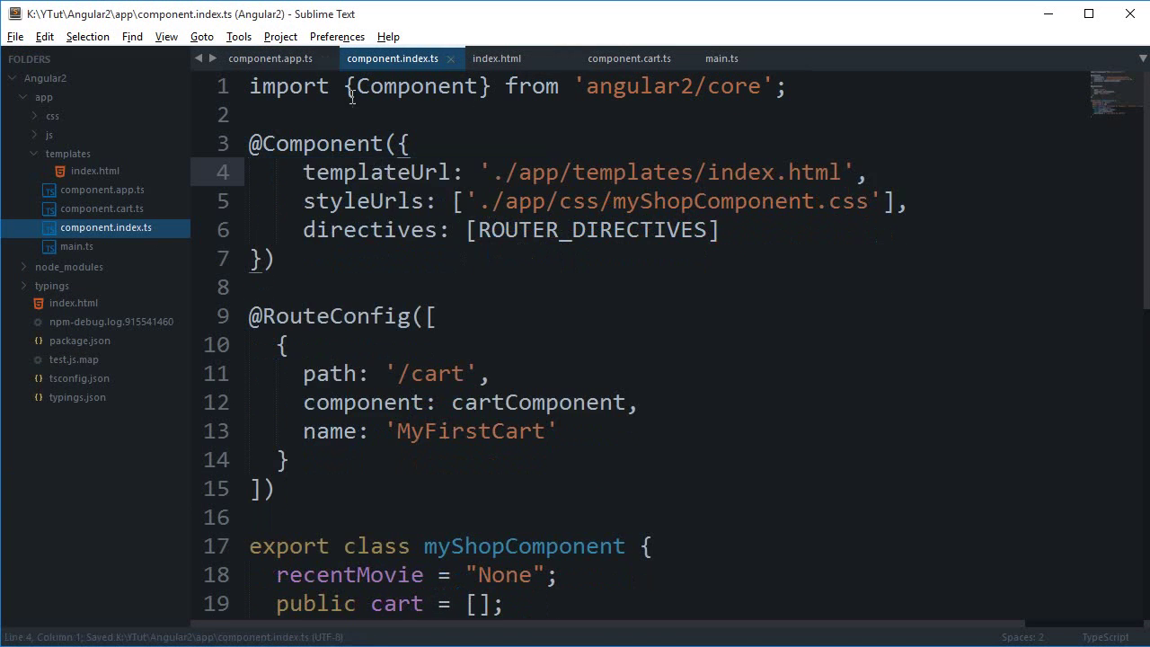
double_click(377, 173)
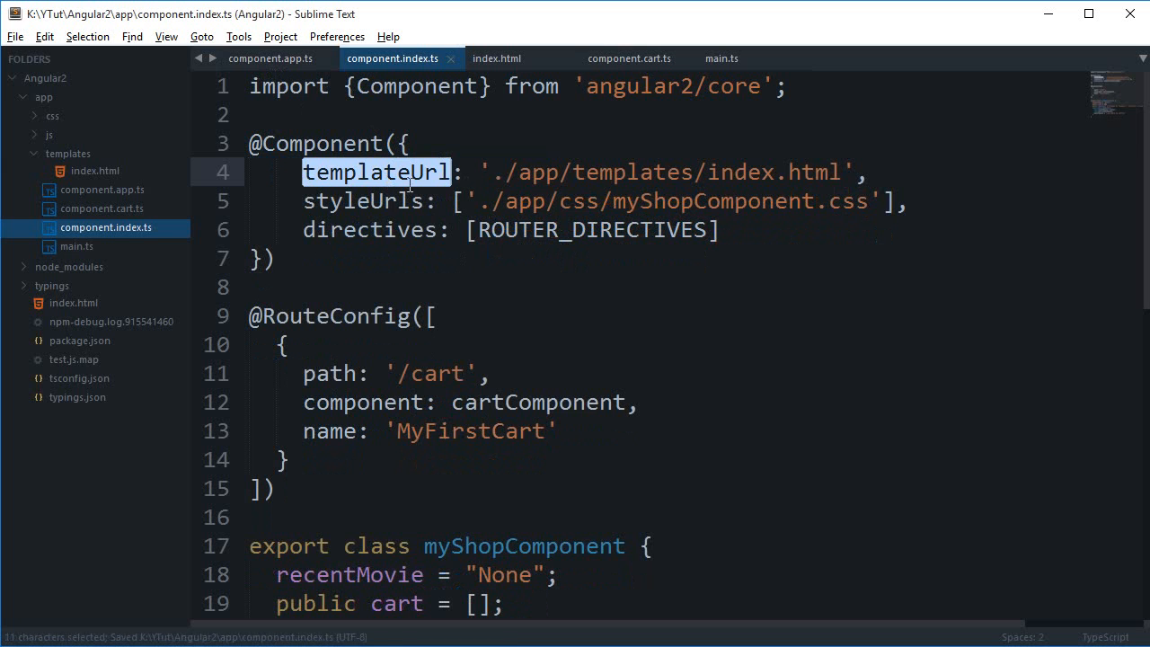
double_click(363, 201)
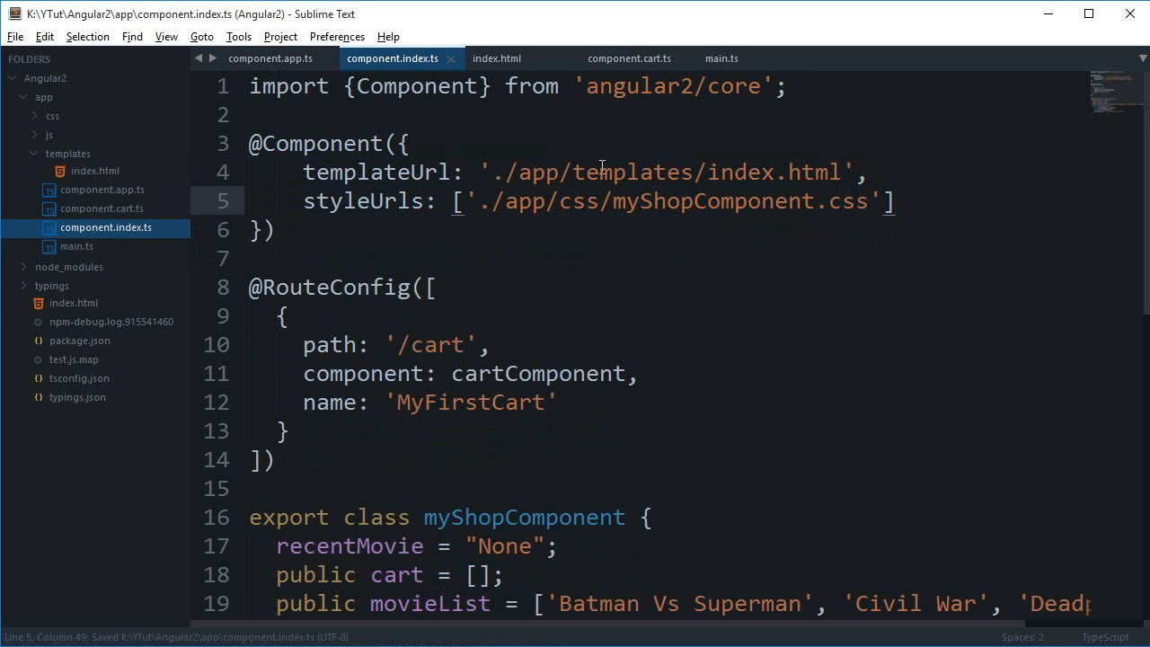
drag(302, 317, 273, 460)
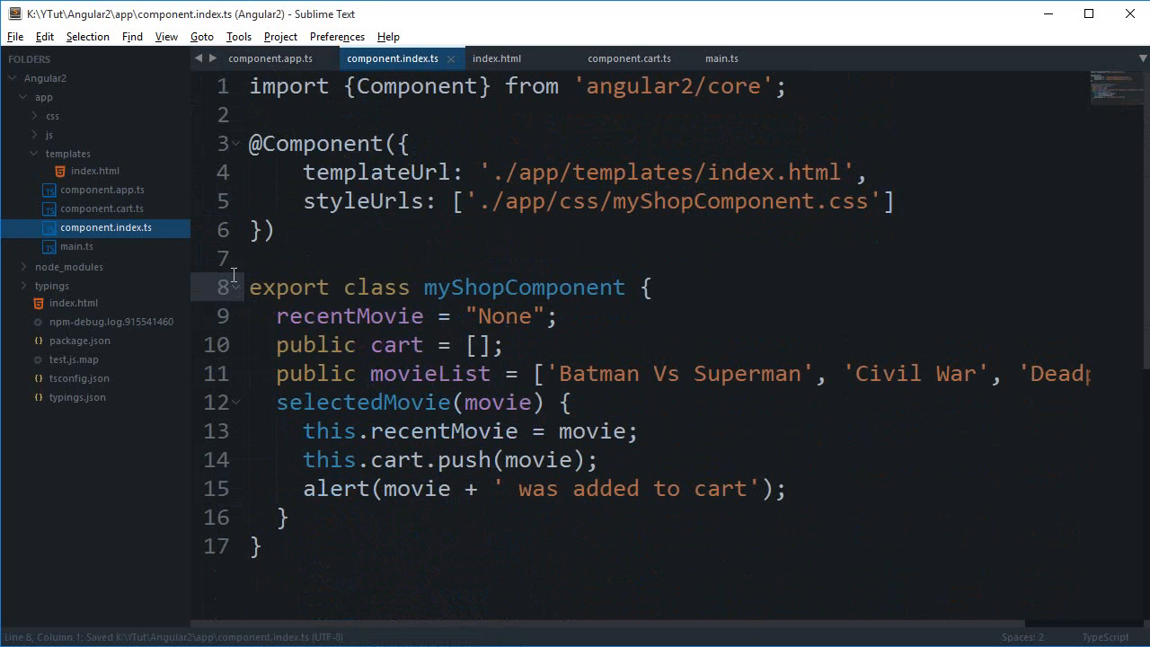
click(536, 372)
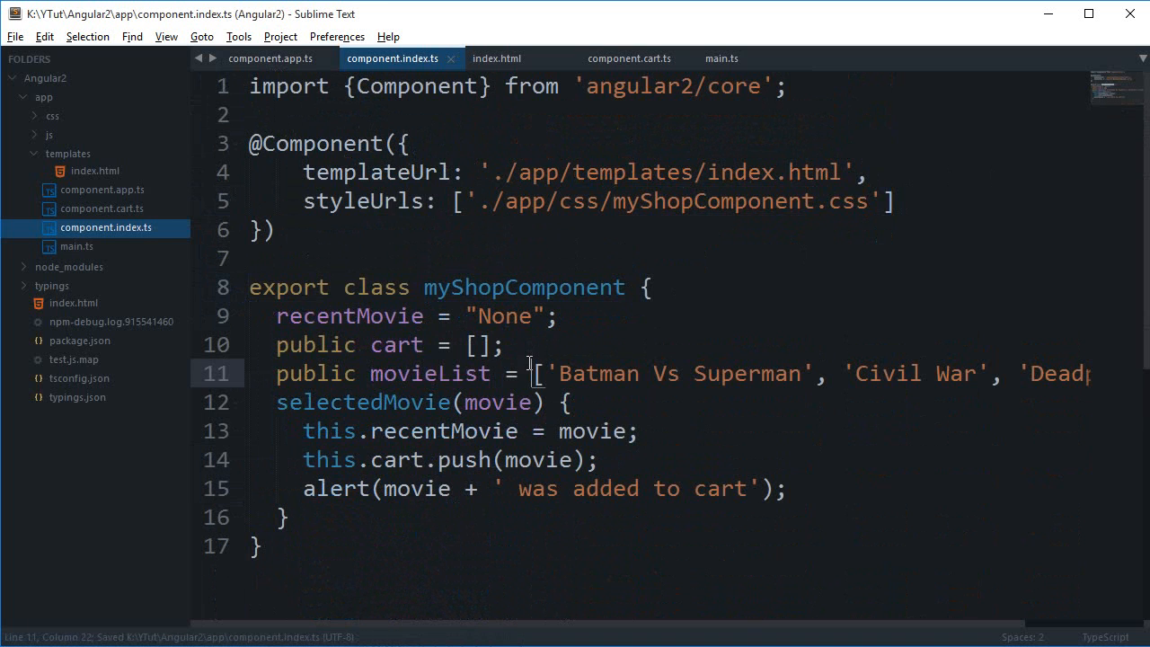
click(270, 57)
text(import {})
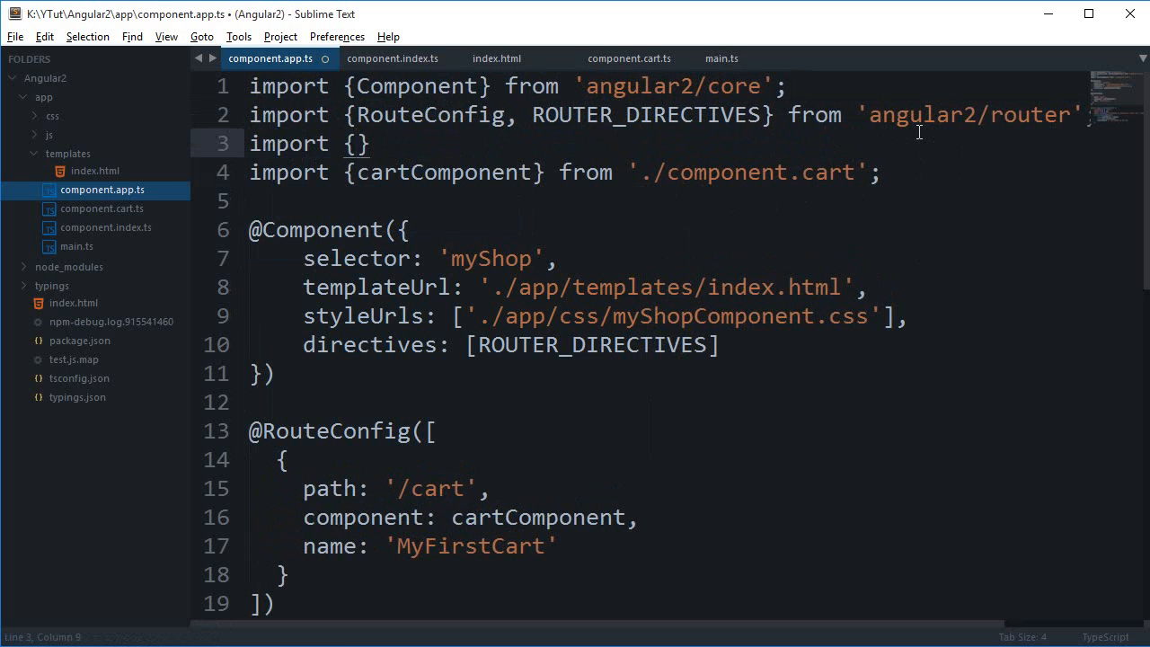
Step: Add 'import {myShopComponent} from './component.index';' to component.app.ts
click(392, 57)
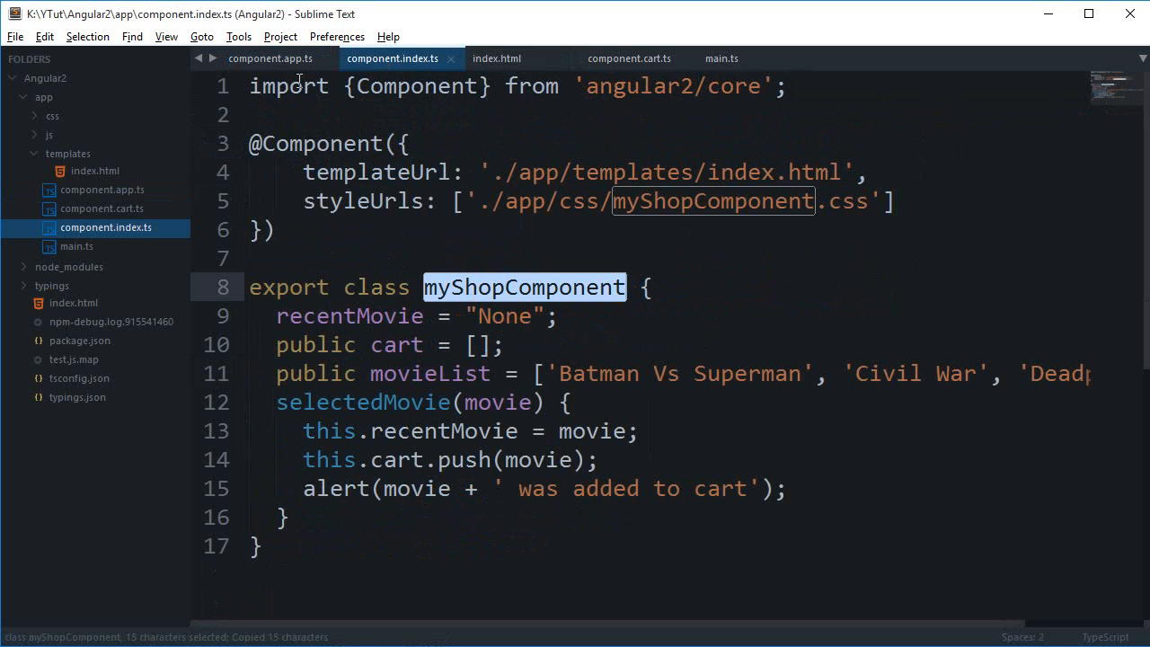
click(270, 57)
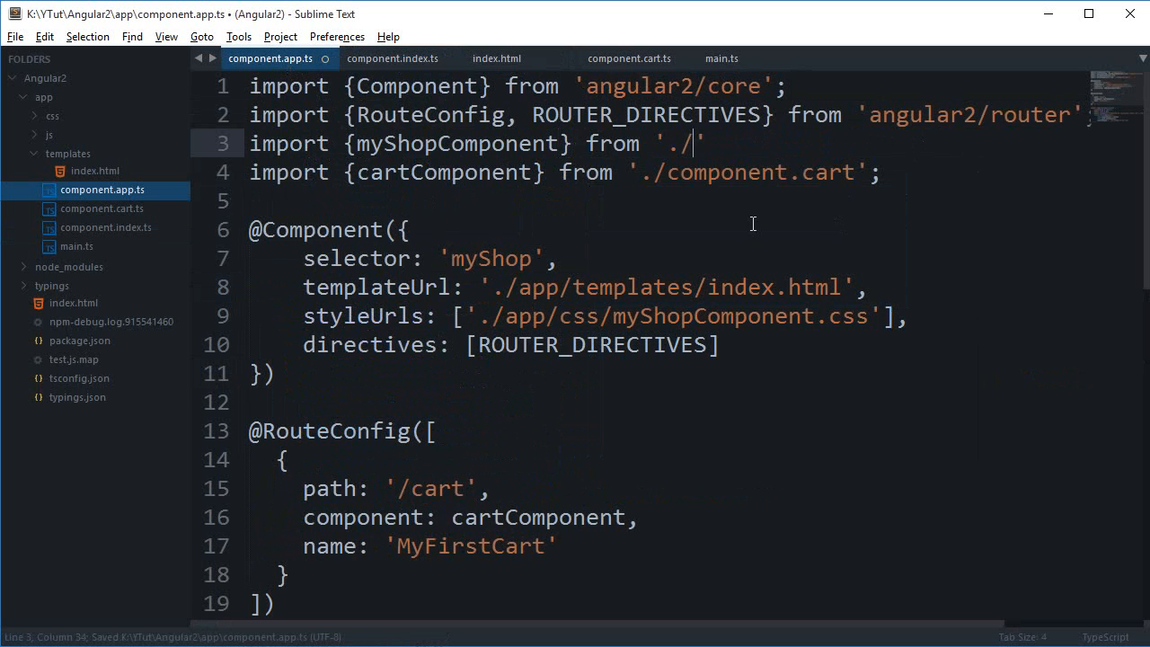
text(component)
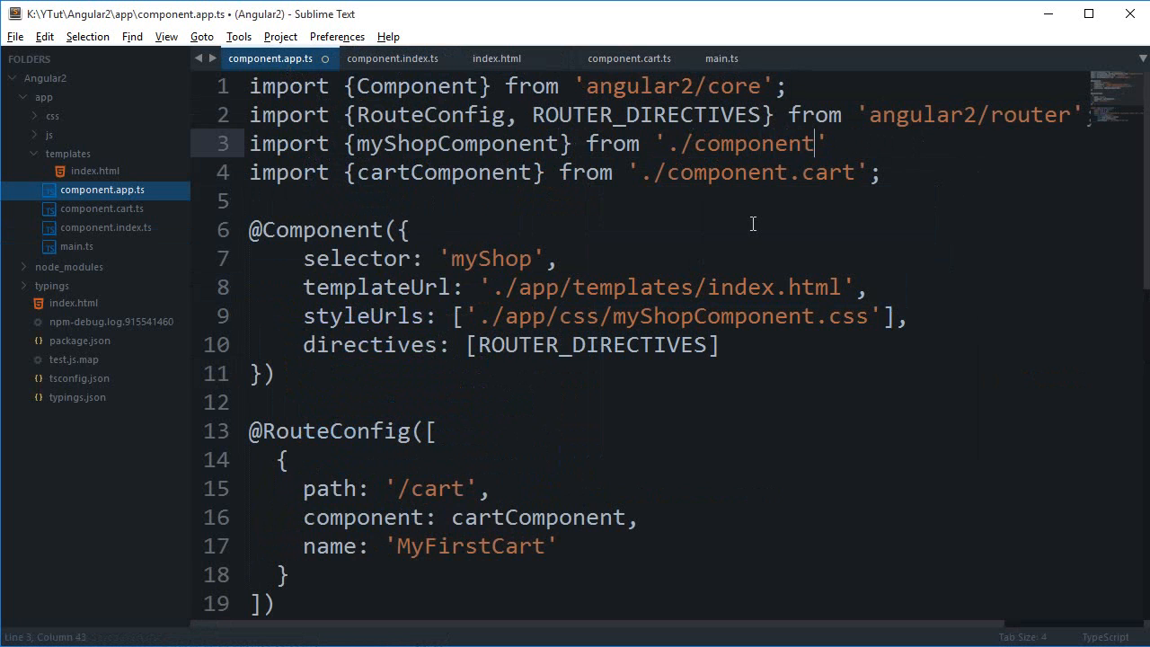
text(.index)
click(559, 287)
text(template: `)
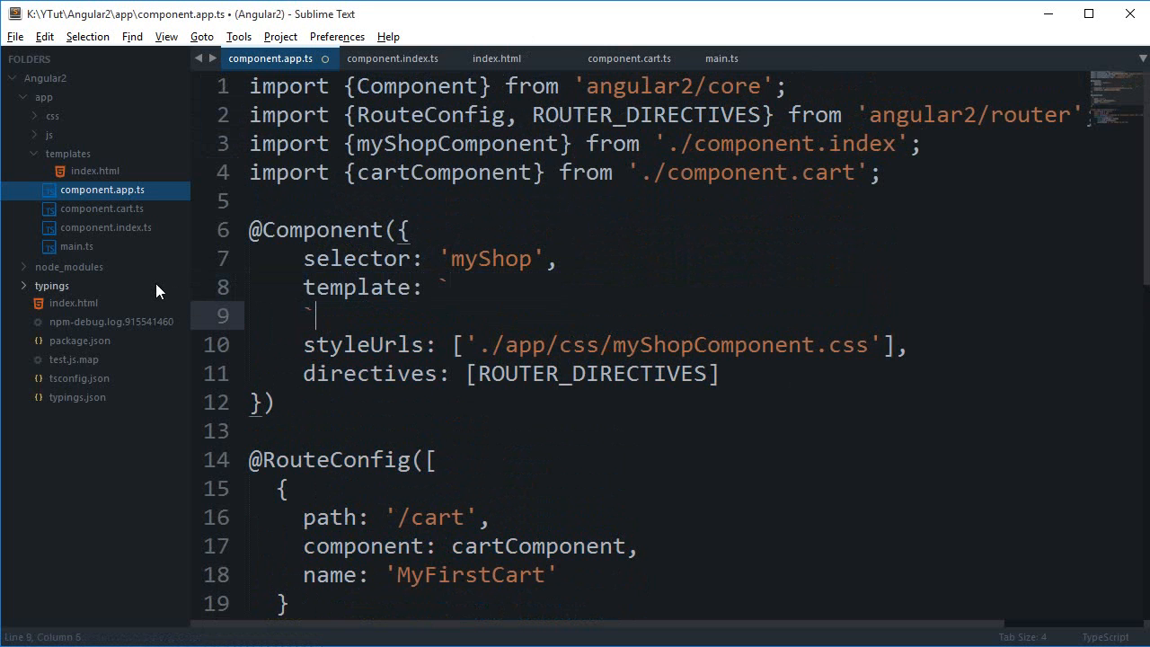
Step: Write an inline template containing <router-outlet></router-outlet> in component.app.ts
text(<router-outlet>)
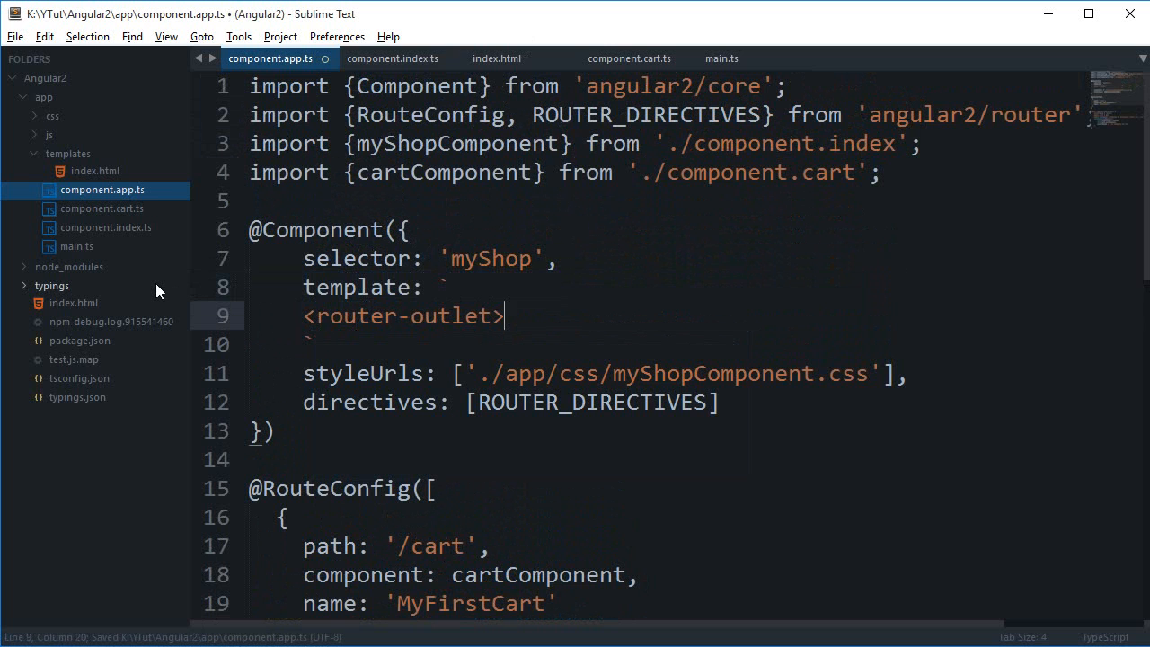
text(</router-outlet>)
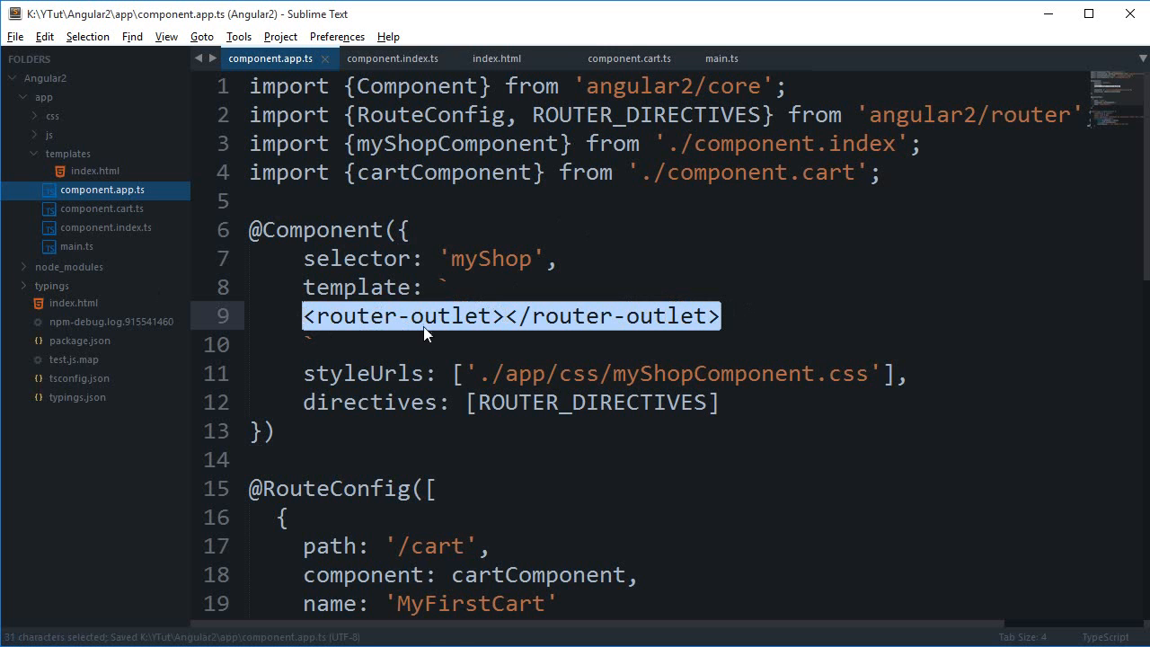
click(453, 345)
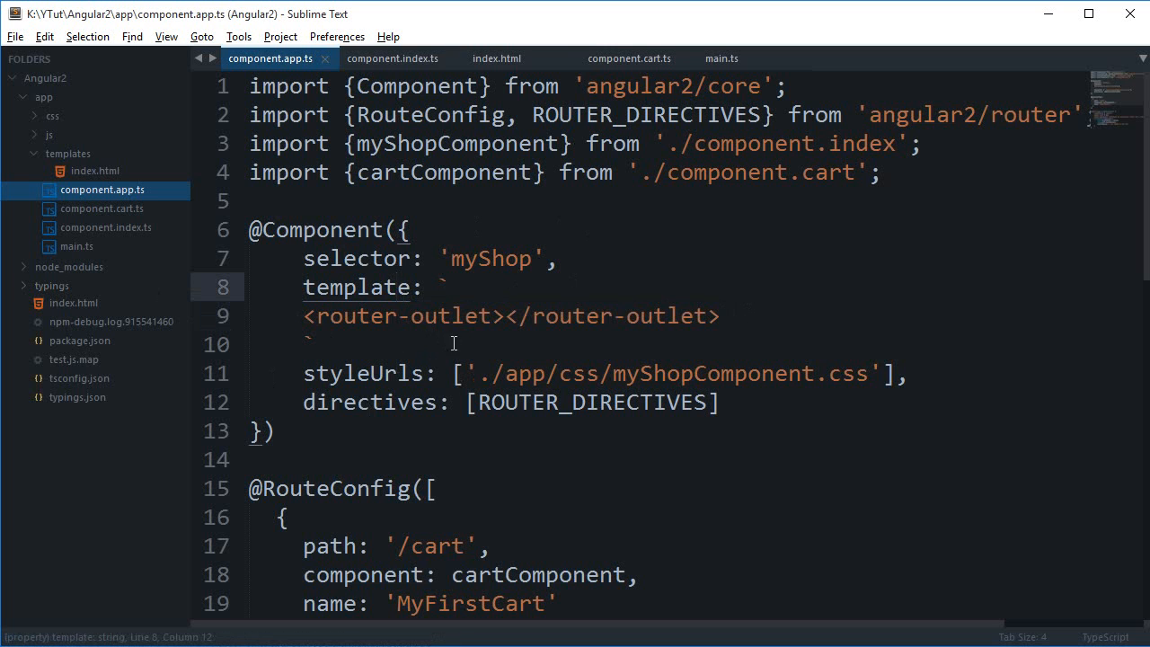
double_click(403, 316)
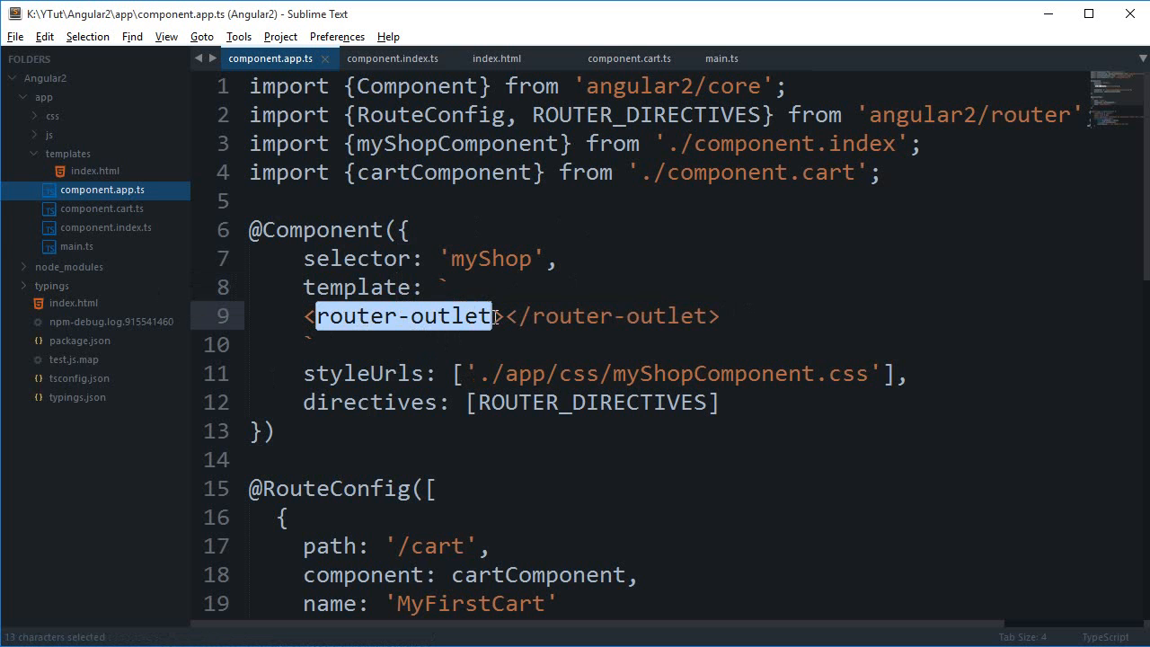
click(392, 58)
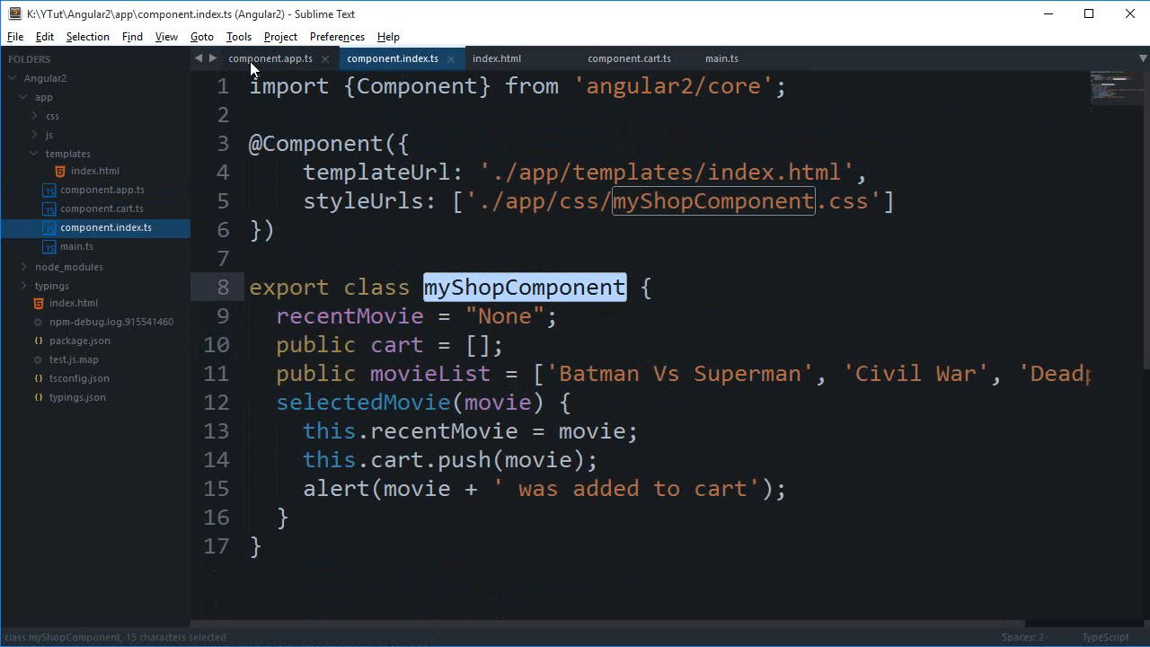
click(270, 57)
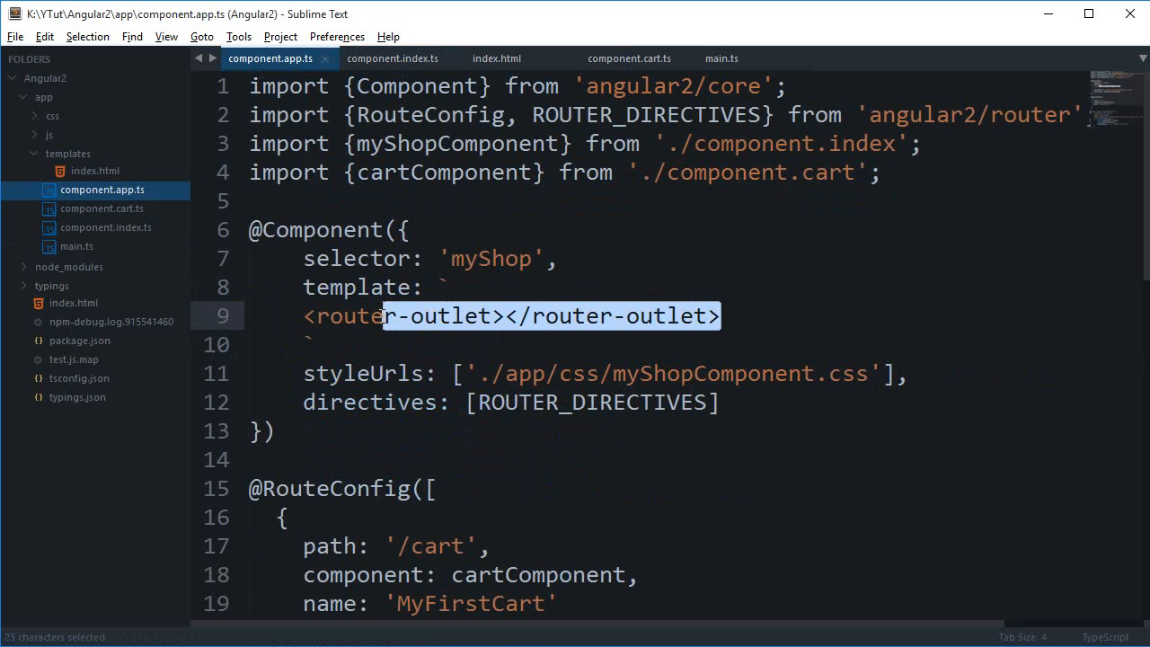
Step: Review the route configuration below the template and look at the index.html template
click(740, 427)
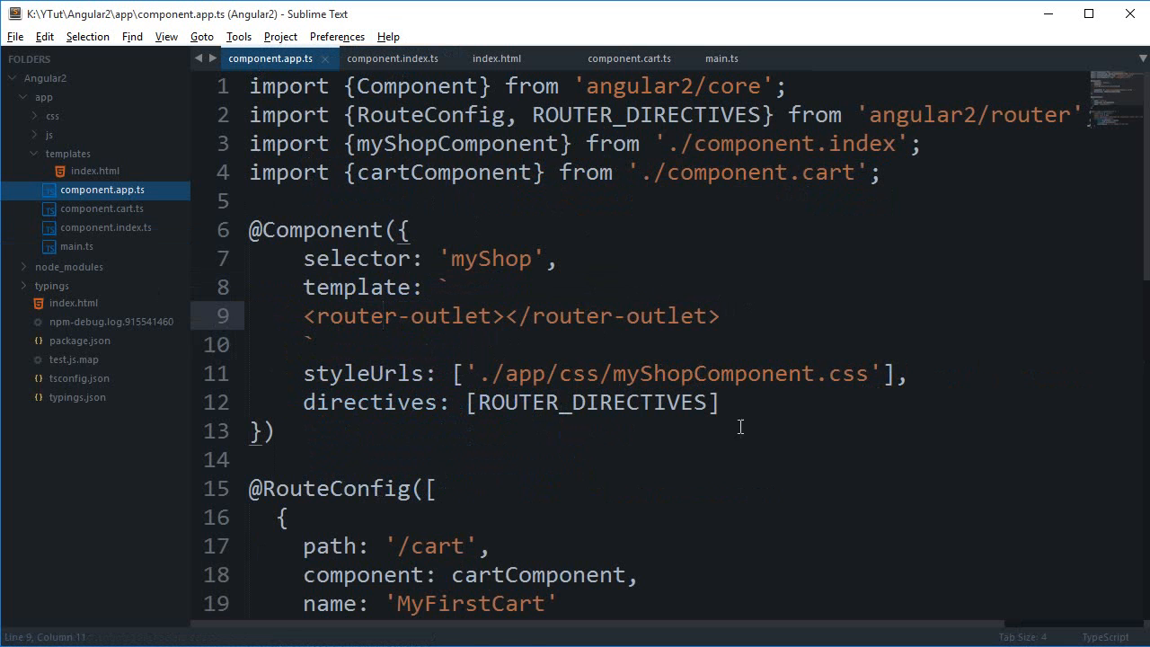
scroll(down, 3)
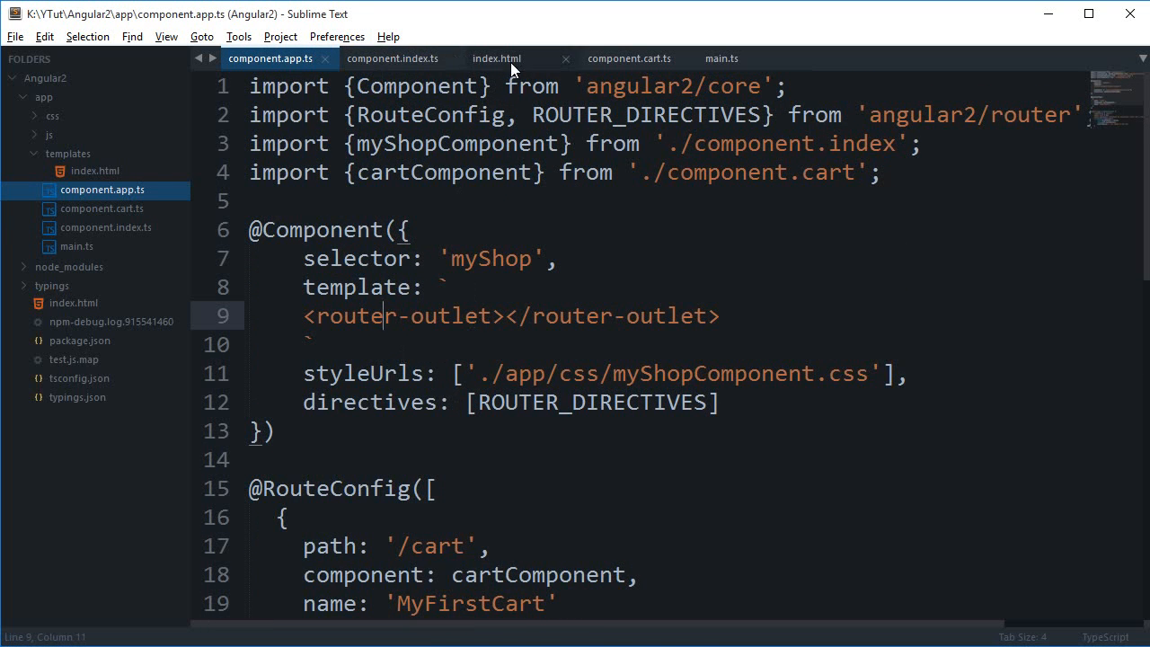
click(496, 58)
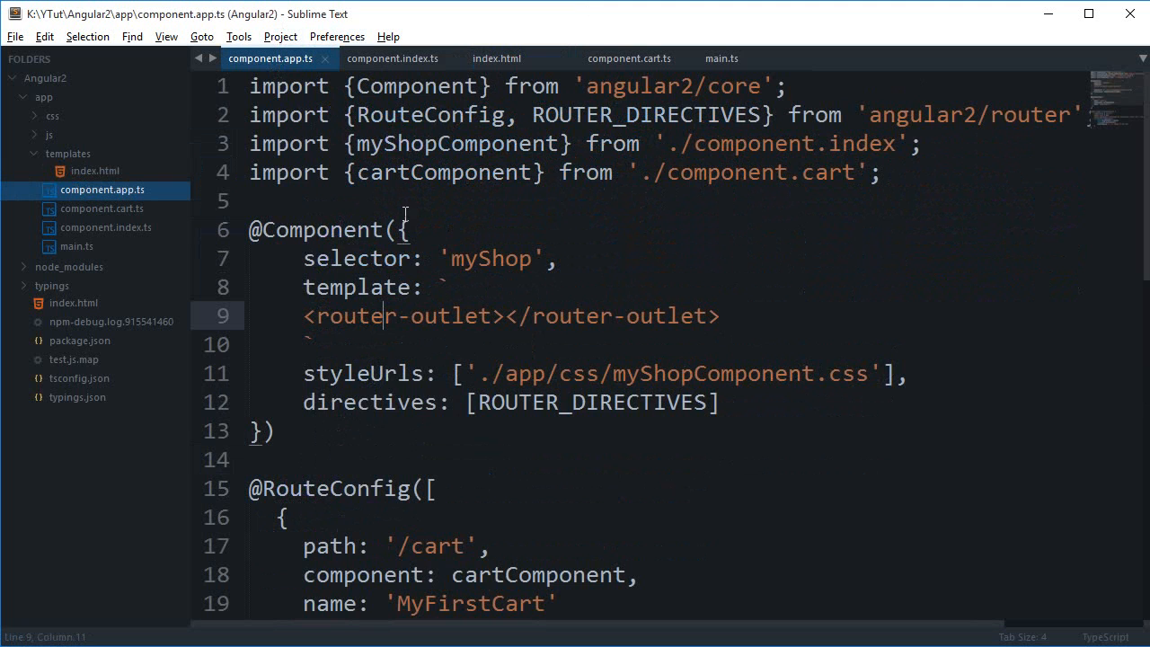
scroll(down, 3)
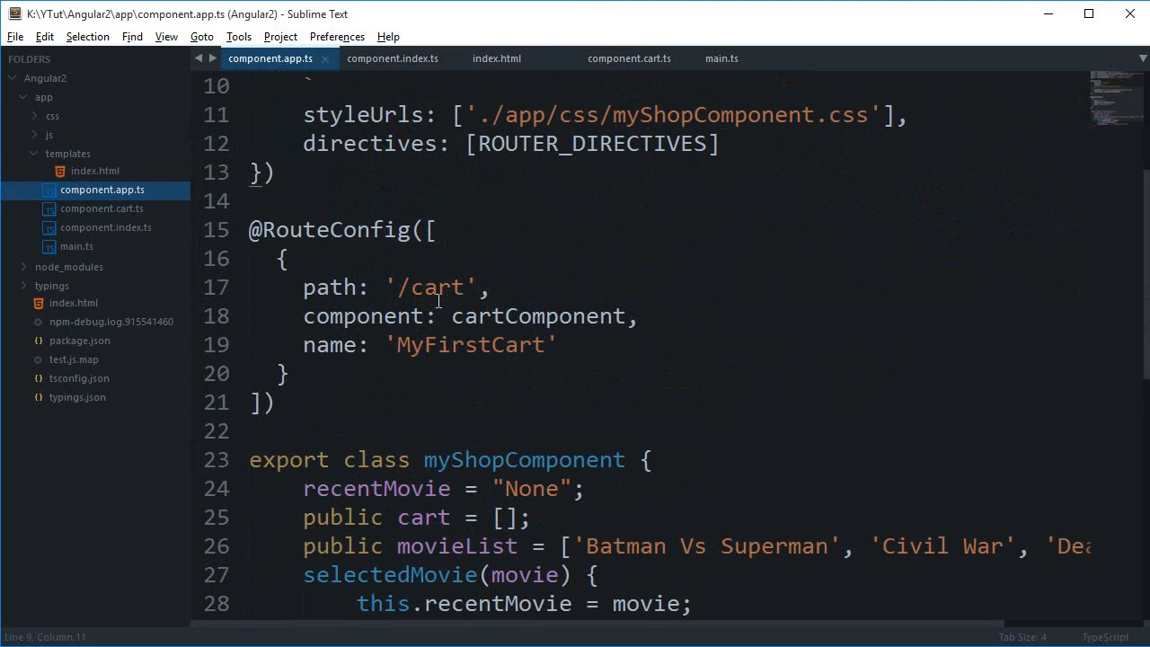
Step: Delete the <router-outlet> line from index.html and save the template
click(629, 58)
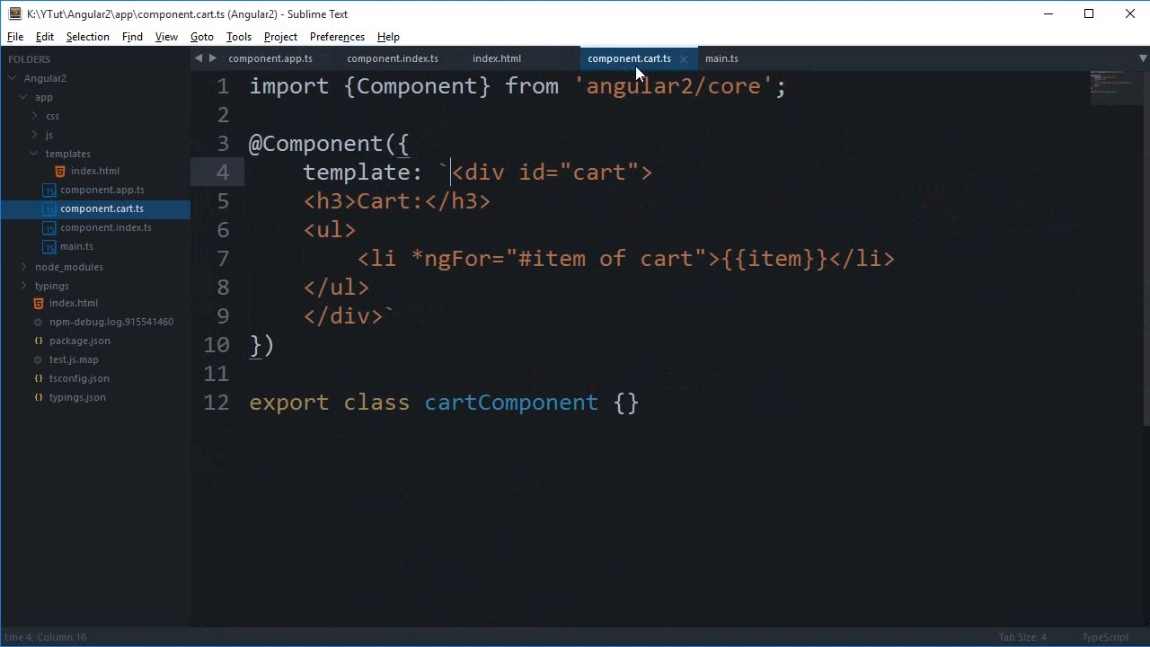
drag(451, 173, 381, 317)
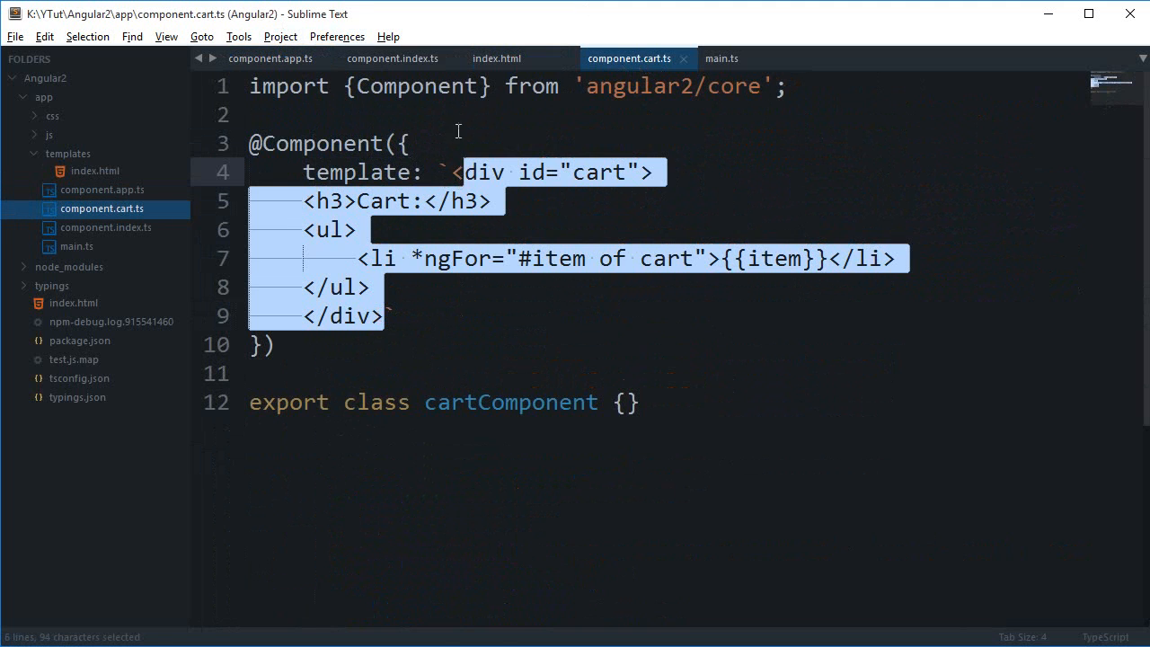
click(496, 57)
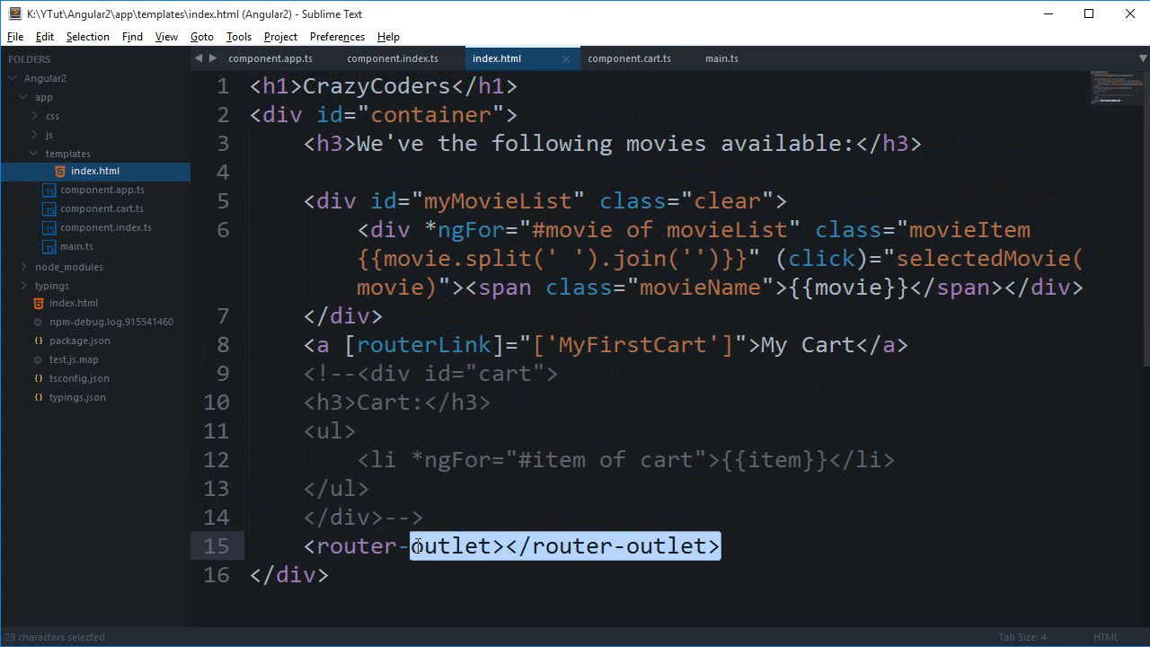
key(Delete)
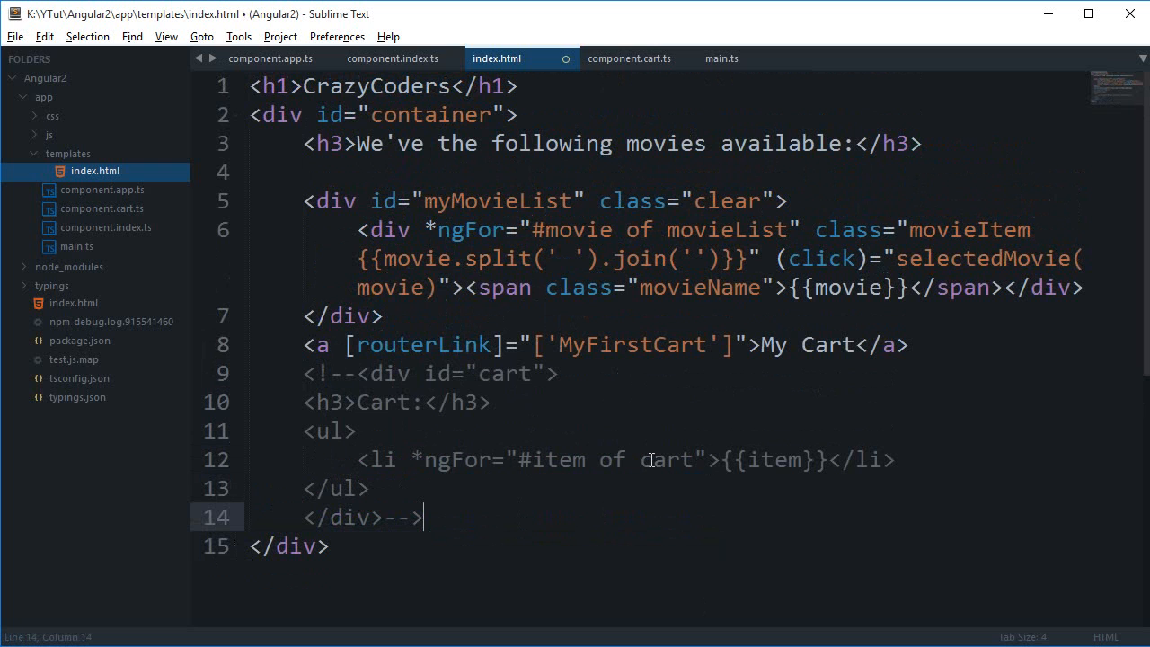
key(ctrl+s)
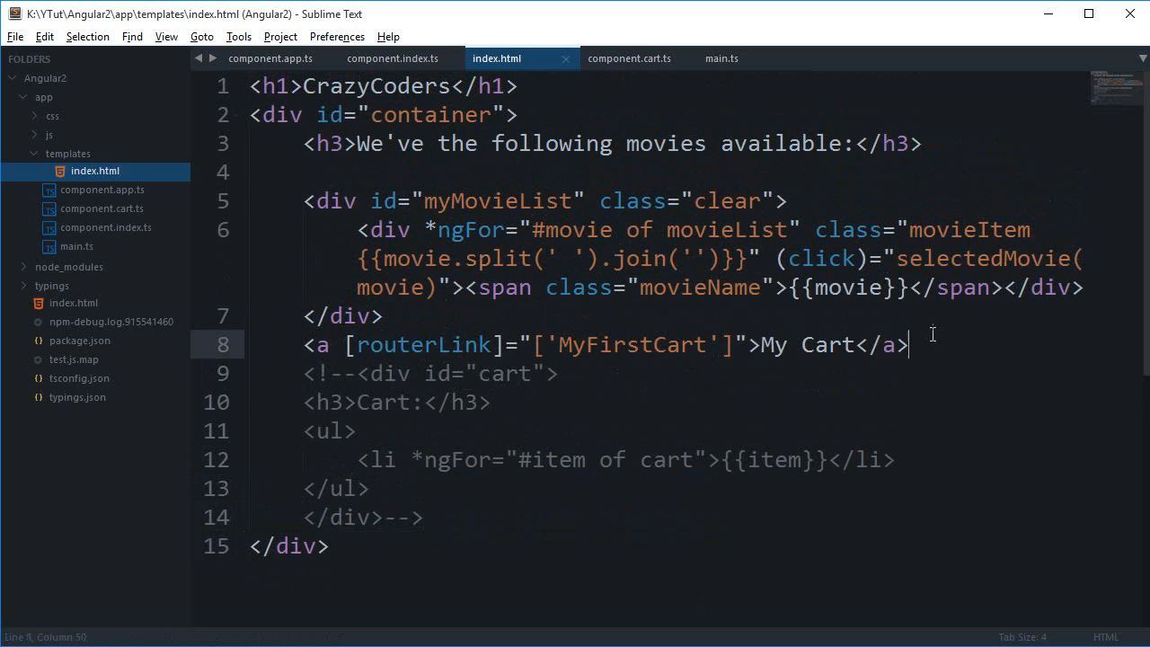
click(269, 57)
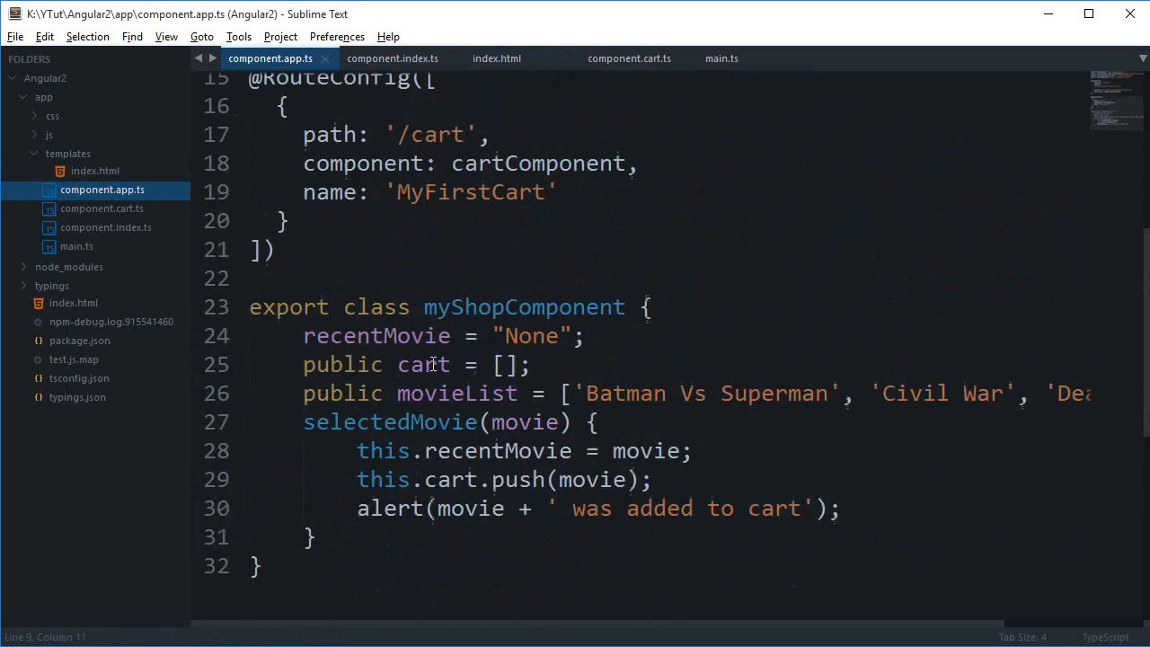
Step: Empty the app component's class body in component.app.ts and save
scroll(down, 3)
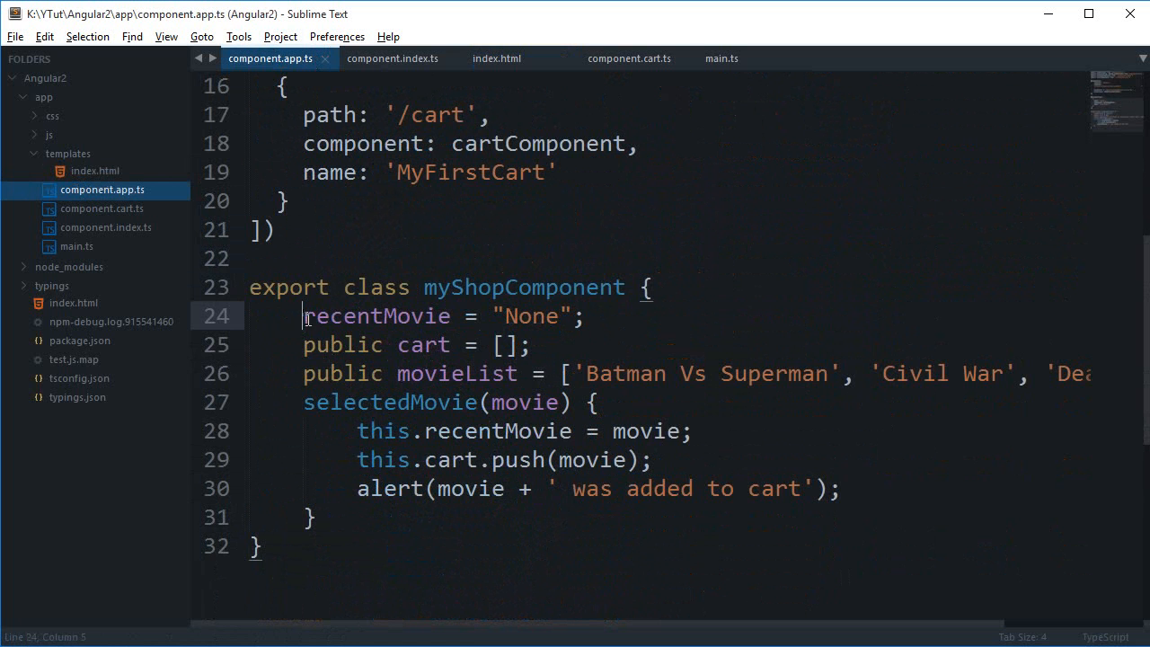
drag(302, 316, 317, 518)
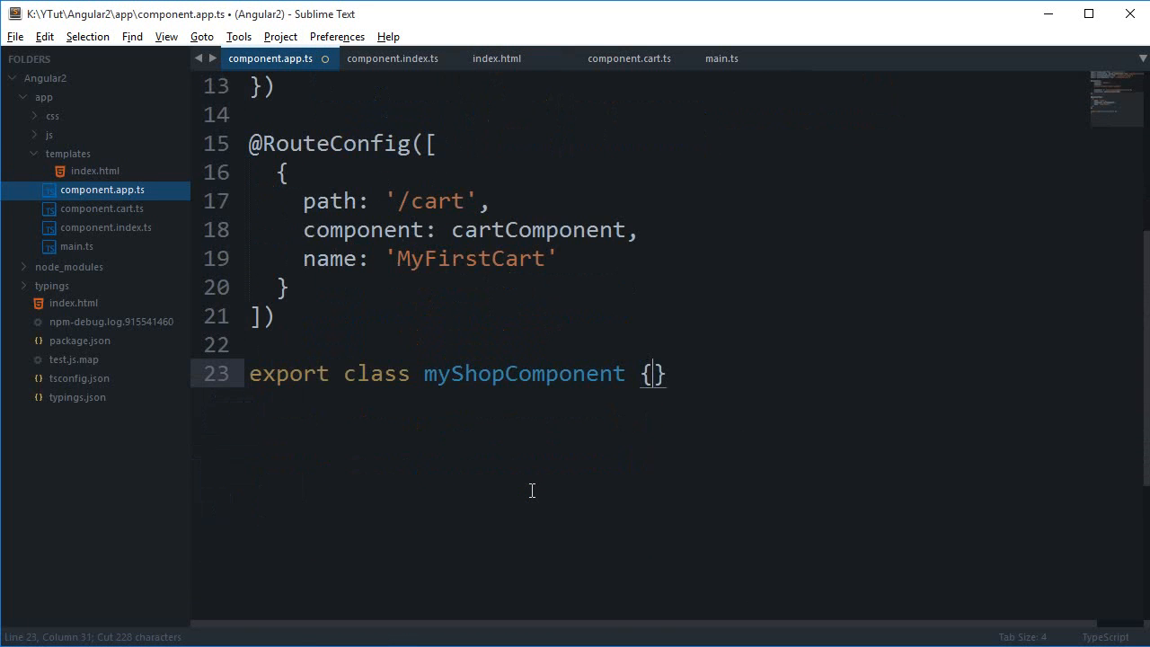
key(ctrl+s)
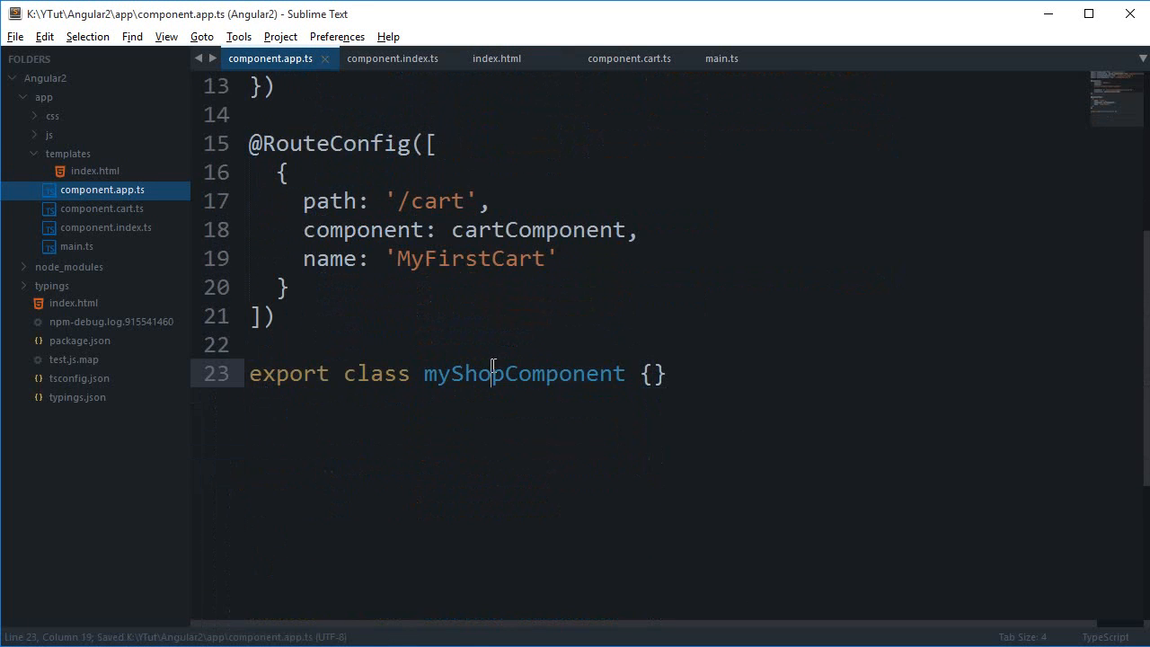
Step: Rename the class to myMainApp so main.ts can bootstrap it
double_click(525, 373)
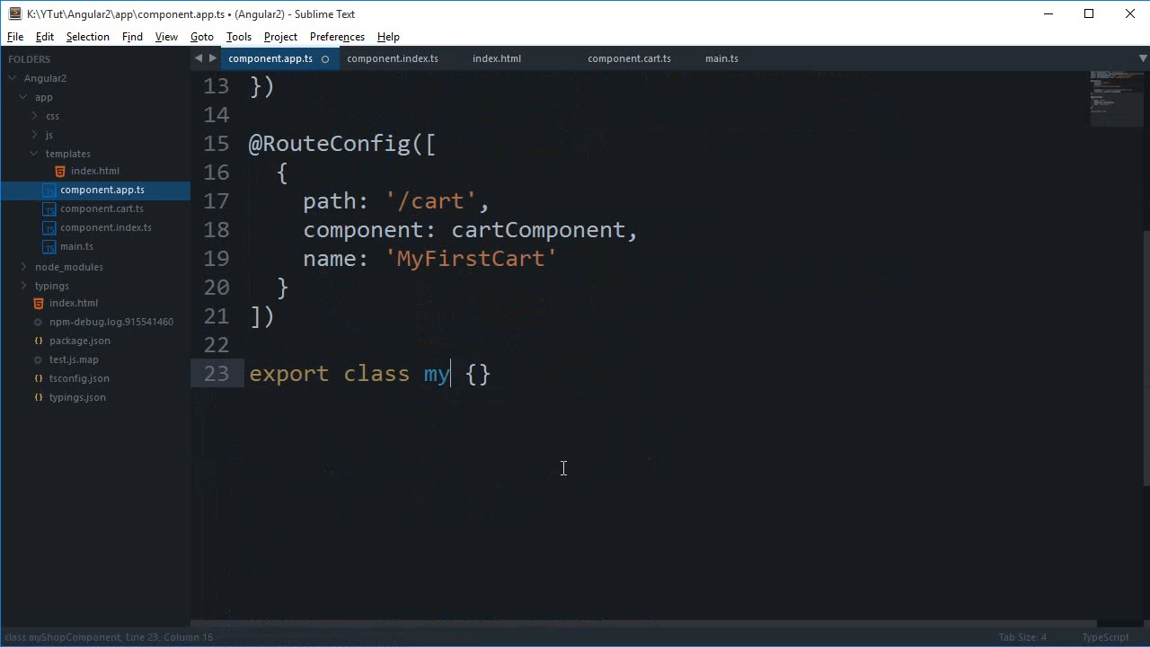
text(MainApp)
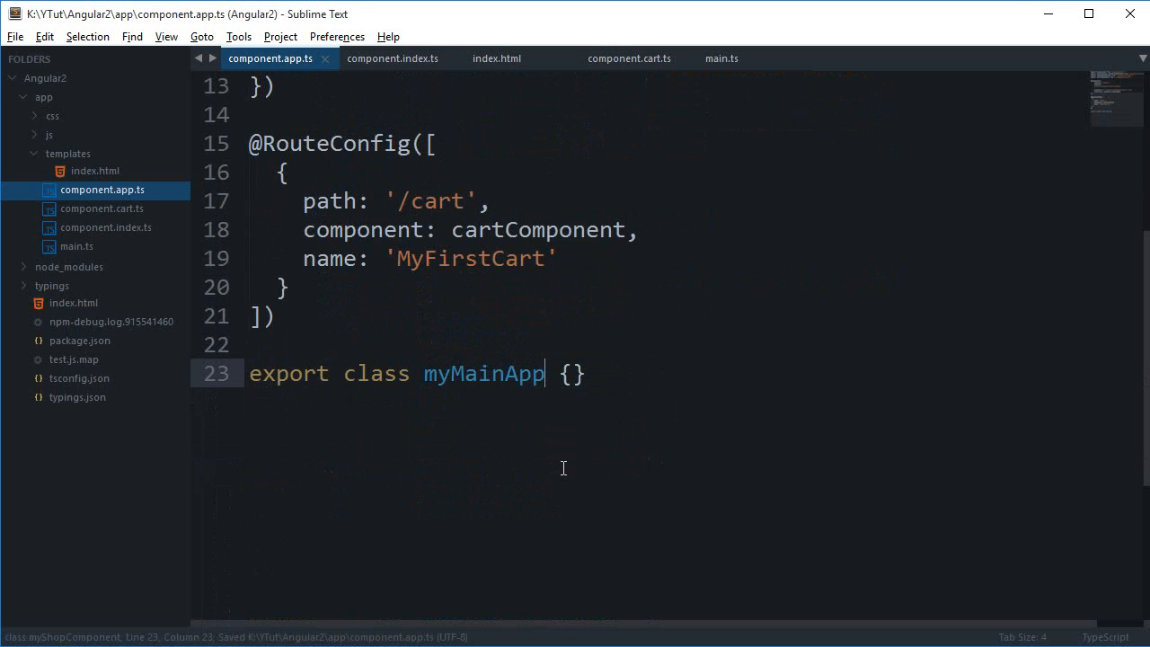
double_click(481, 372)
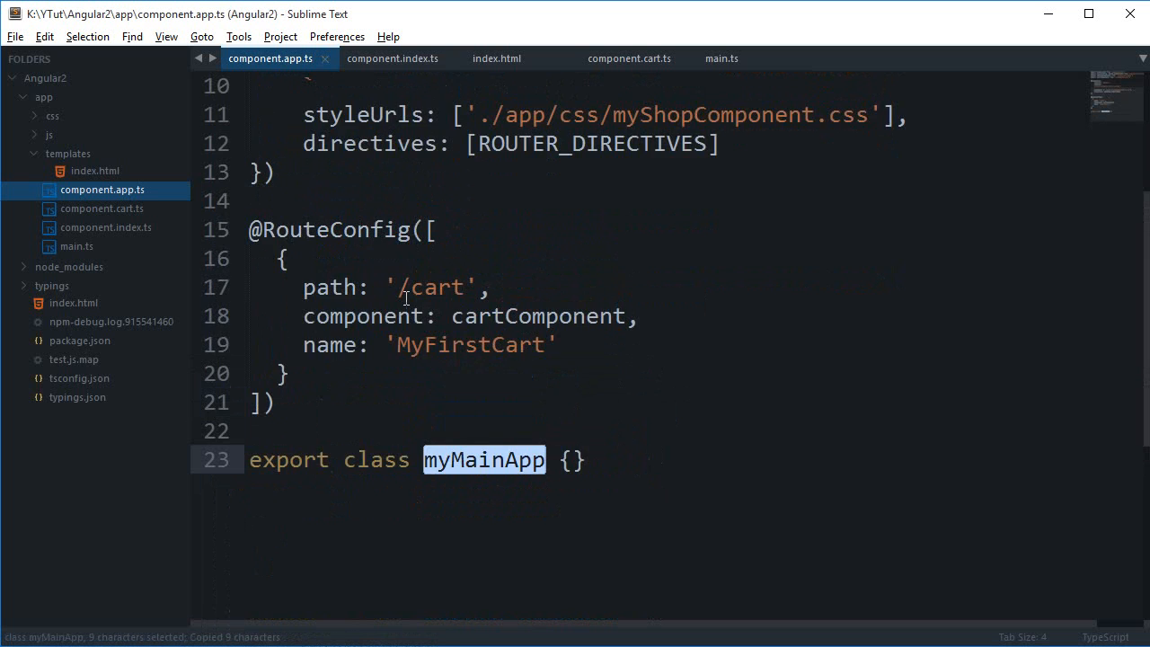
click(723, 58)
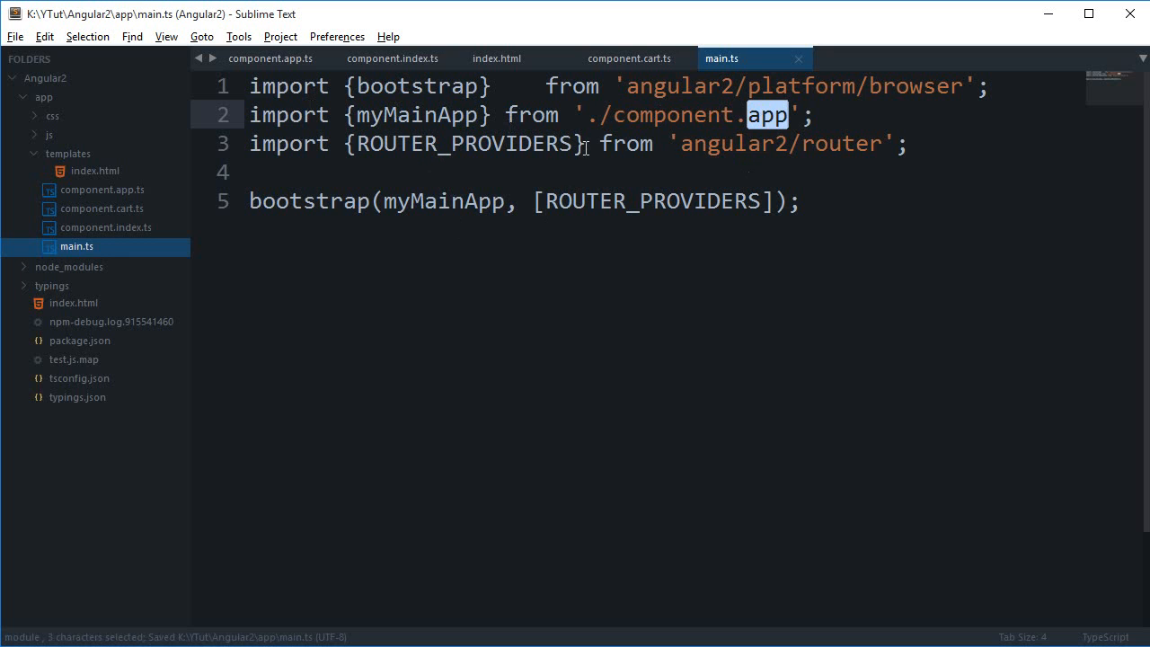
Step: Glance at the shop component's movie code in component.index.ts, then return to component.app.ts
click(394, 58)
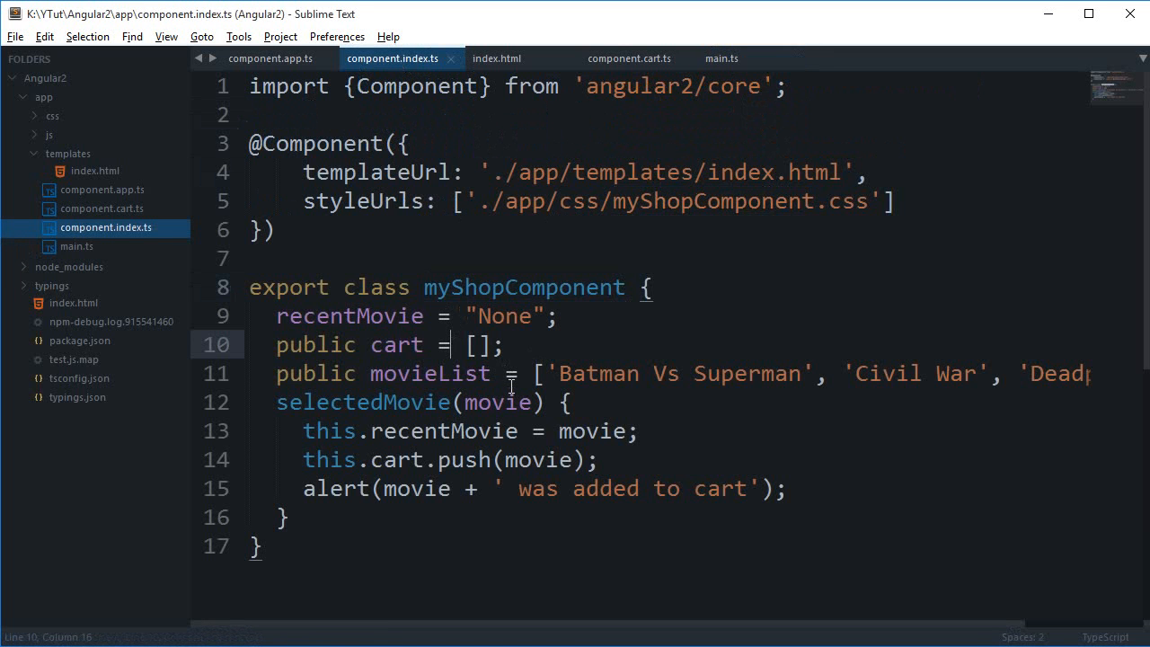
click(269, 57)
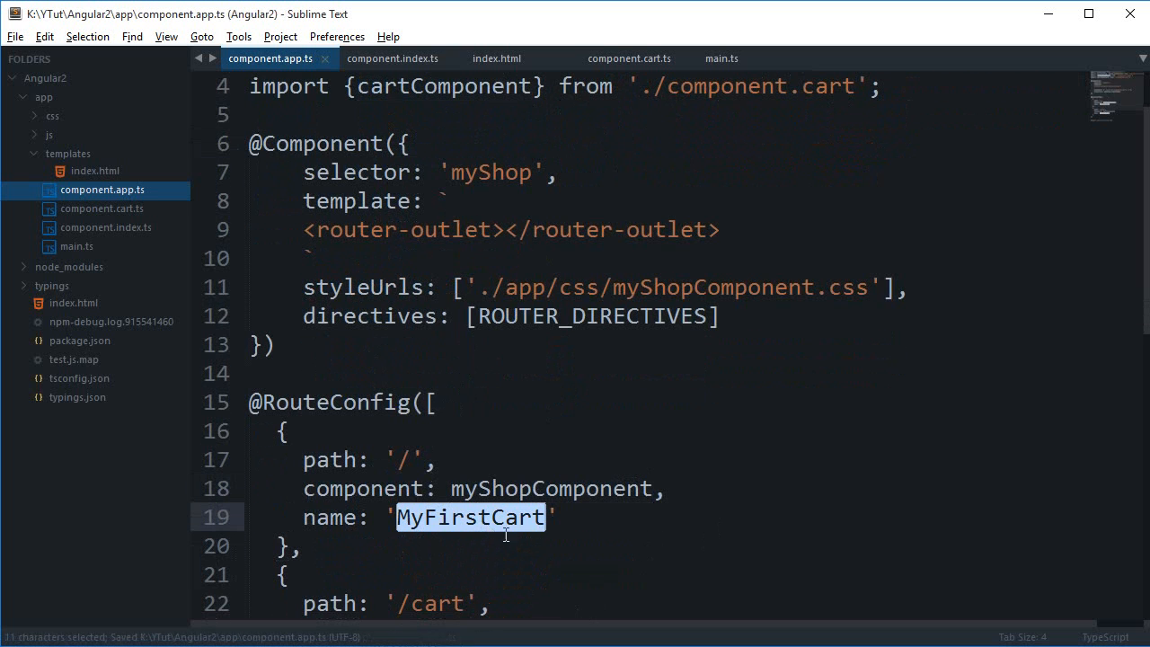
mouse_move(622, 481)
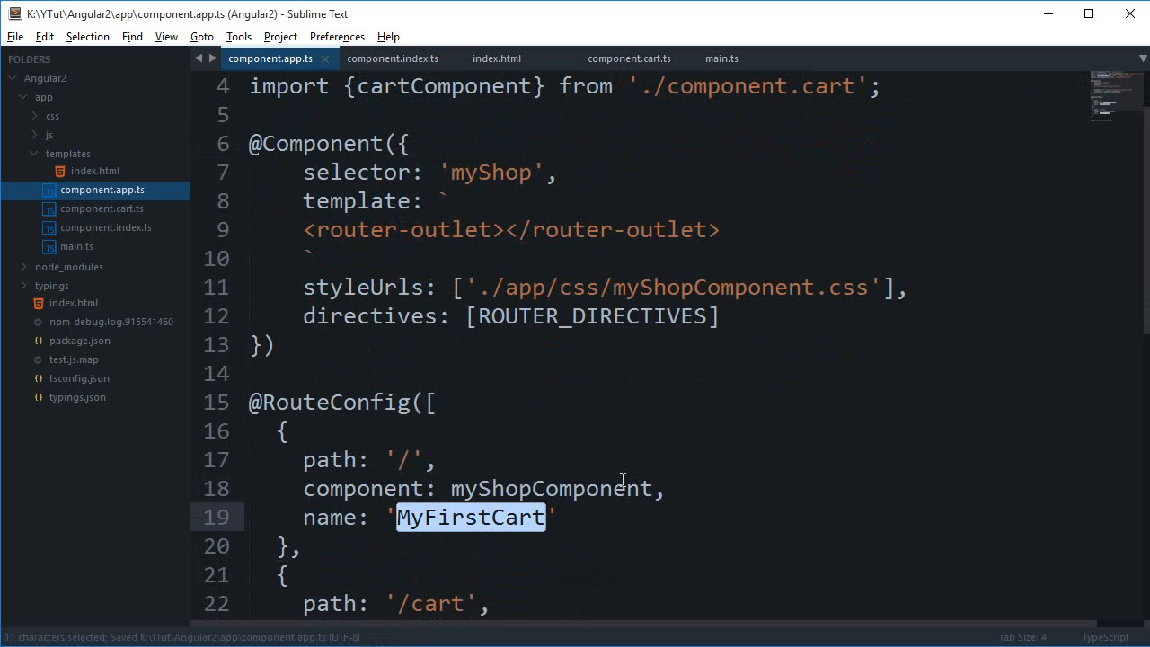
Step: Name the root '/' route for myShopComponent 'Homepage' instead of the copied cart name
scroll(down, 3)
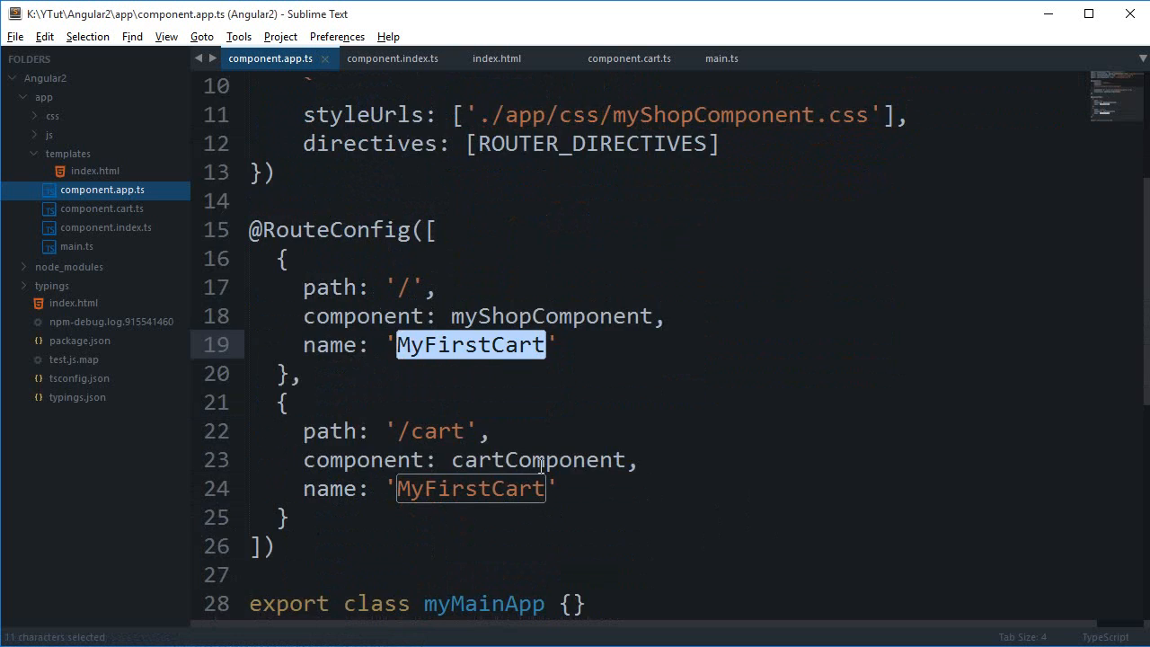
scroll(down, 3)
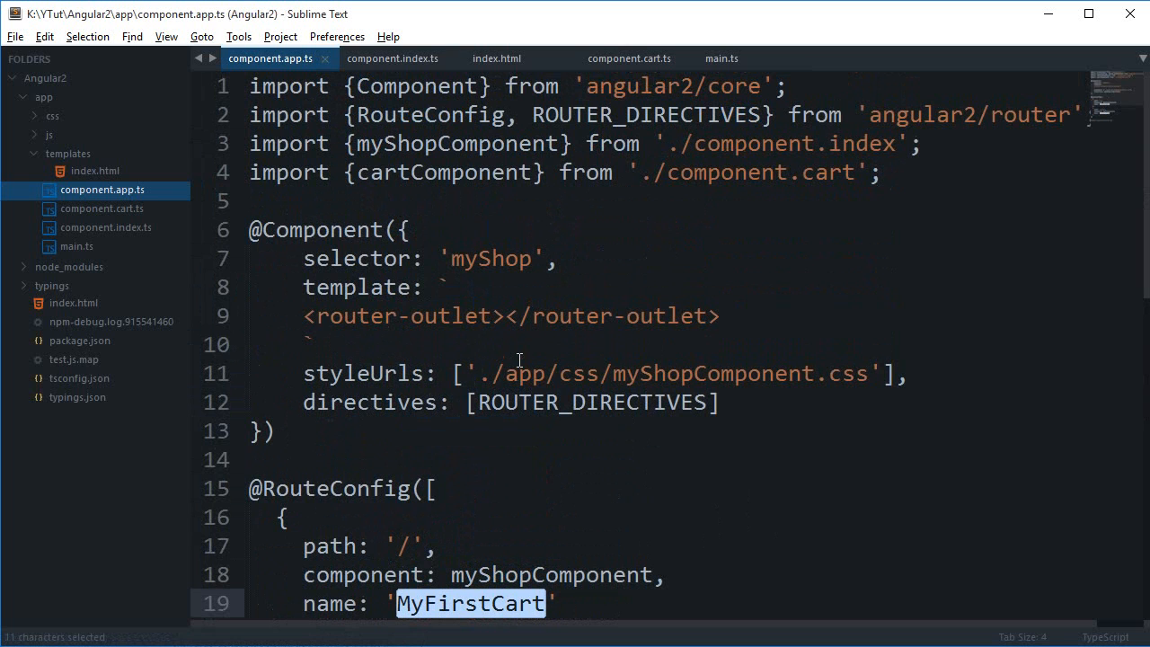
key(Delete)
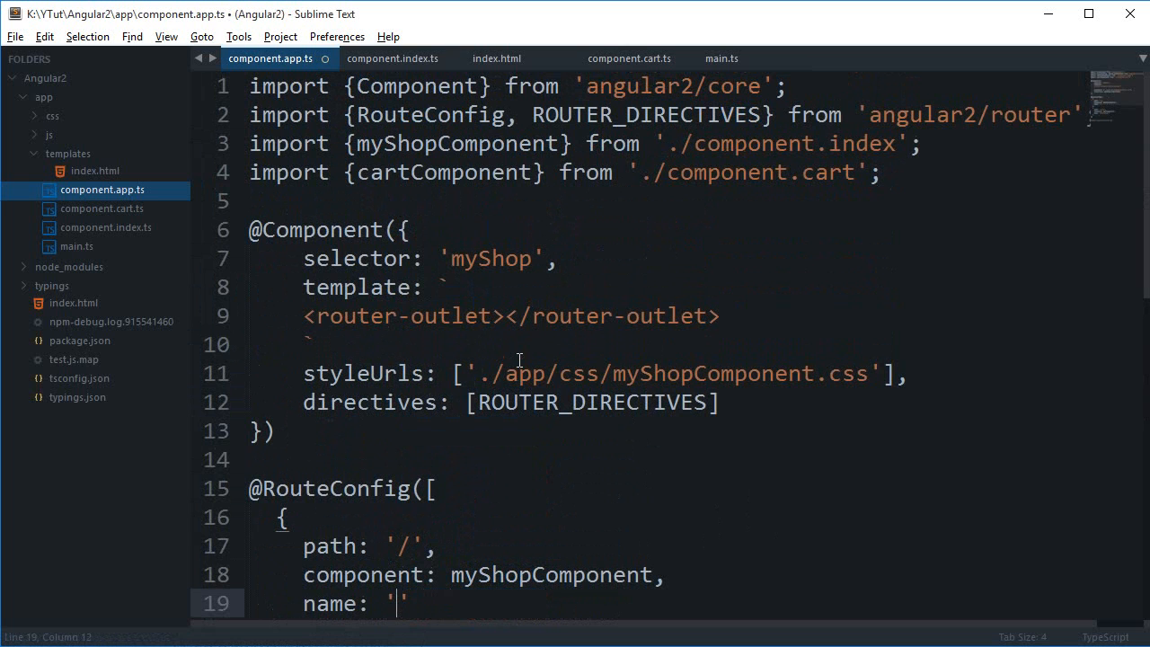
text(Homepage)
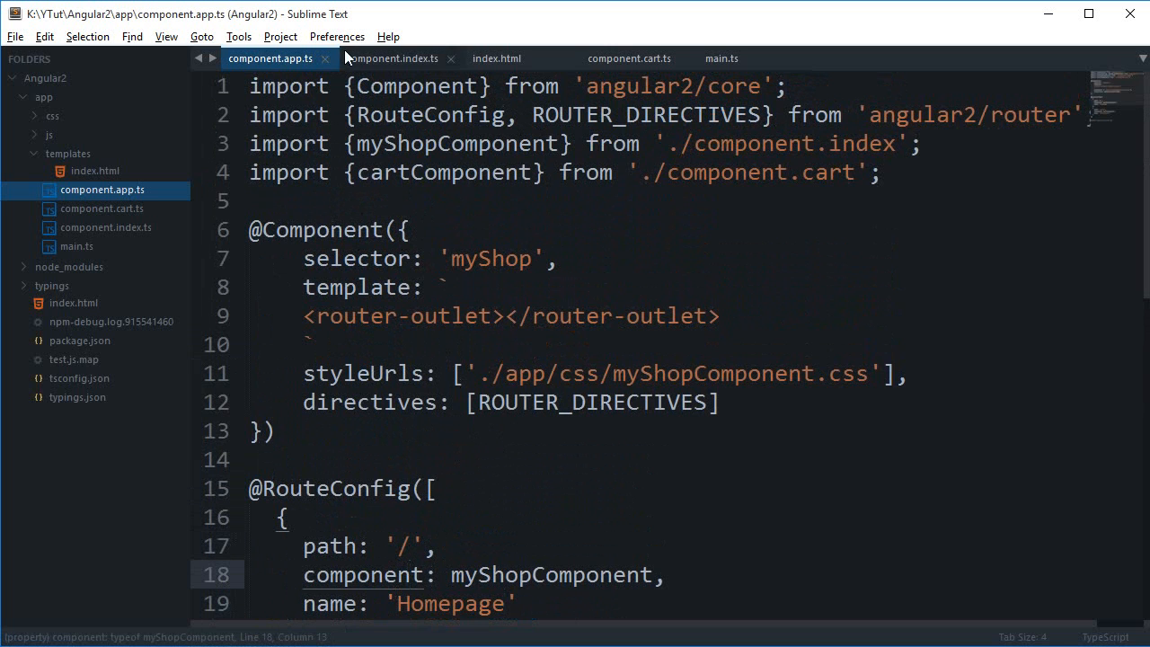
Step: Cut the movie list and cart logic out of myShopComponent and move to cartComponent in component.cart.ts
click(390, 58)
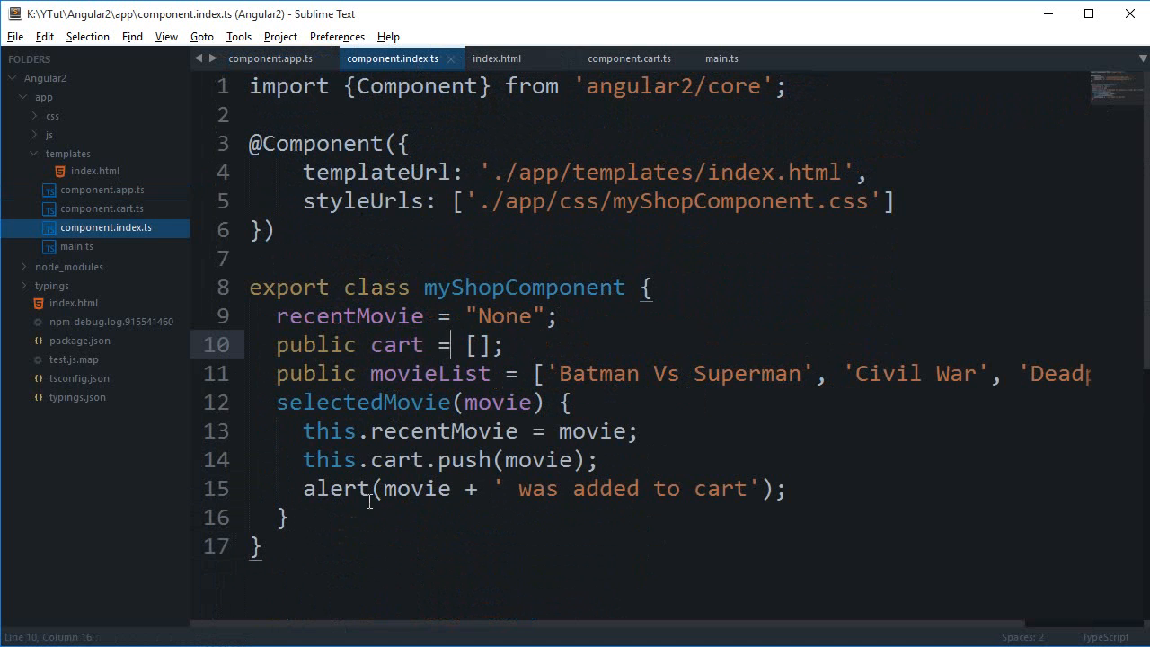
drag(277, 316, 291, 517)
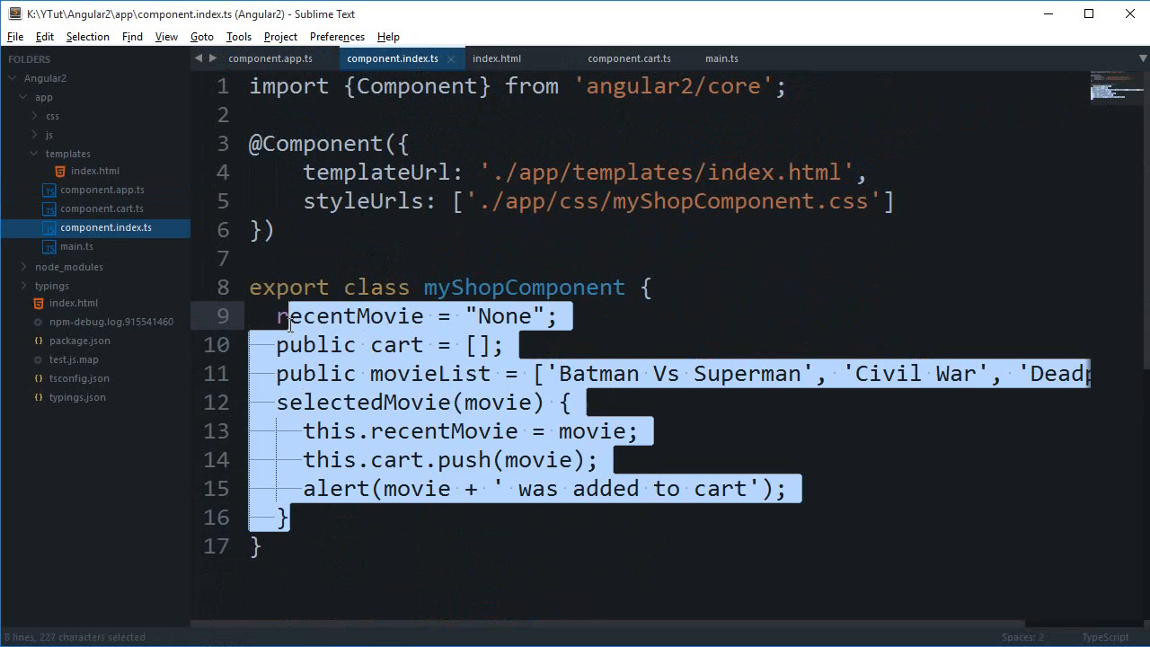
key(Delete)
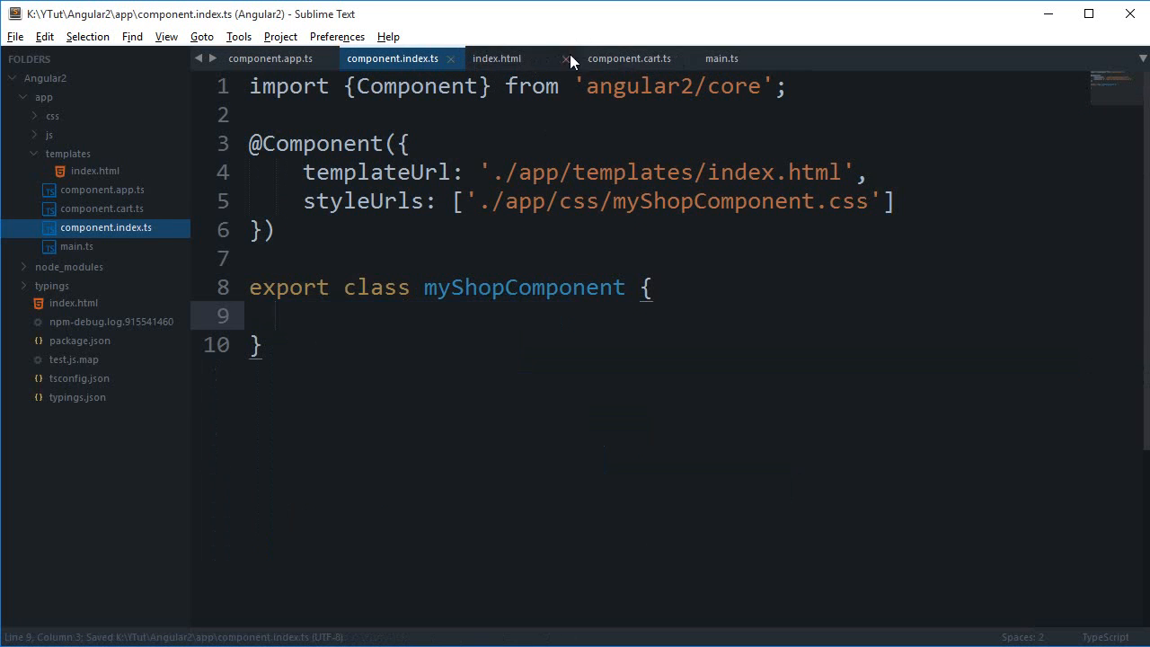
click(636, 57)
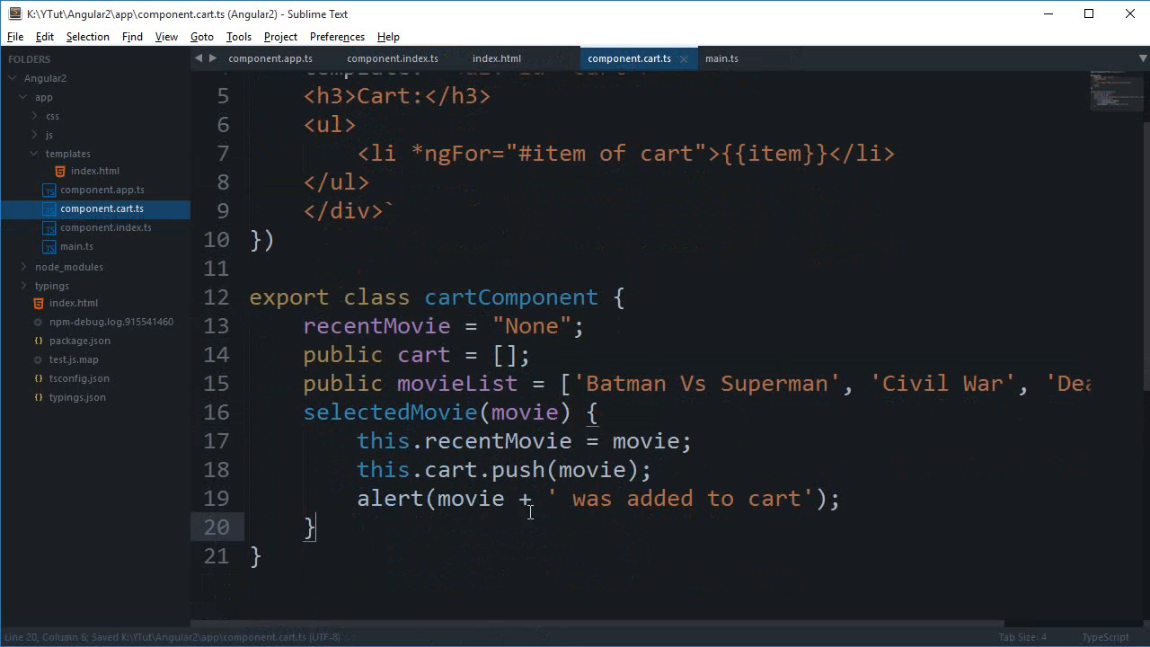
double_click(388, 412)
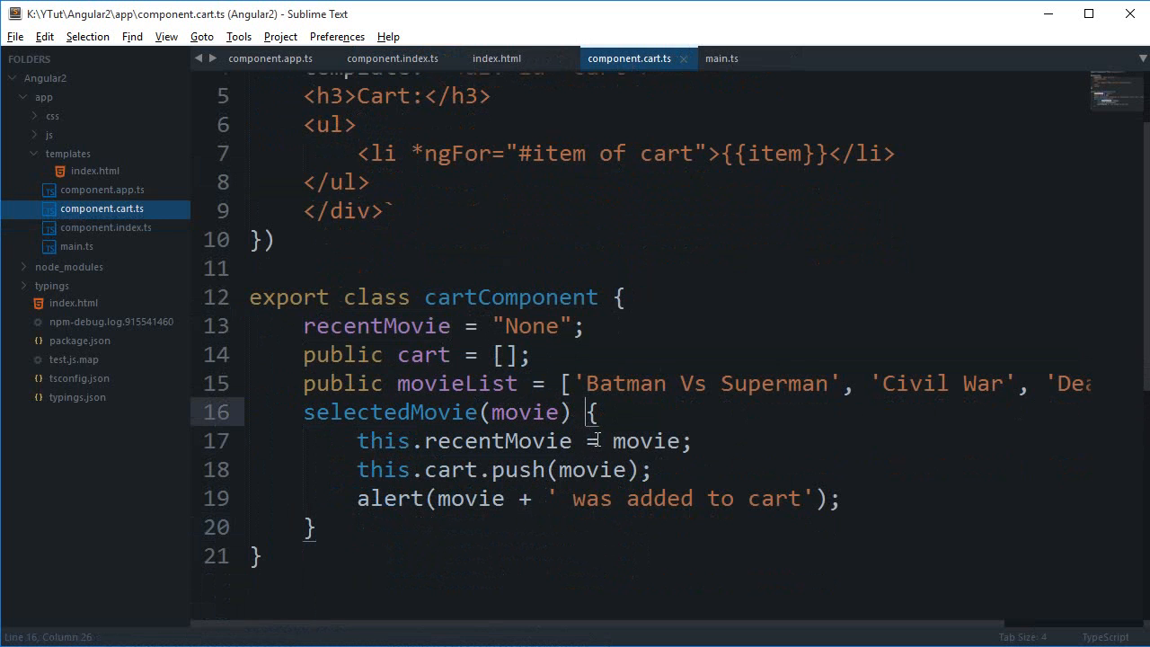
mouse_move(539, 469)
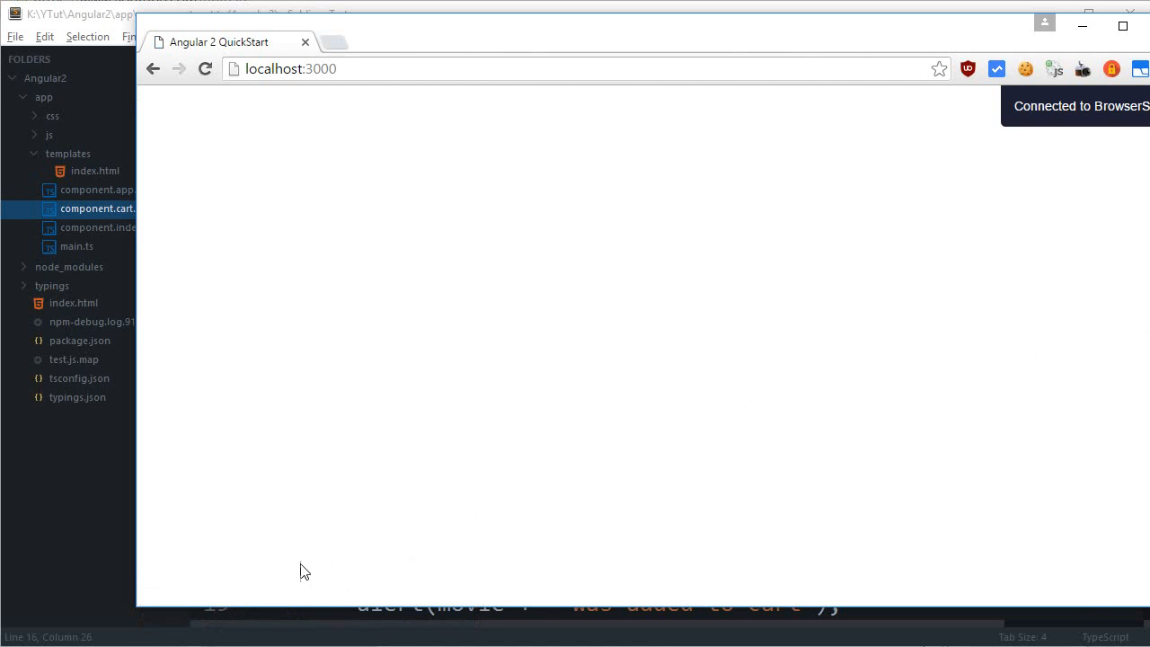
Step: Show the DevTools console reporting that routerLink can't be bound
key(F12)
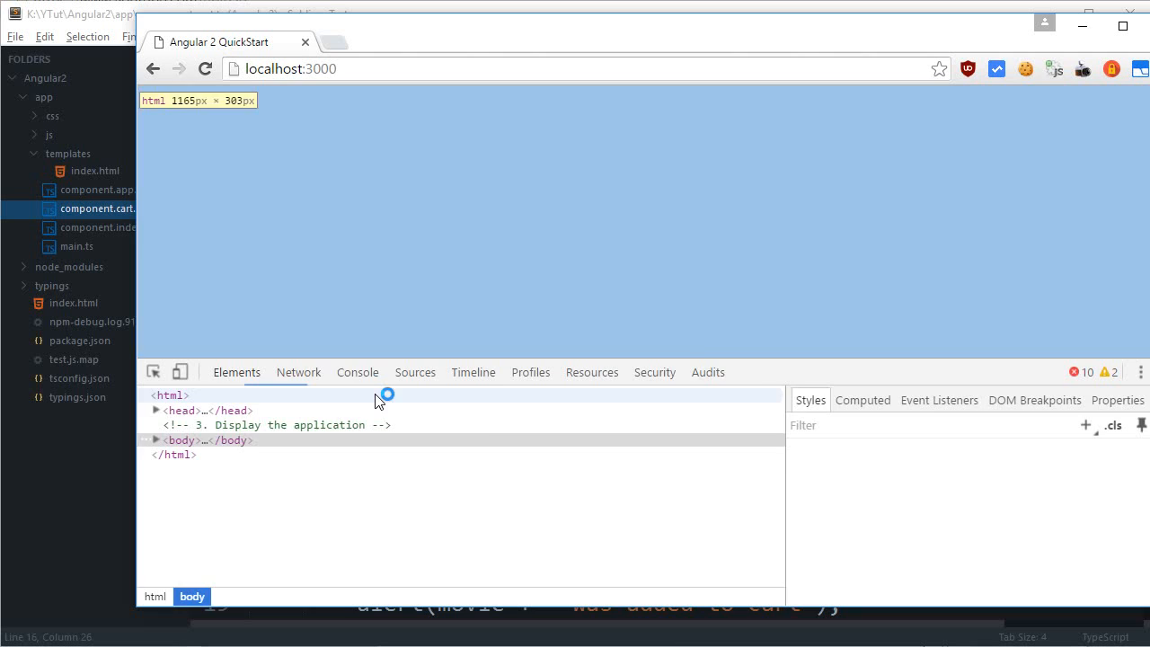
click(357, 372)
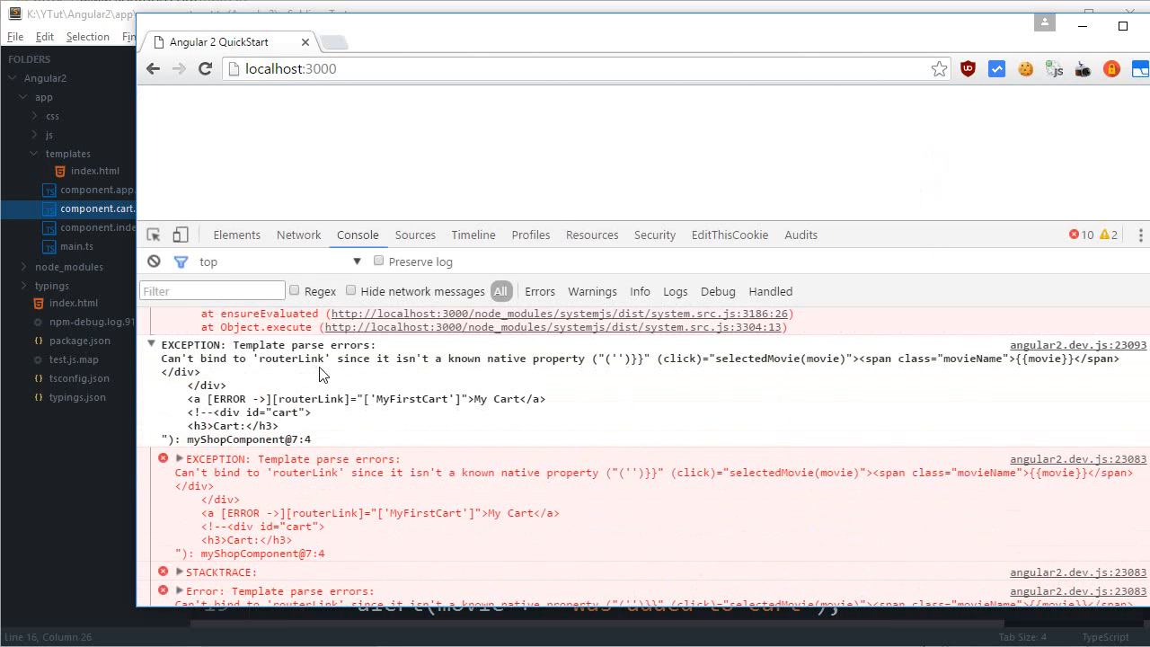
mouse_move(482, 399)
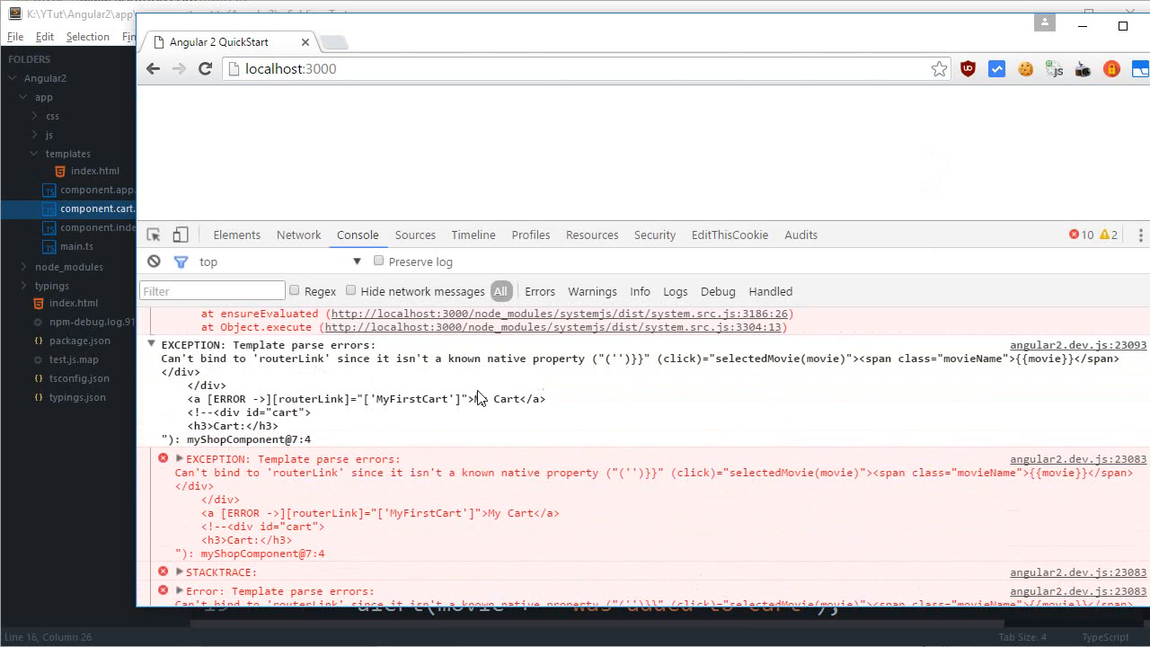
mouse_move(65, 534)
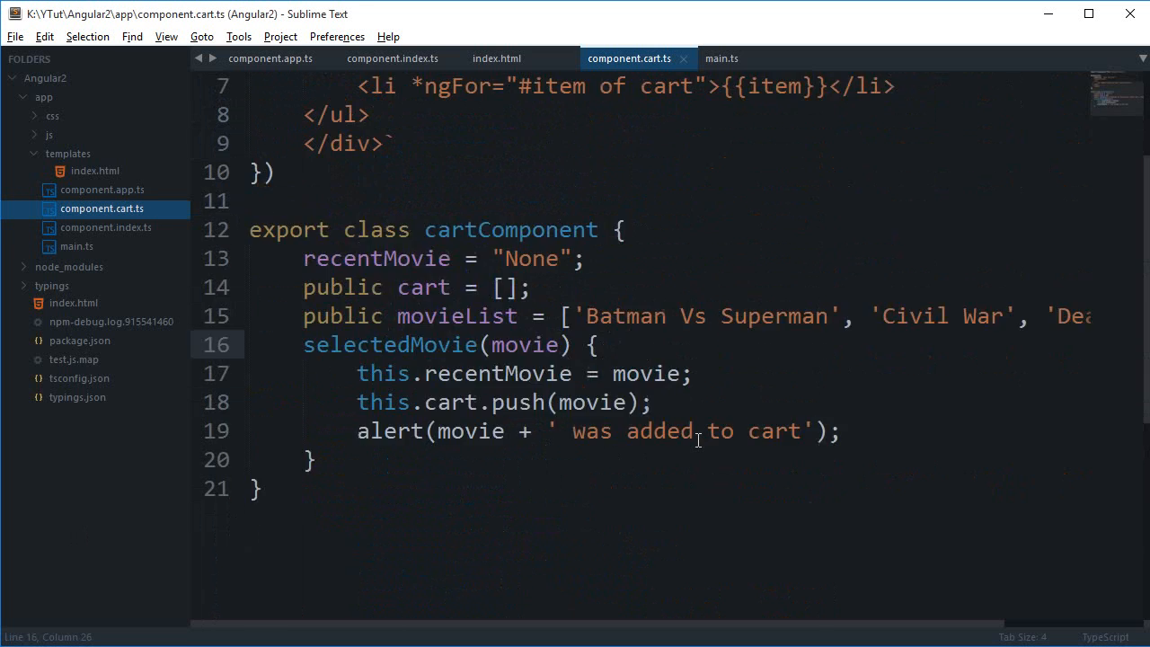
Step: Declare [ROUTER_DIRECTIVES] in myShopComponent's directives in component.index.ts after checking the template and app component
click(496, 58)
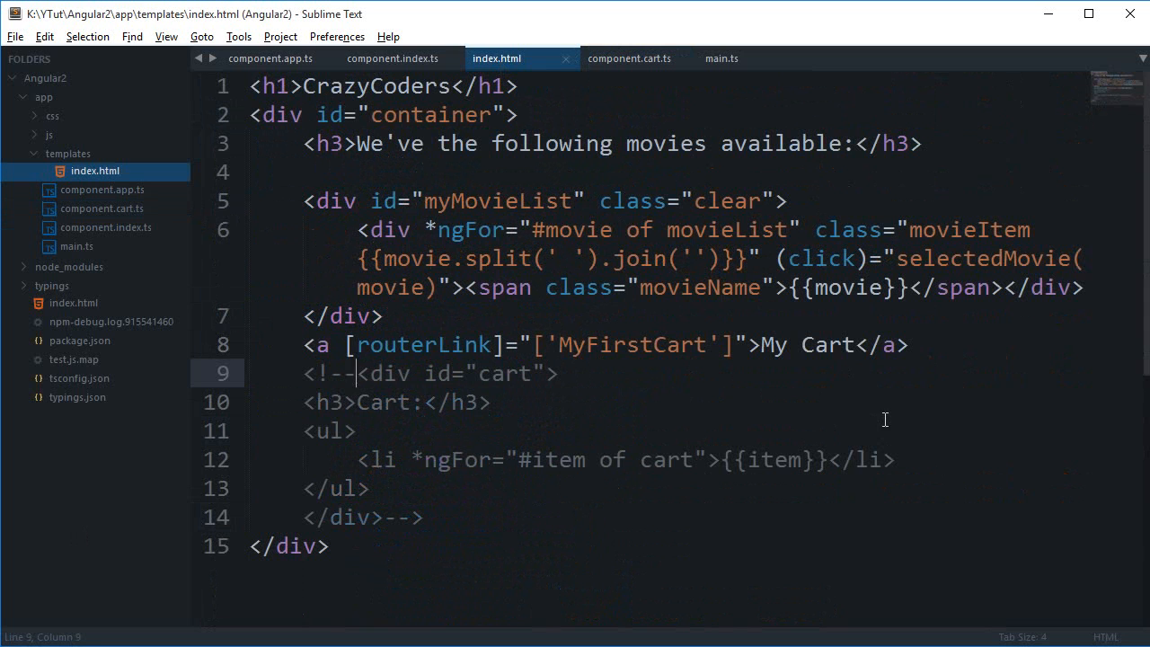
double_click(425, 346)
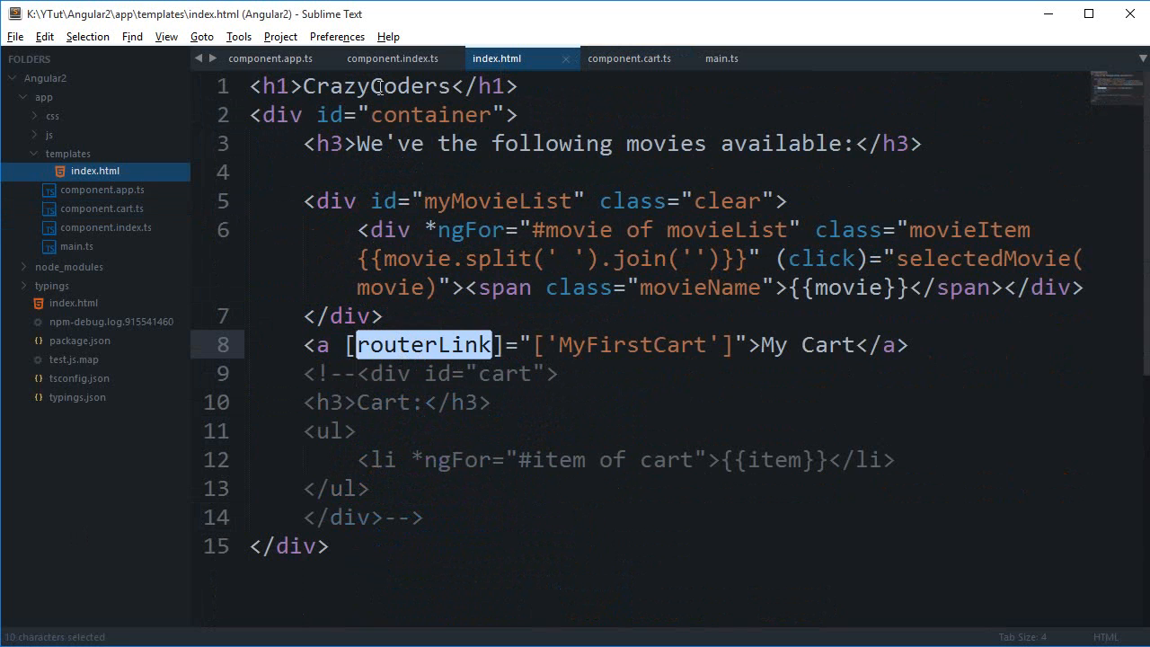
click(391, 58)
text(directives:)
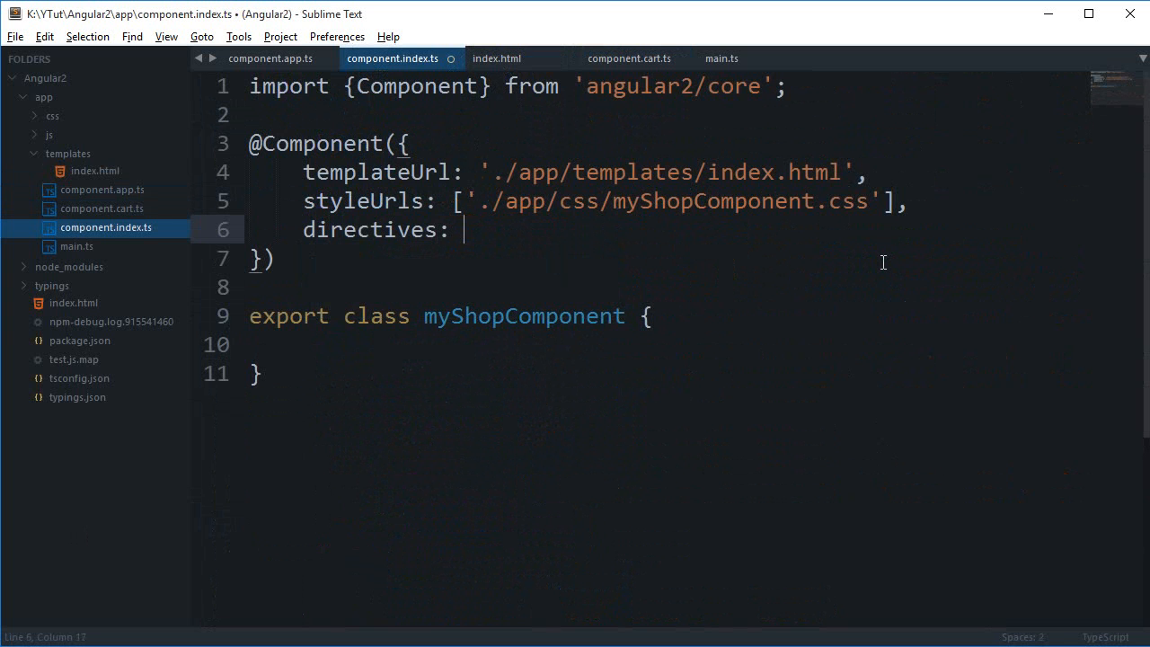
click(269, 58)
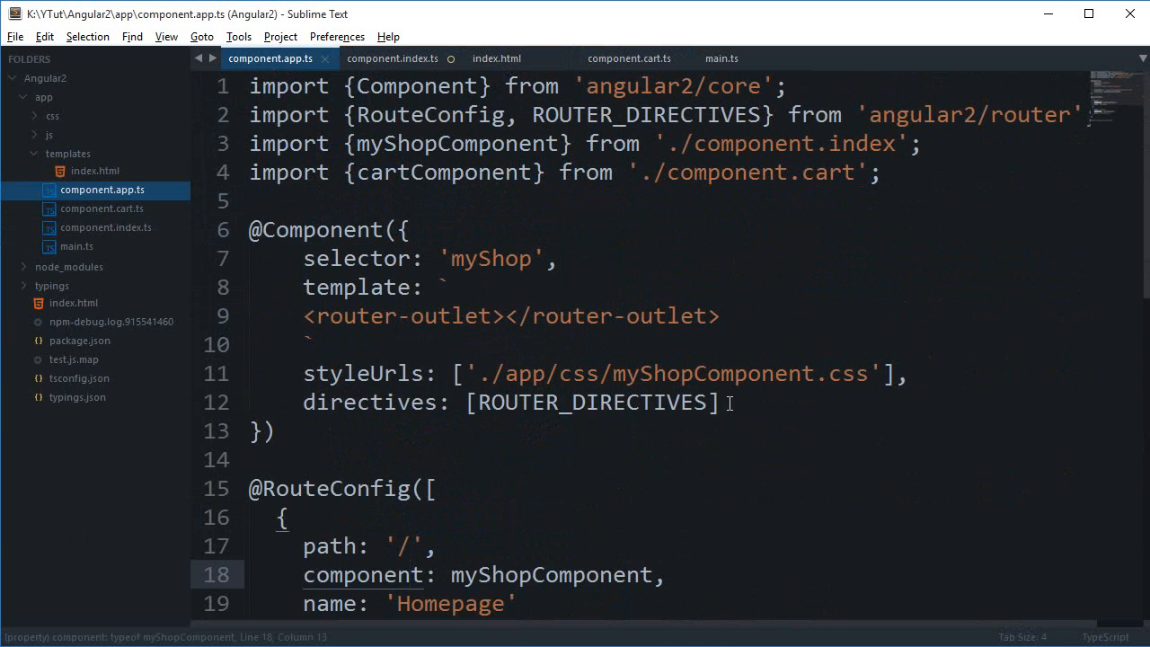
click(390, 58)
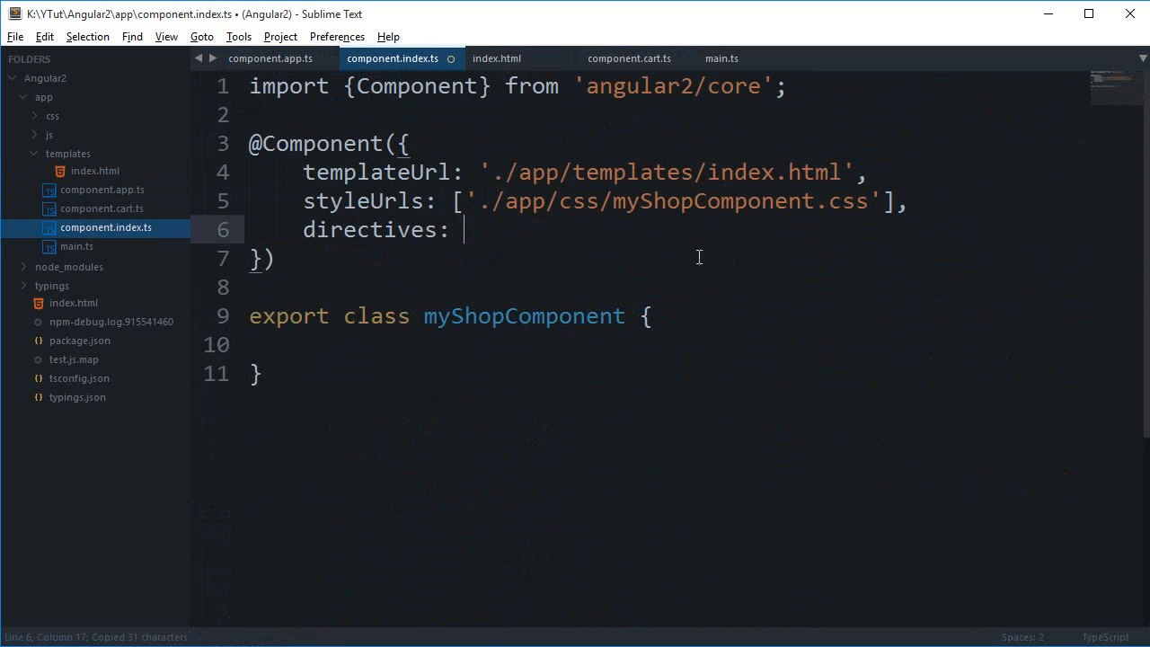
text([ROUTER_DIRECTIVES])
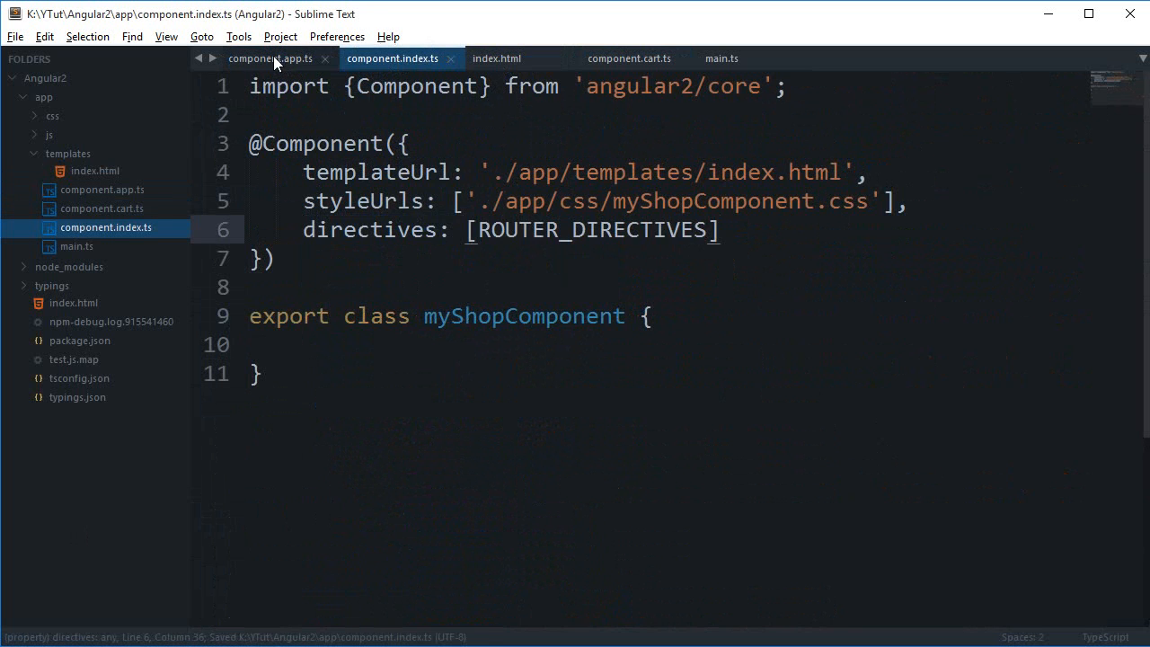
Step: Copy the angular2/router import line from component.app.ts for the shop component
click(269, 58)
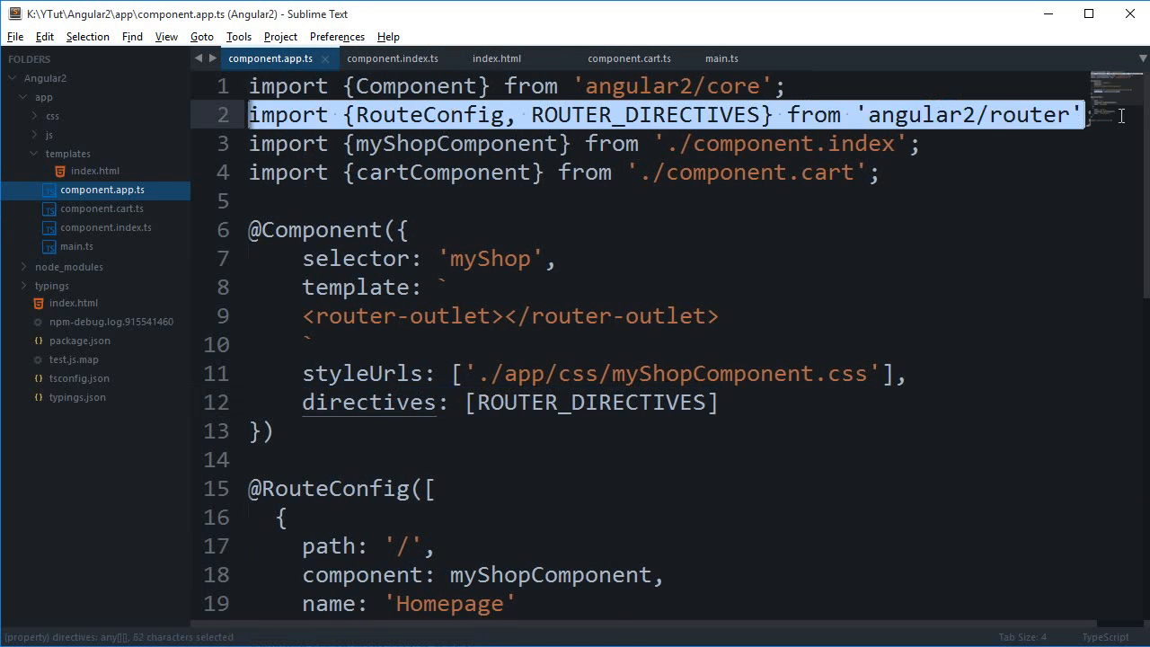
click(392, 57)
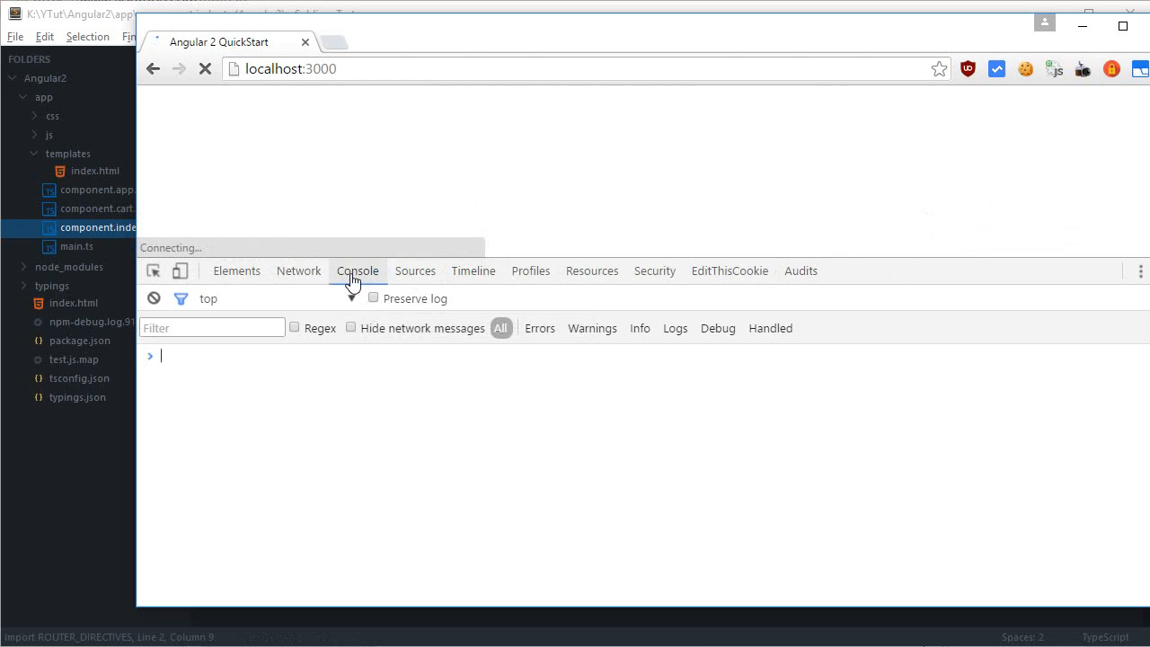
Step: Find the stuck Google Fonts request in DevTools Network and comment out its link in index.html with <!-- -->
click(298, 269)
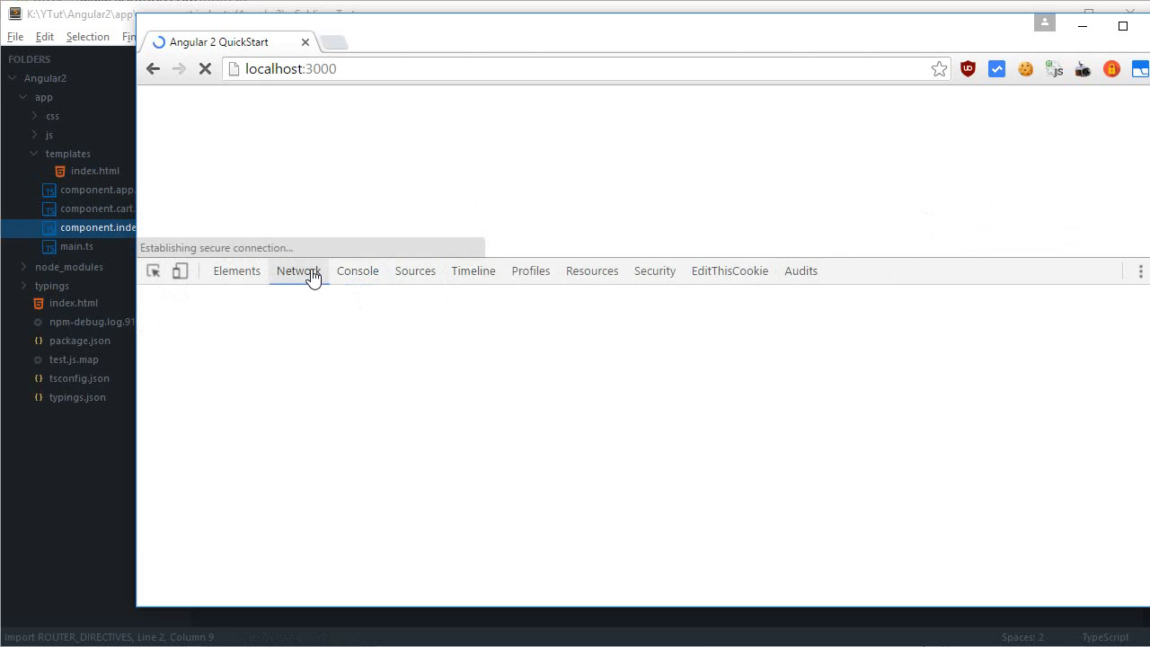
click(298, 269)
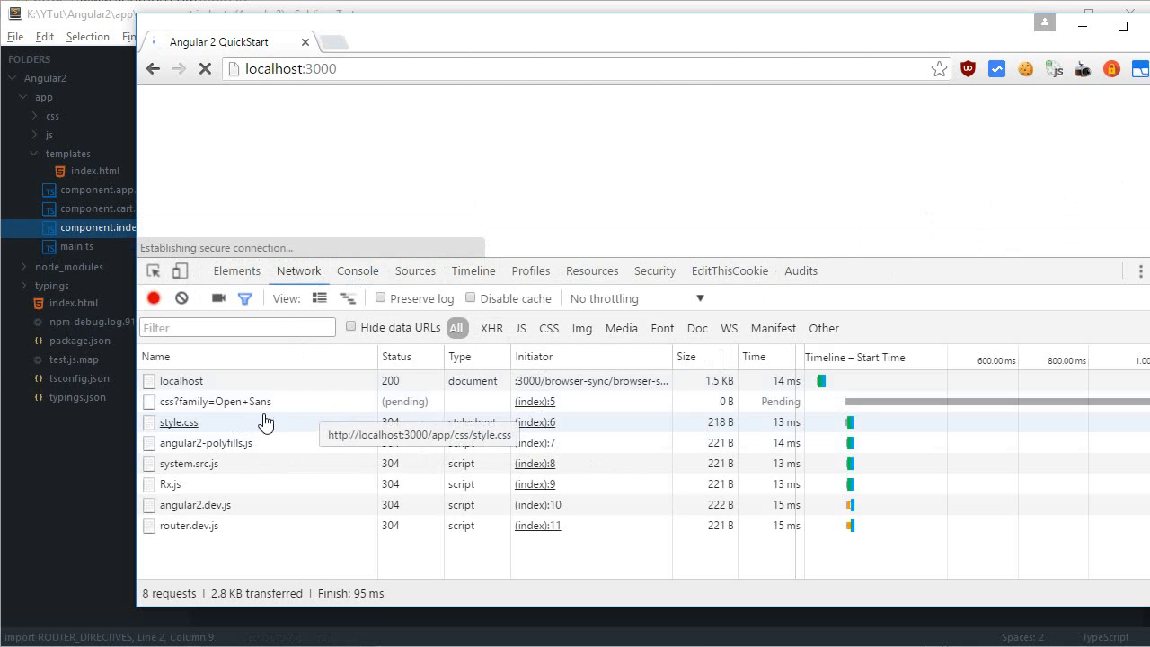
click(215, 402)
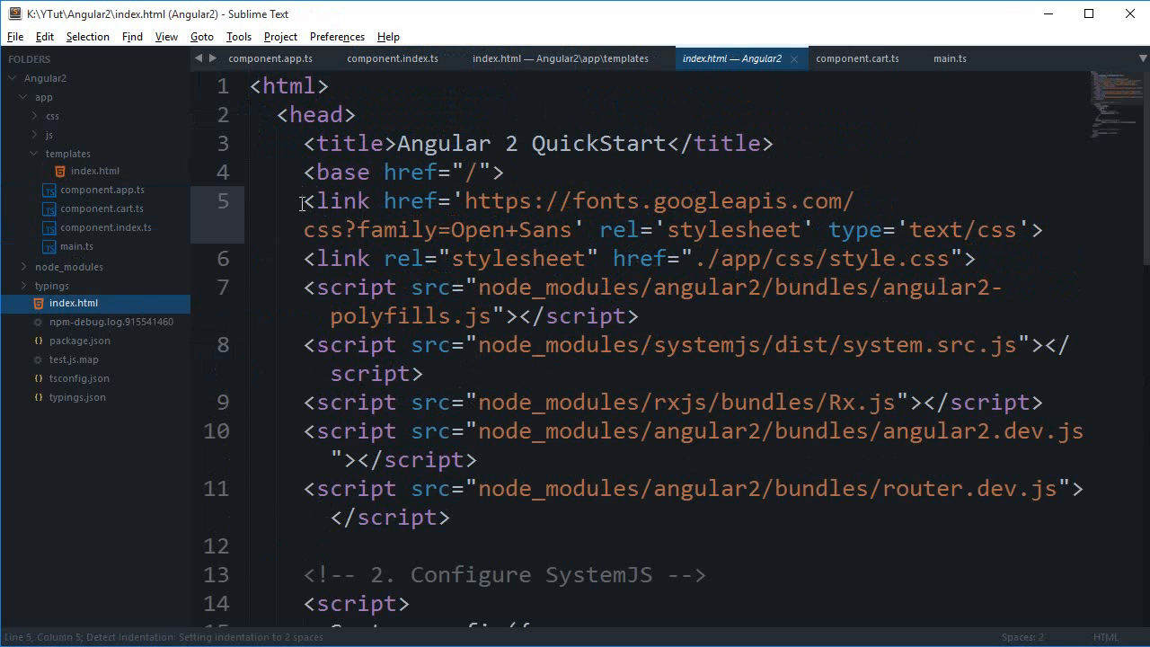
text(<!--)
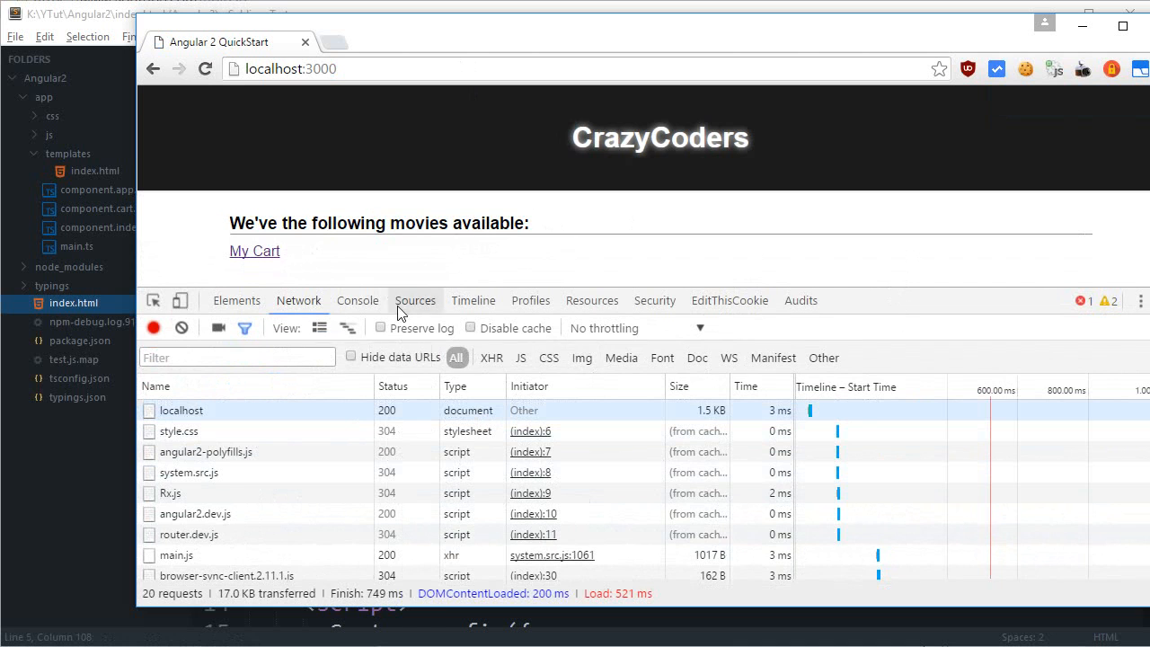
click(235, 300)
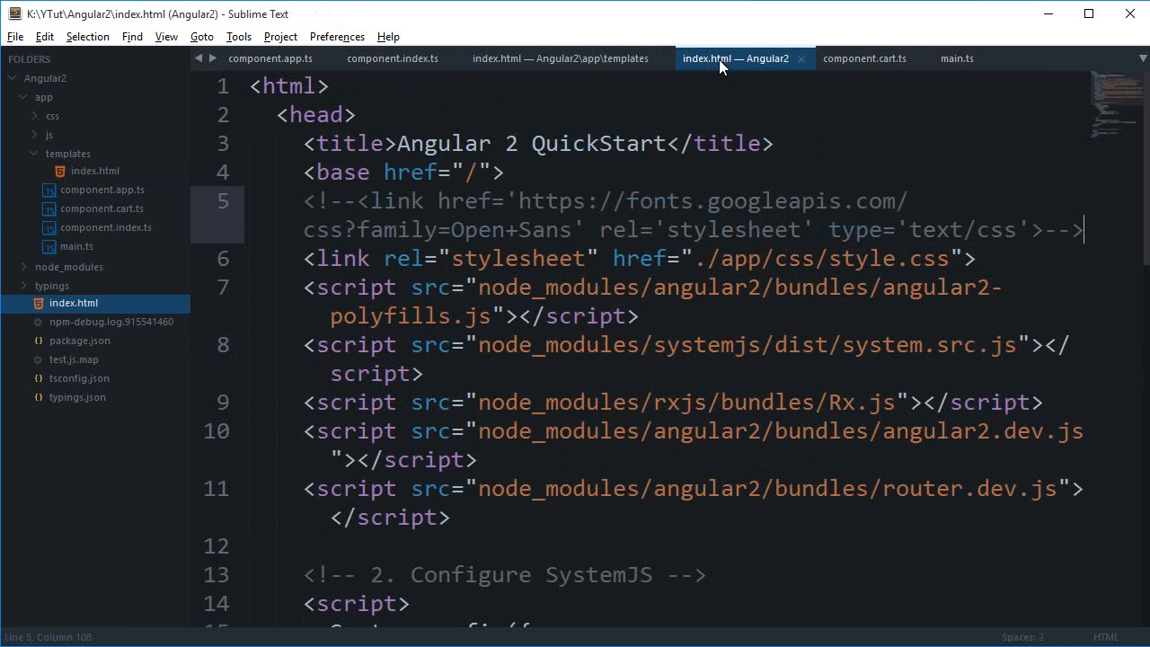
Step: Paste recentMovie, cart and movieList from component.cart.ts into myShopComponent and import ROUTER_DIRECTIVES
click(870, 57)
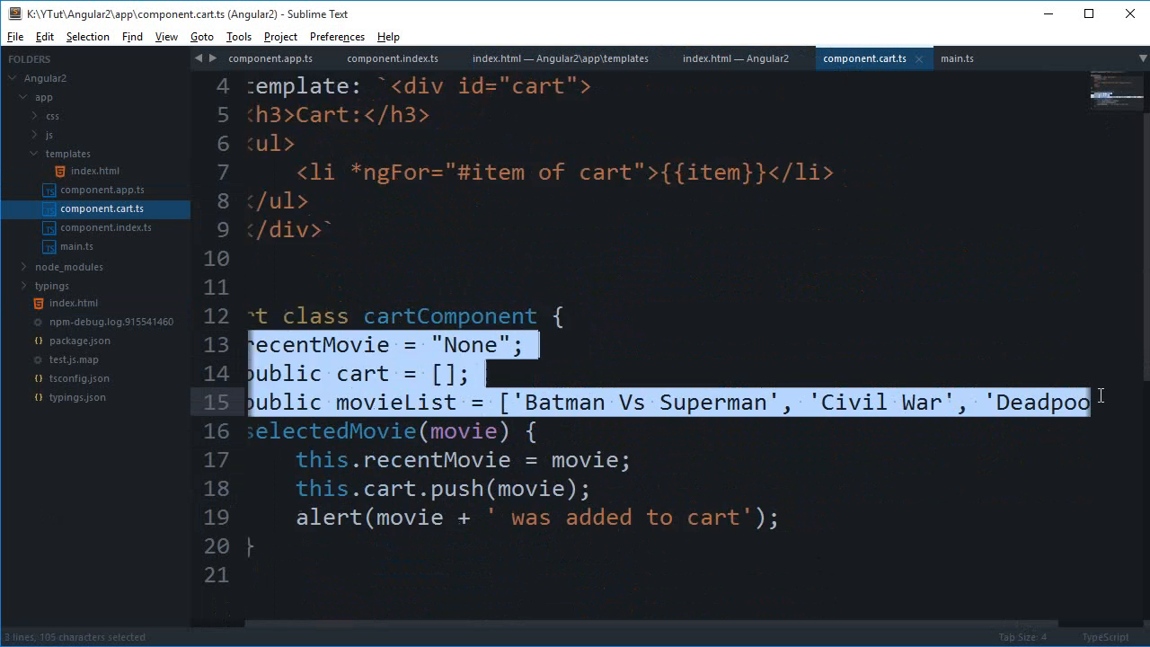
click(564, 57)
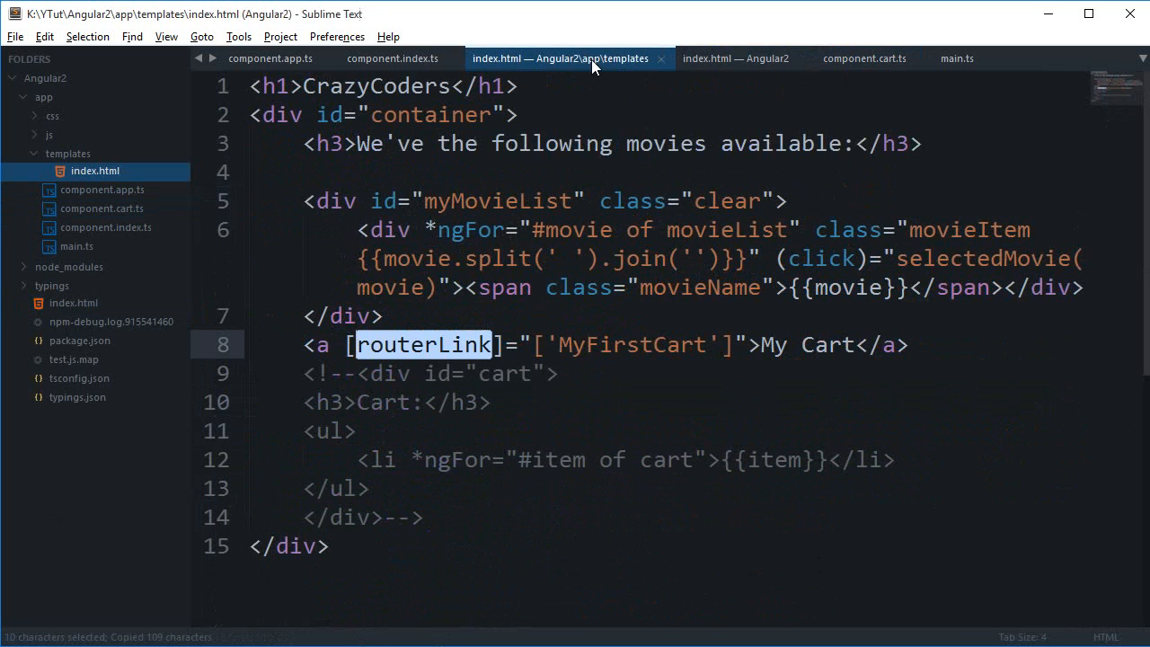
click(392, 58)
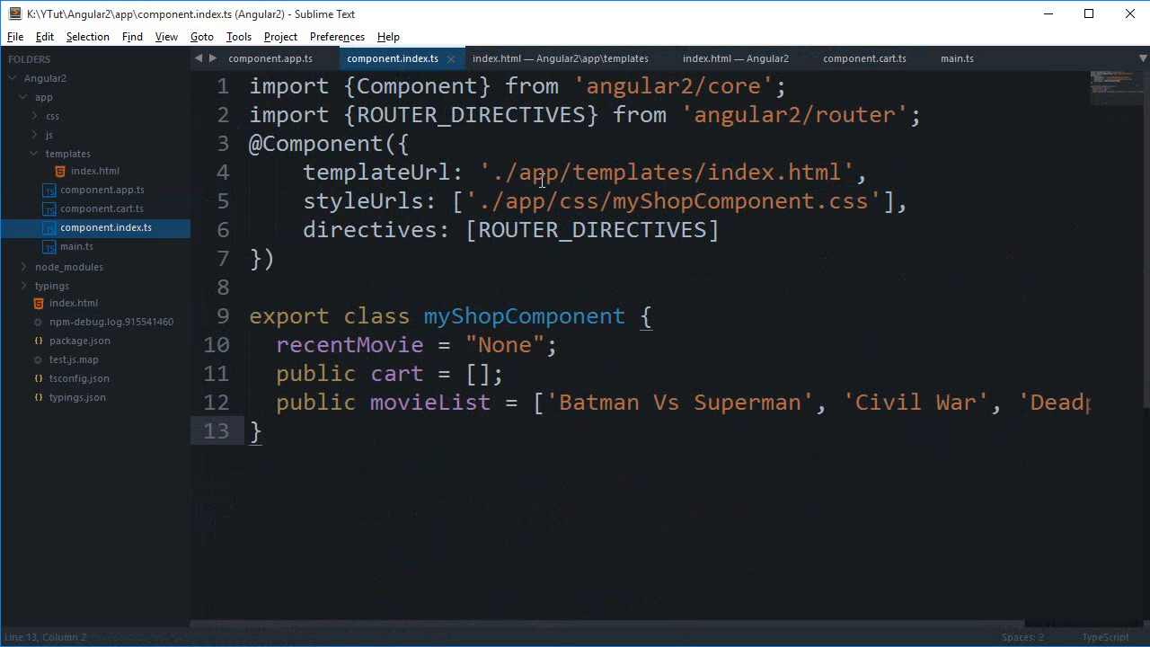
click(737, 57)
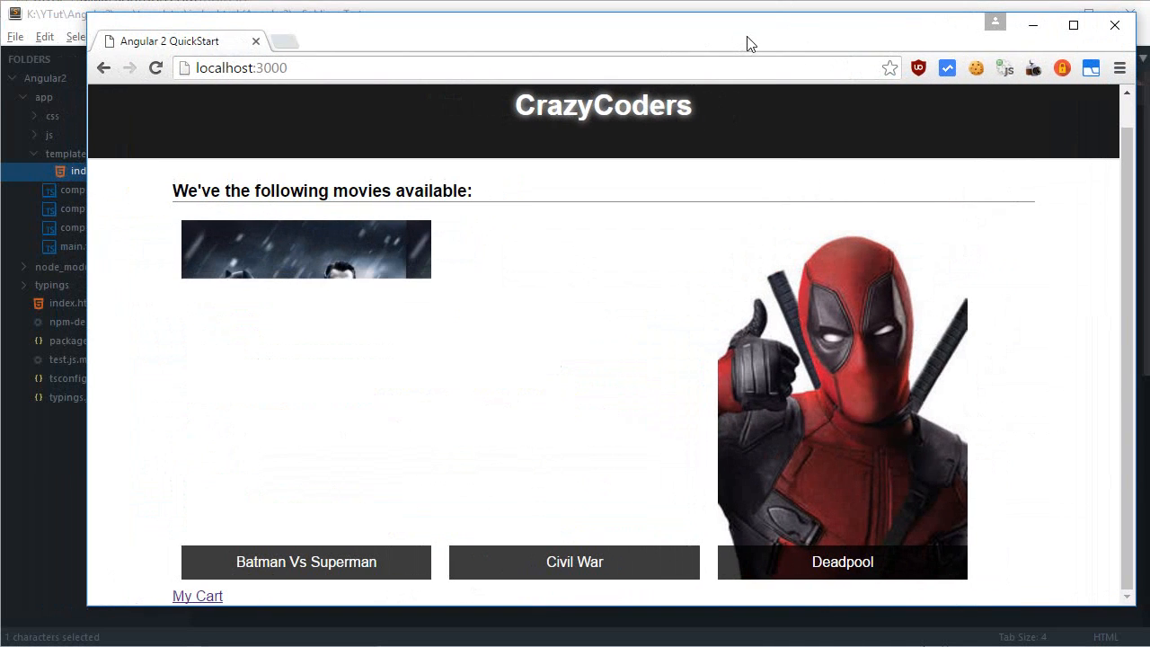
mouse_move(198, 596)
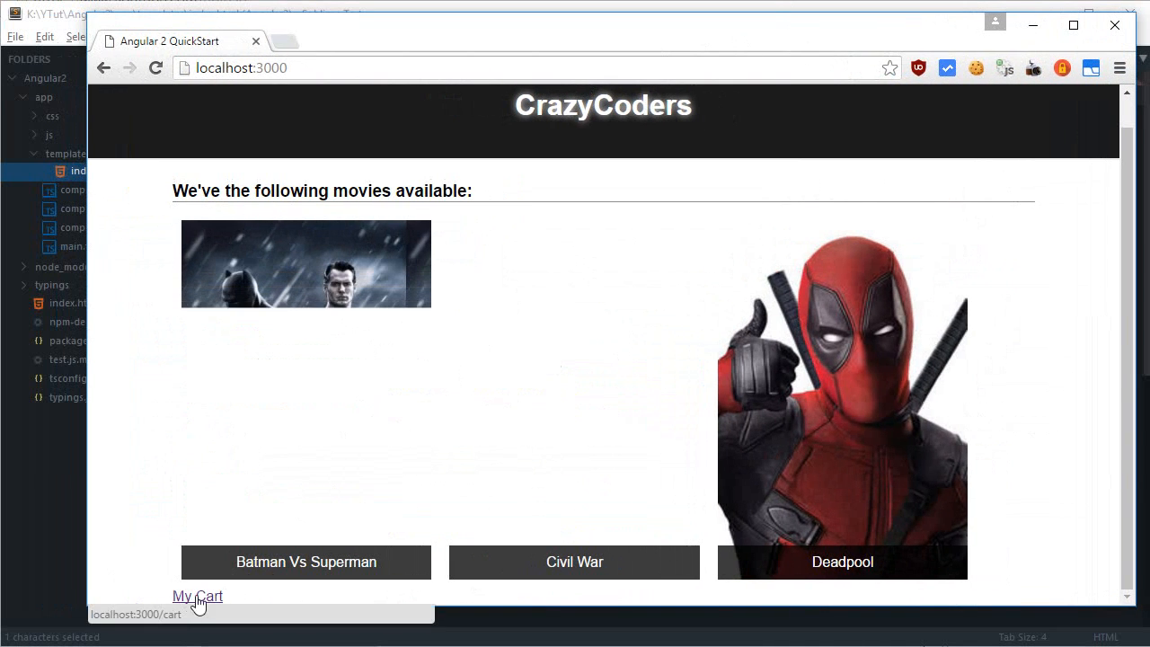
Step: Follow the My Cart link to the /cart page showing Cart:, return to localhost:3000 and try the link again
click(197, 596)
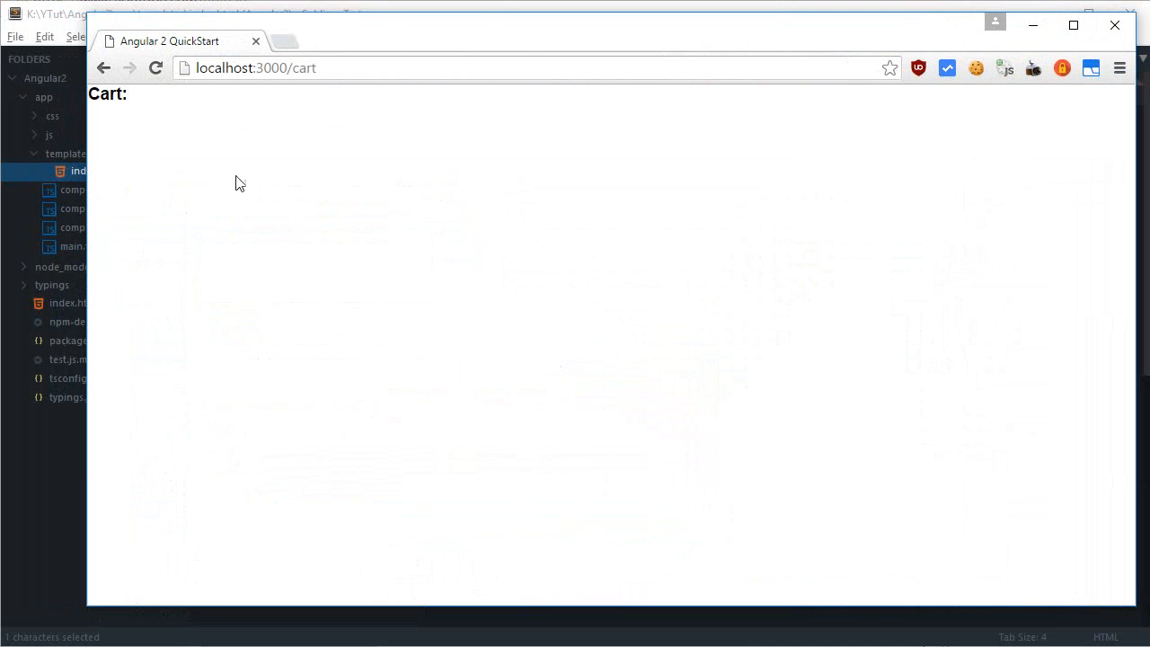
double_click(105, 93)
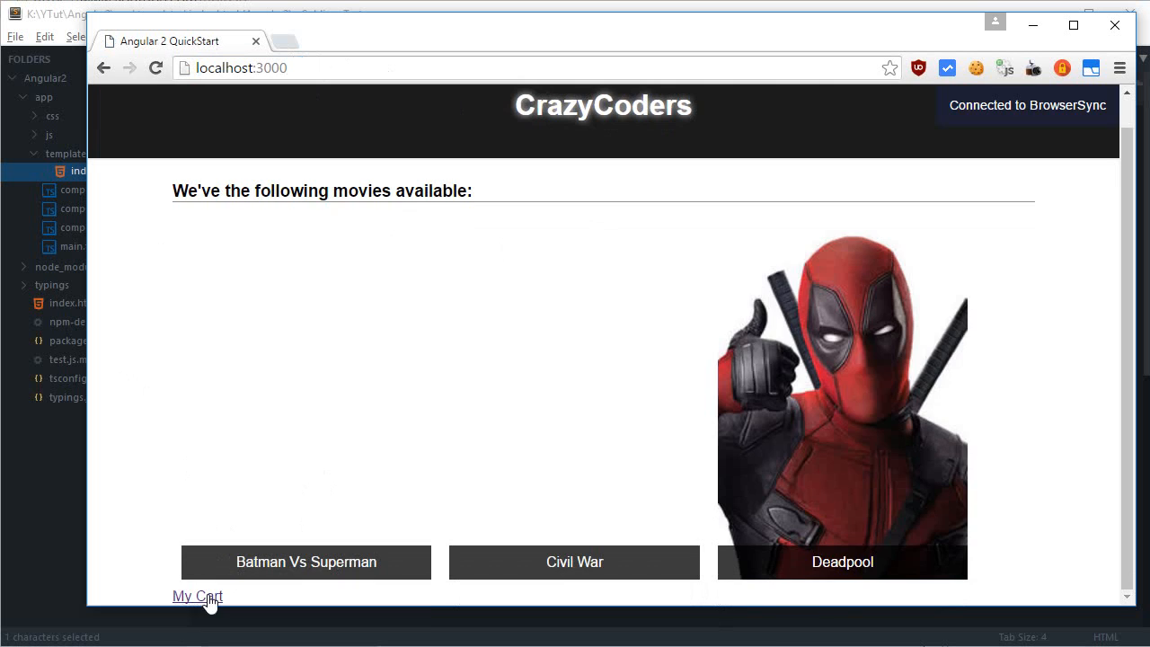
click(197, 596)
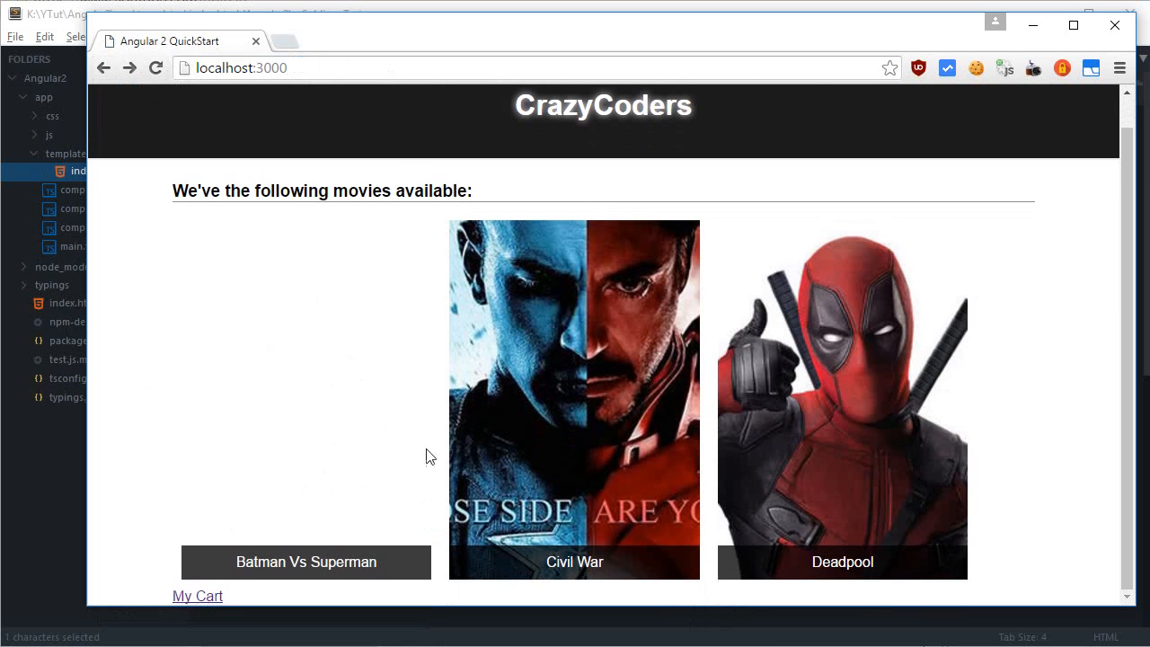
mouse_move(93, 467)
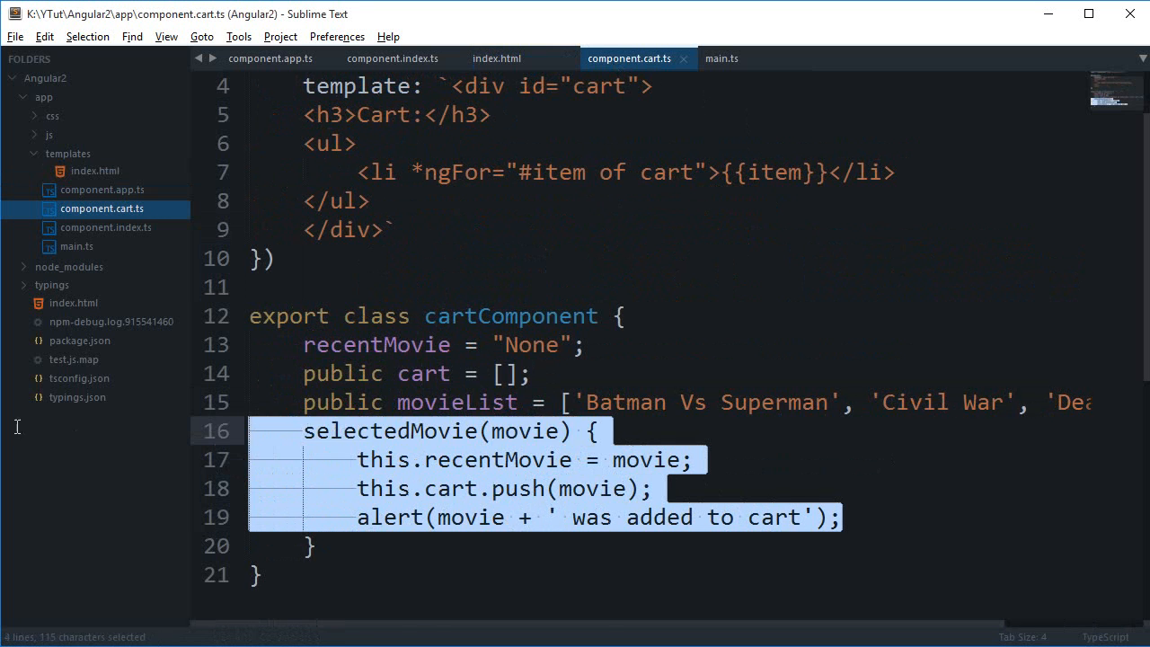
Step: Move the selectedMovie method into component.index.ts and dismiss Civil War's 'was added to cart' alert in Chrome
key(ctrl+x)
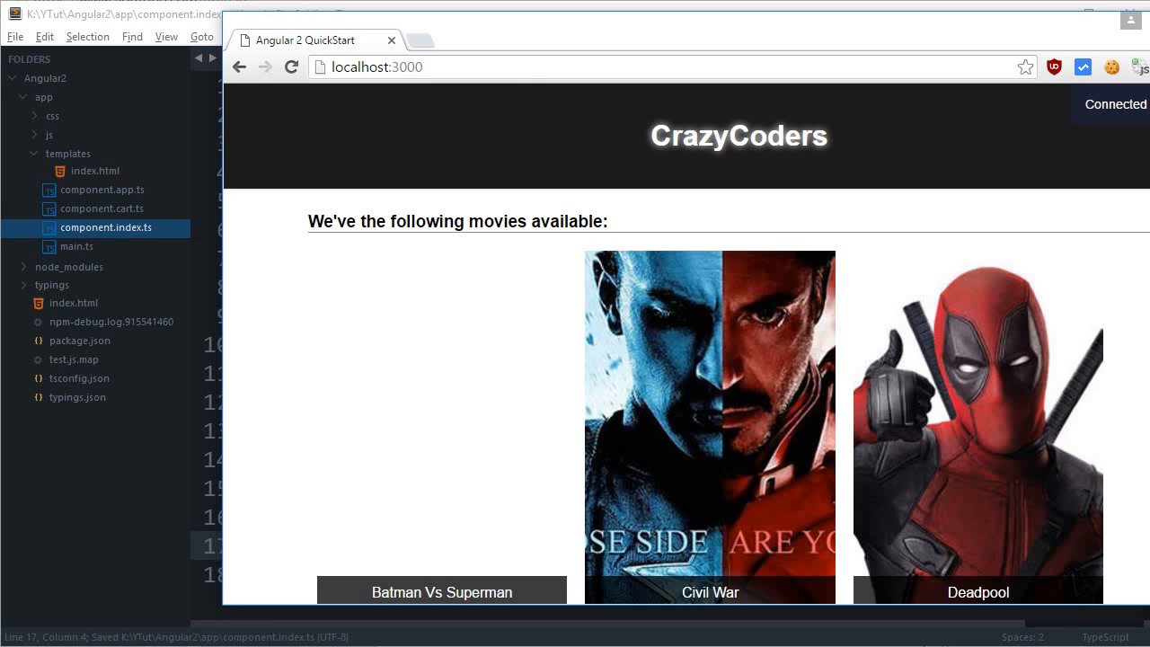
mouse_move(593, 56)
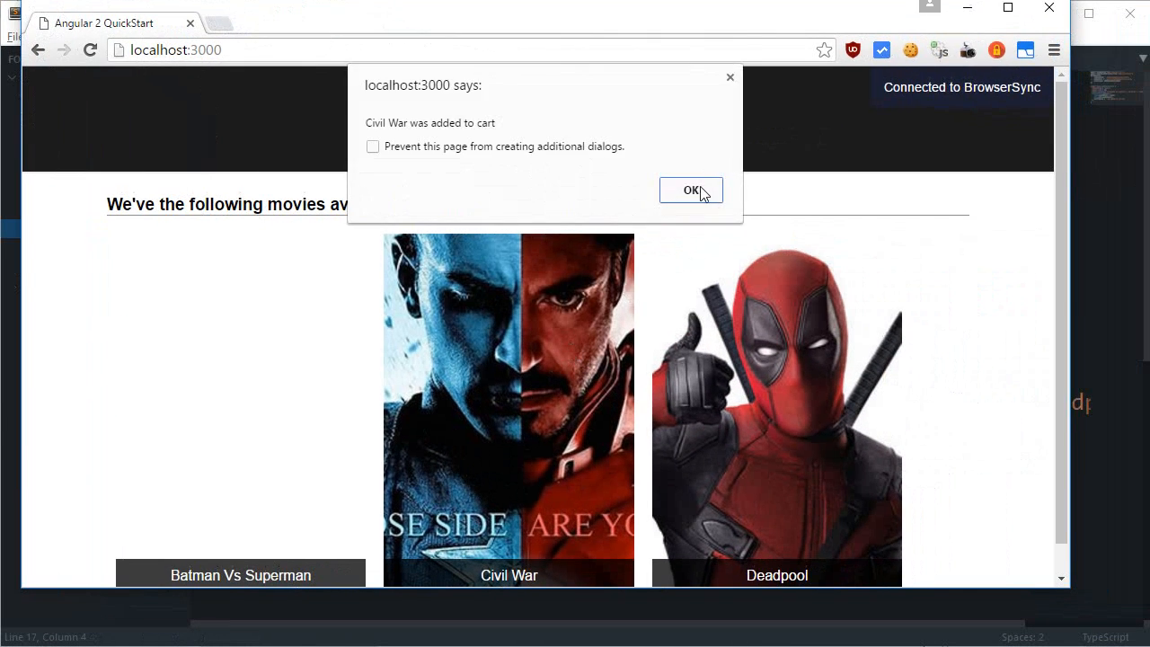
click(690, 190)
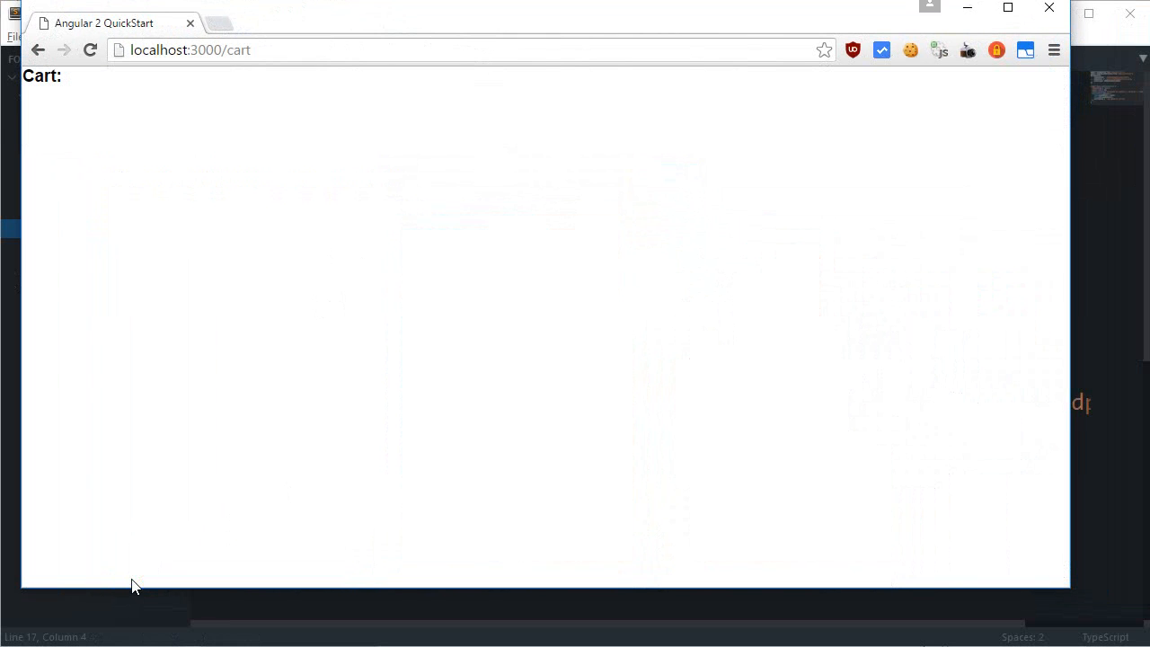
mouse_move(259, 115)
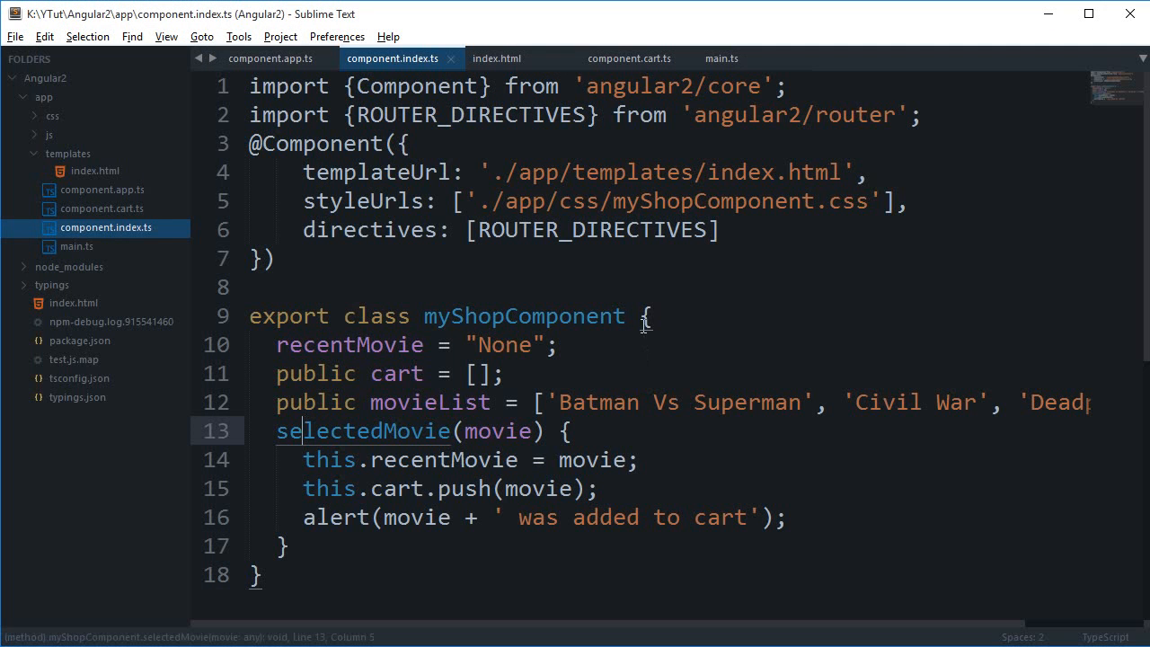
Step: Strip cartComponent down to export class cartComponent {} and return to component.index.ts
double_click(395, 489)
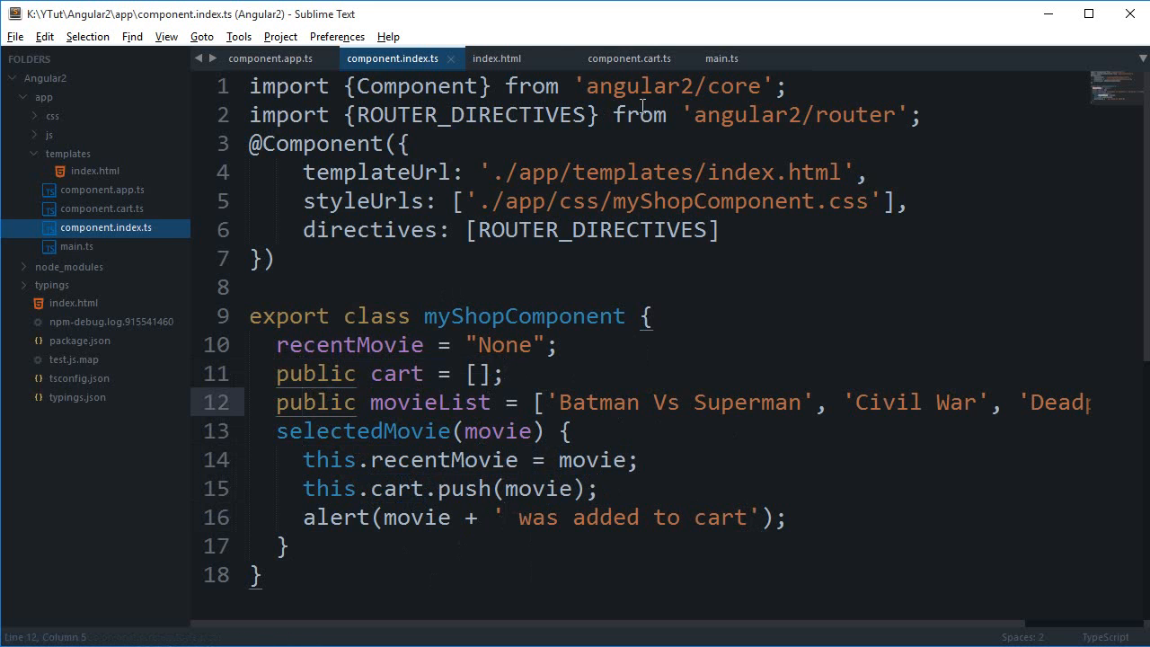
click(629, 58)
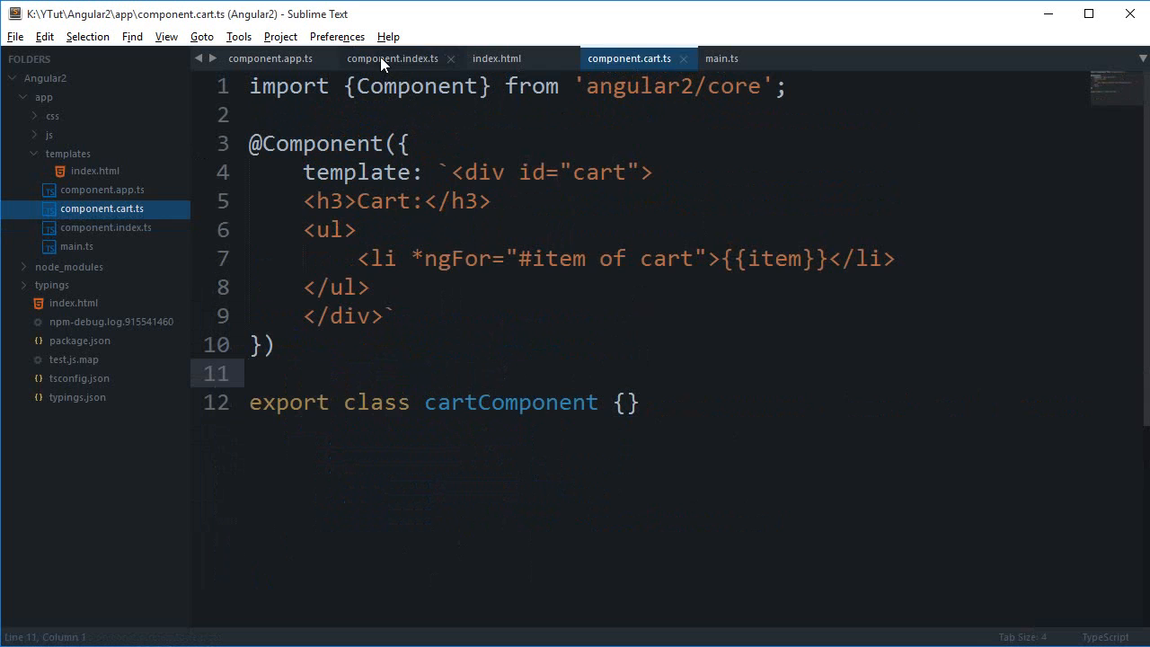
mouse_move(535, 36)
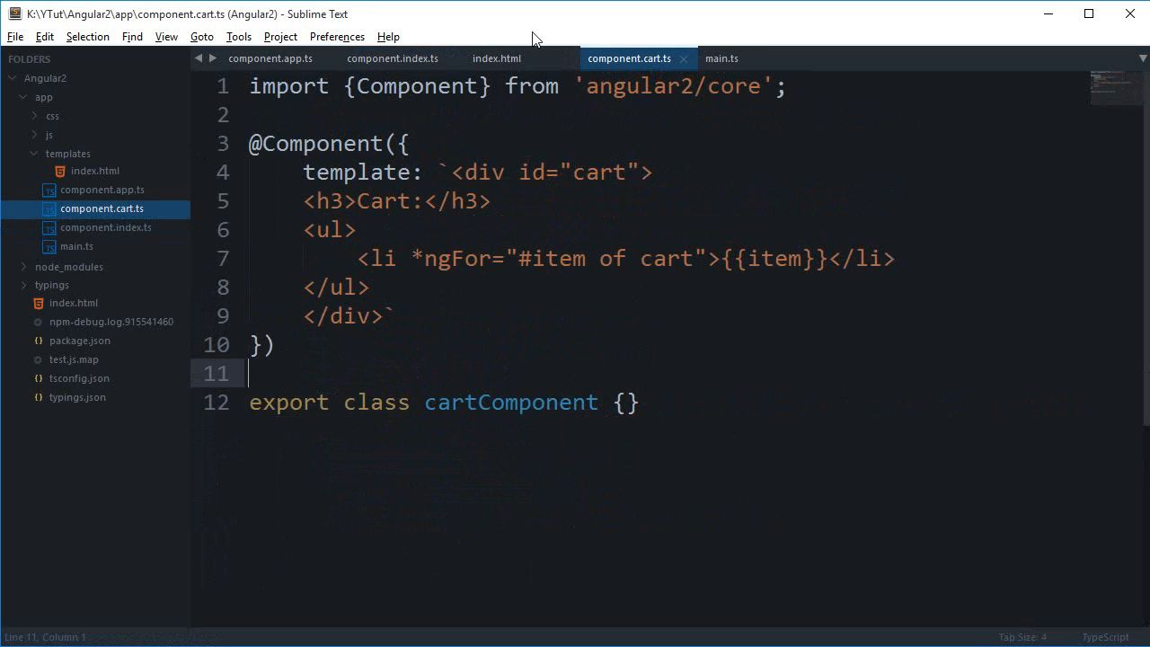
click(391, 57)
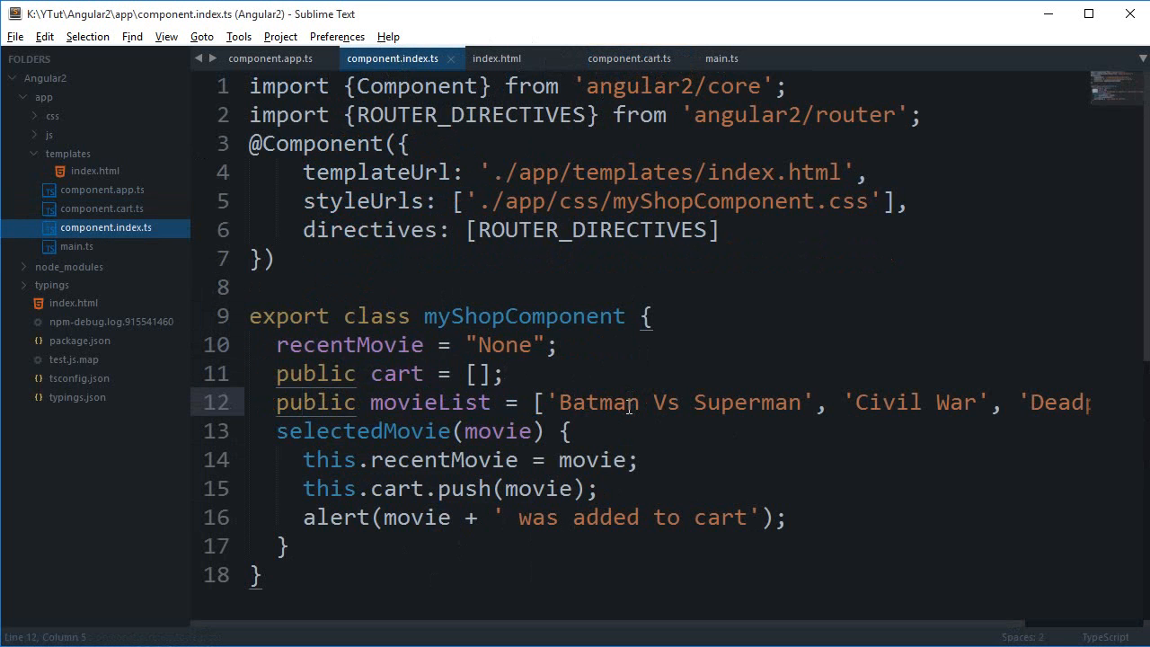
mouse_move(634, 409)
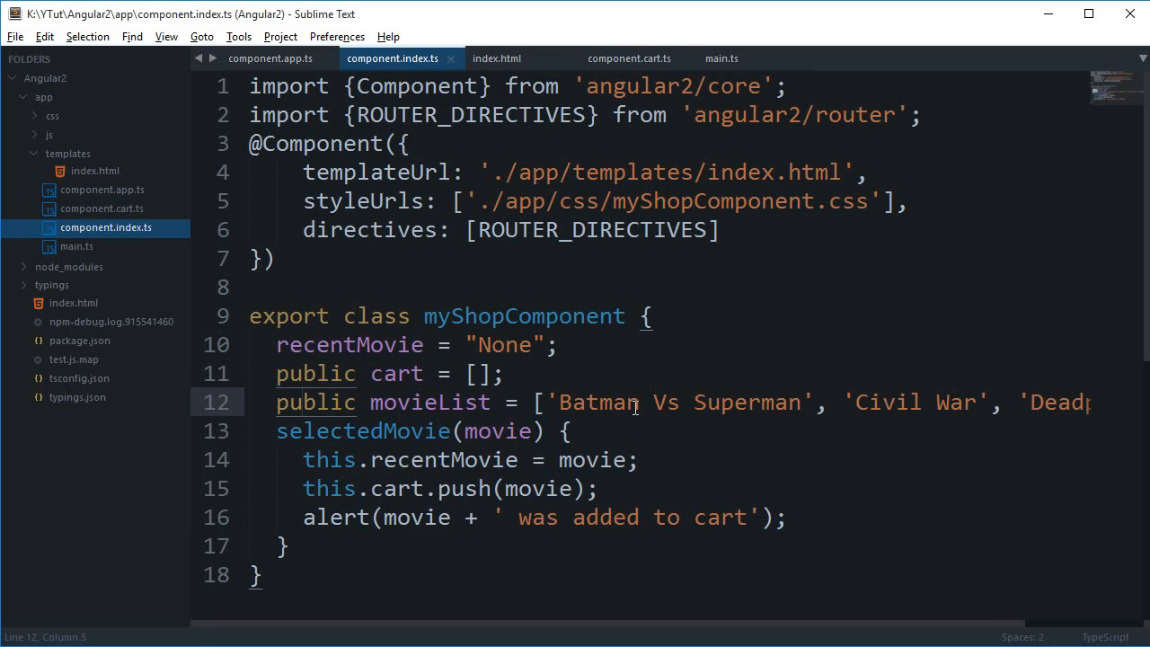